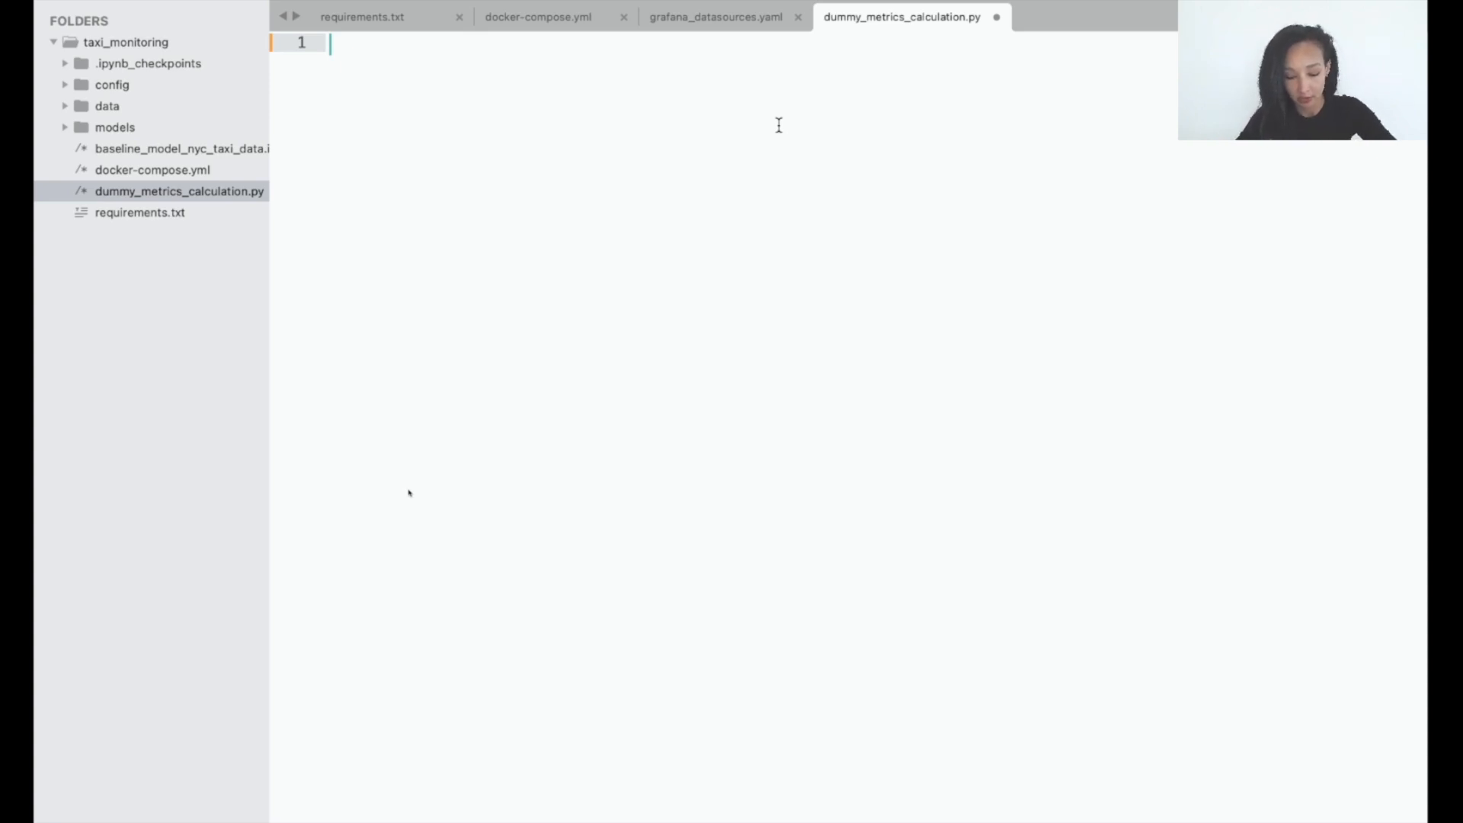
Step: Write import lines for datetime, time, random and logging
{"action": "type", "text": "import datet"}
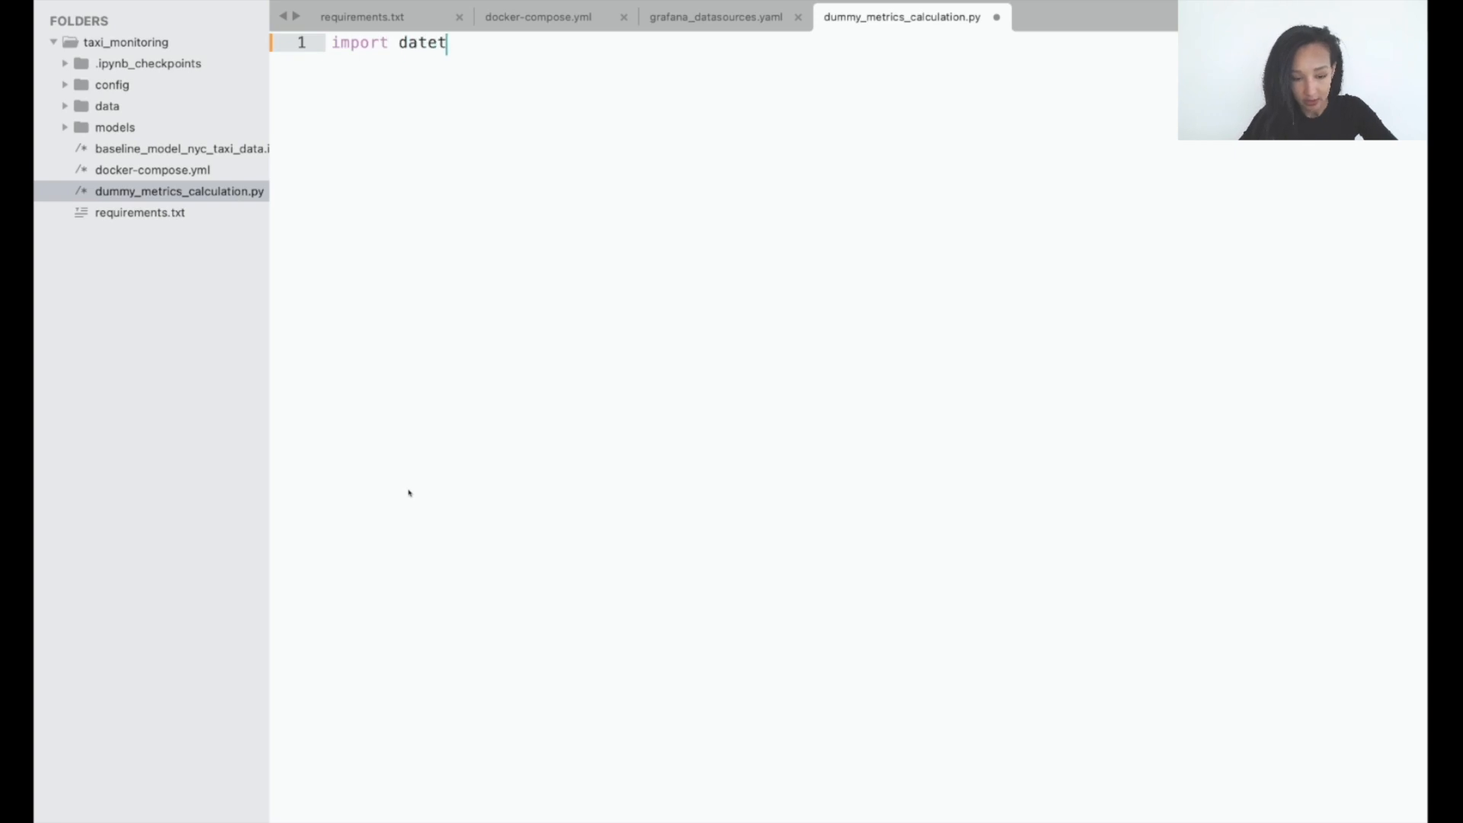
{"action": "key", "text": "enter"}
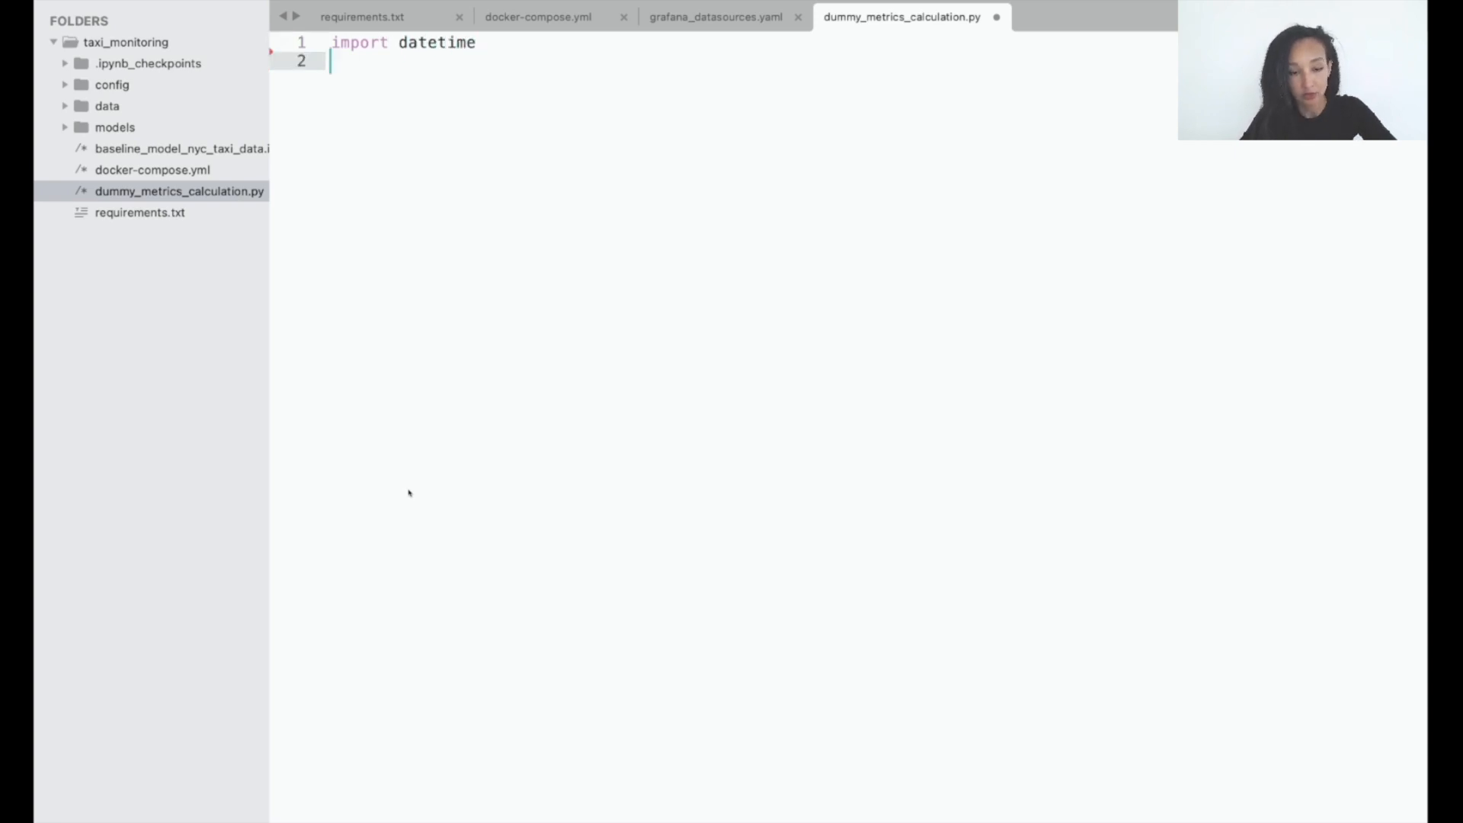
{"action": "key", "text": "enter"}
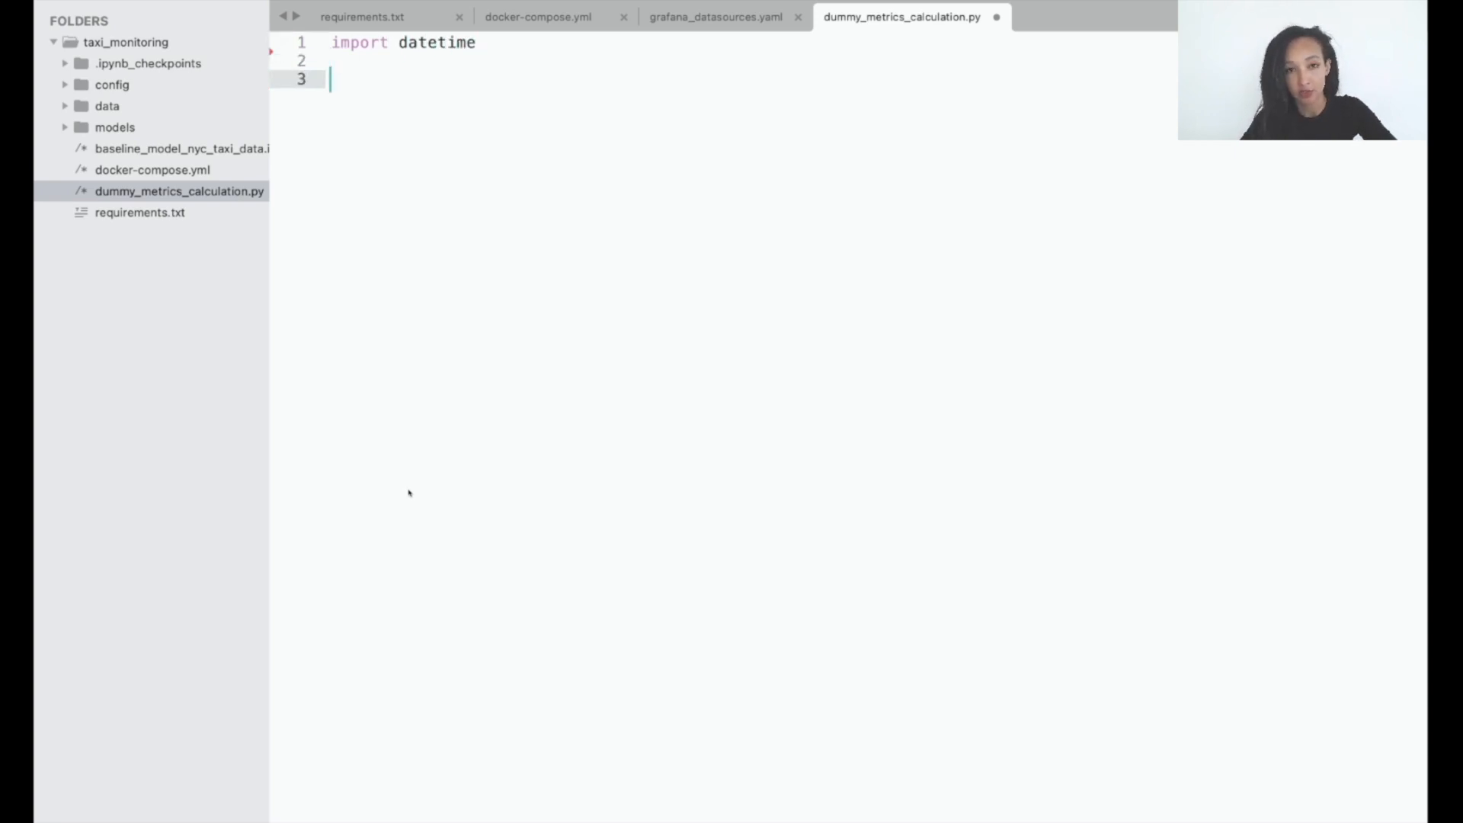
{"action": "type", "text": "impor"}
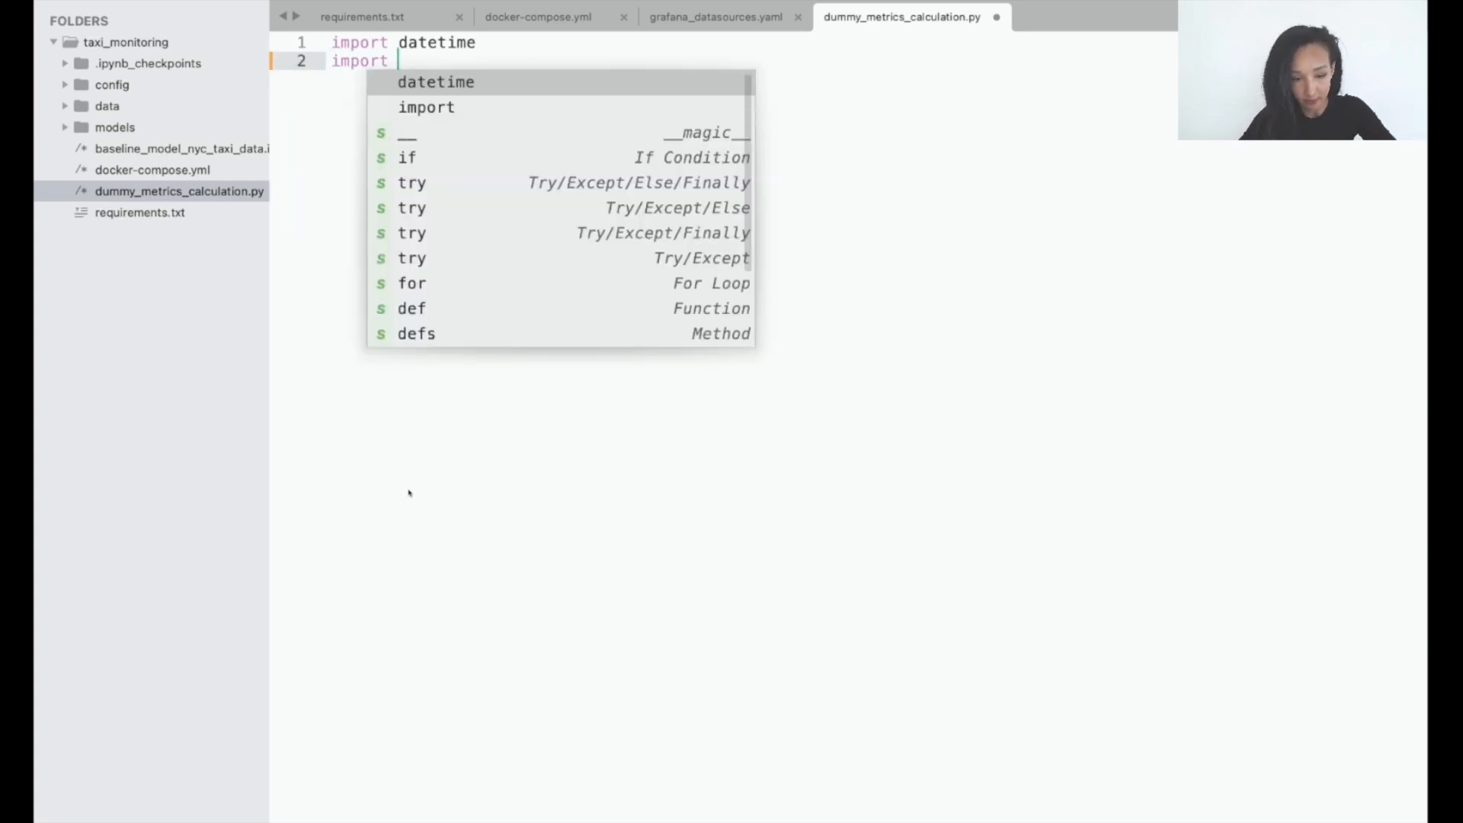
{"action": "type", "text": "time"}
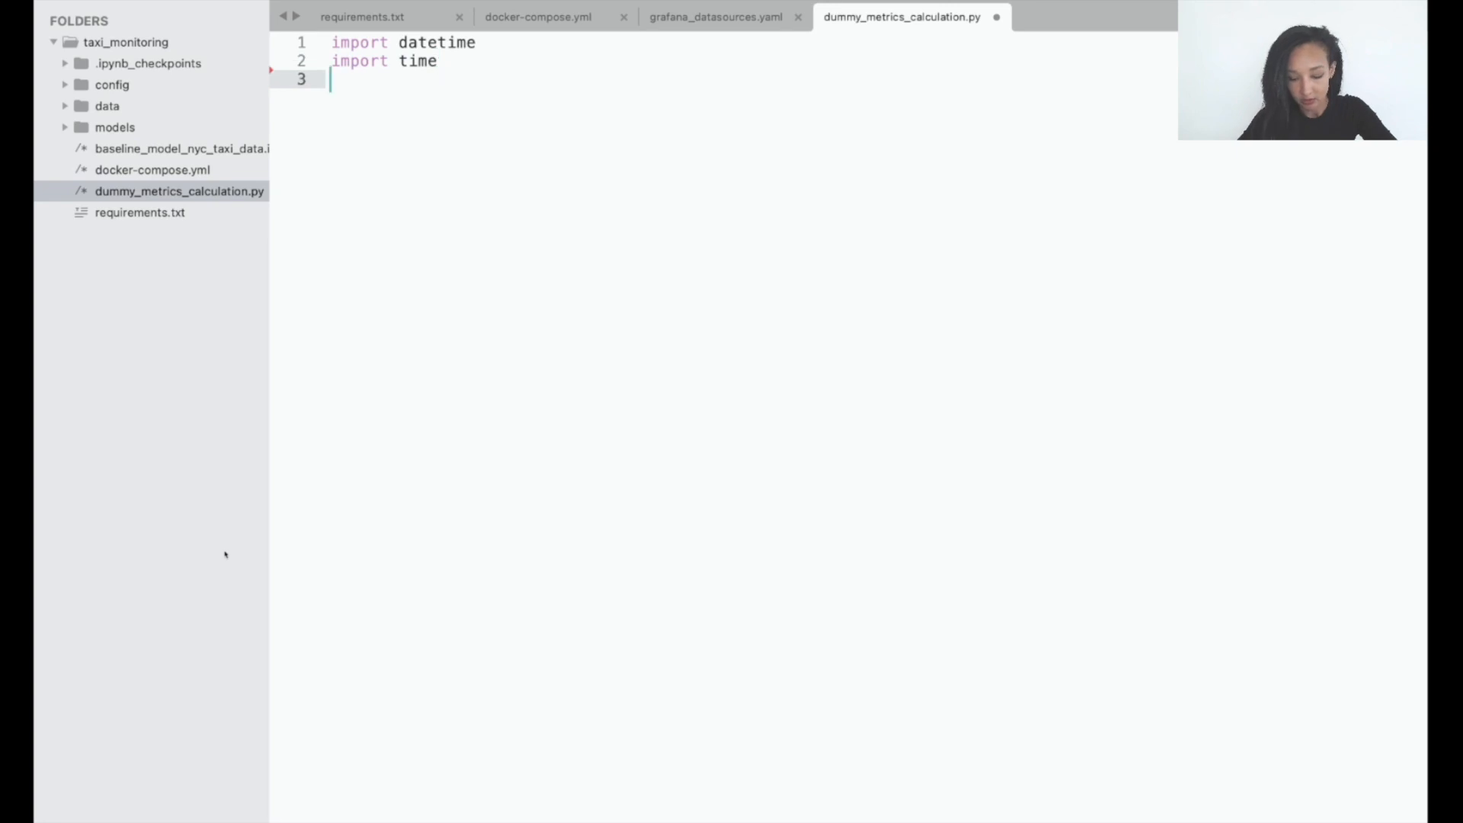
{"action": "type", "text": "import random"}
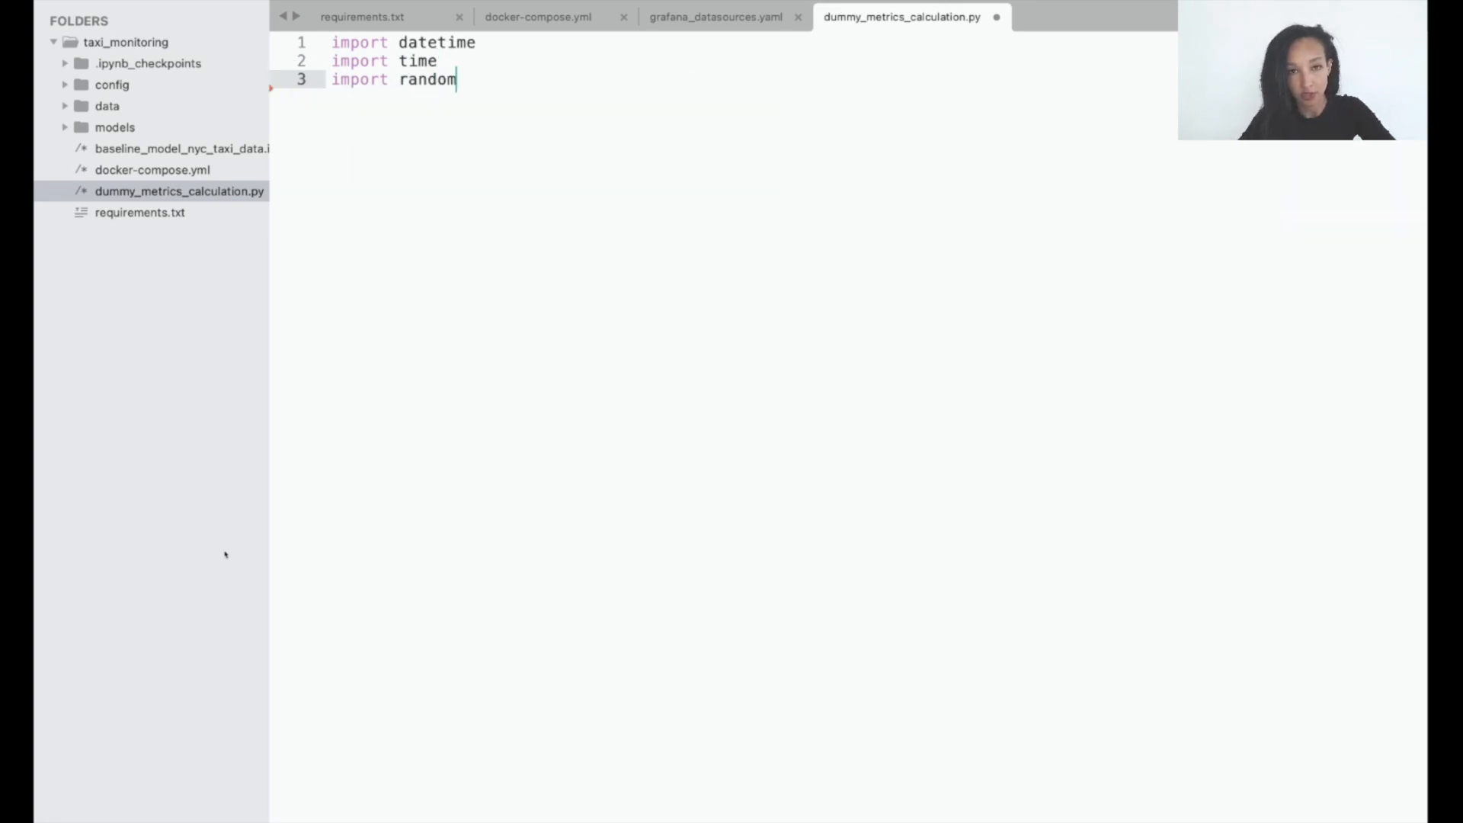
{"action": "key", "text": "enter"}
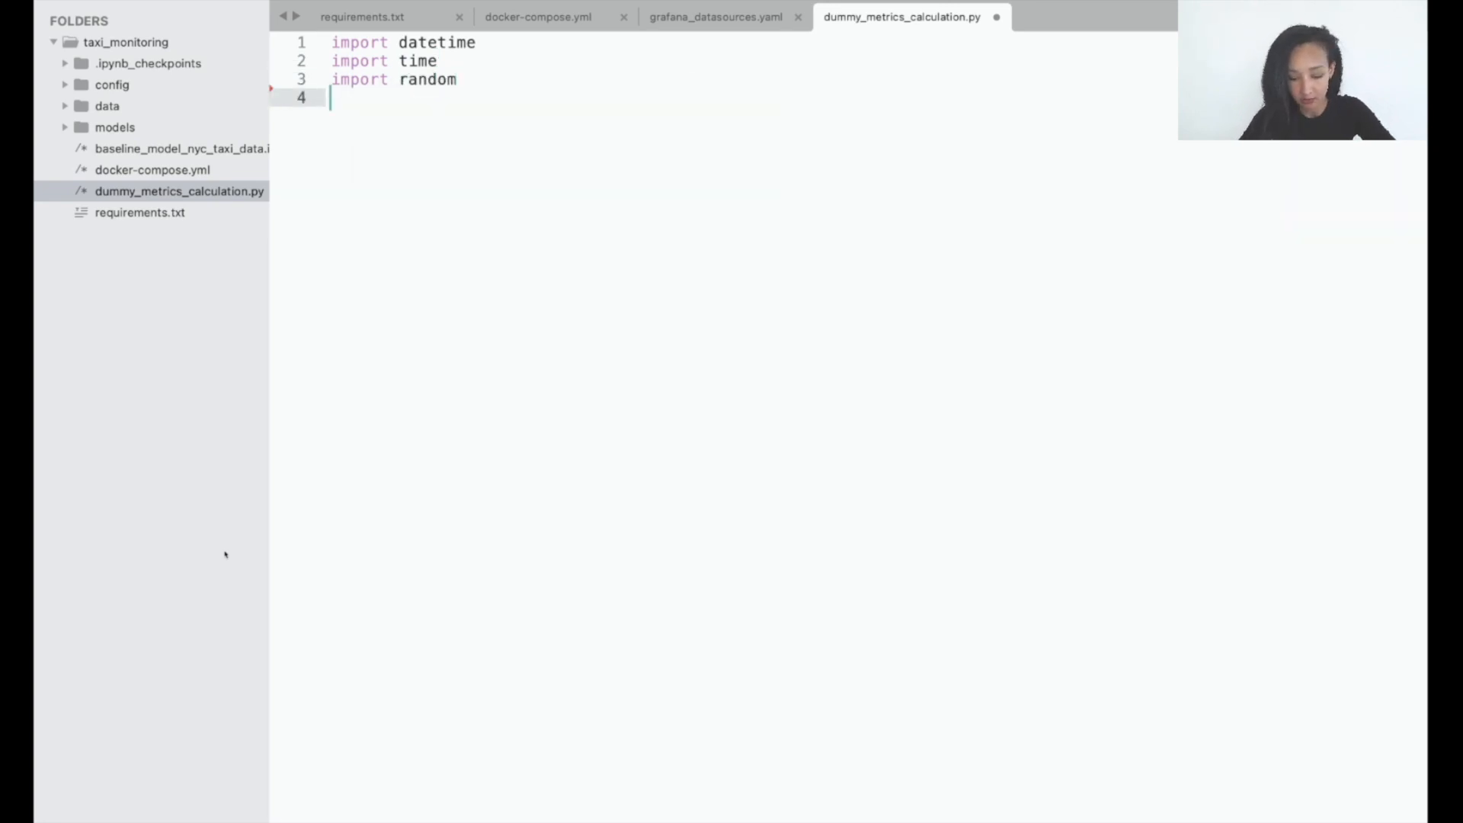
{"action": "type", "text": "import logging"}
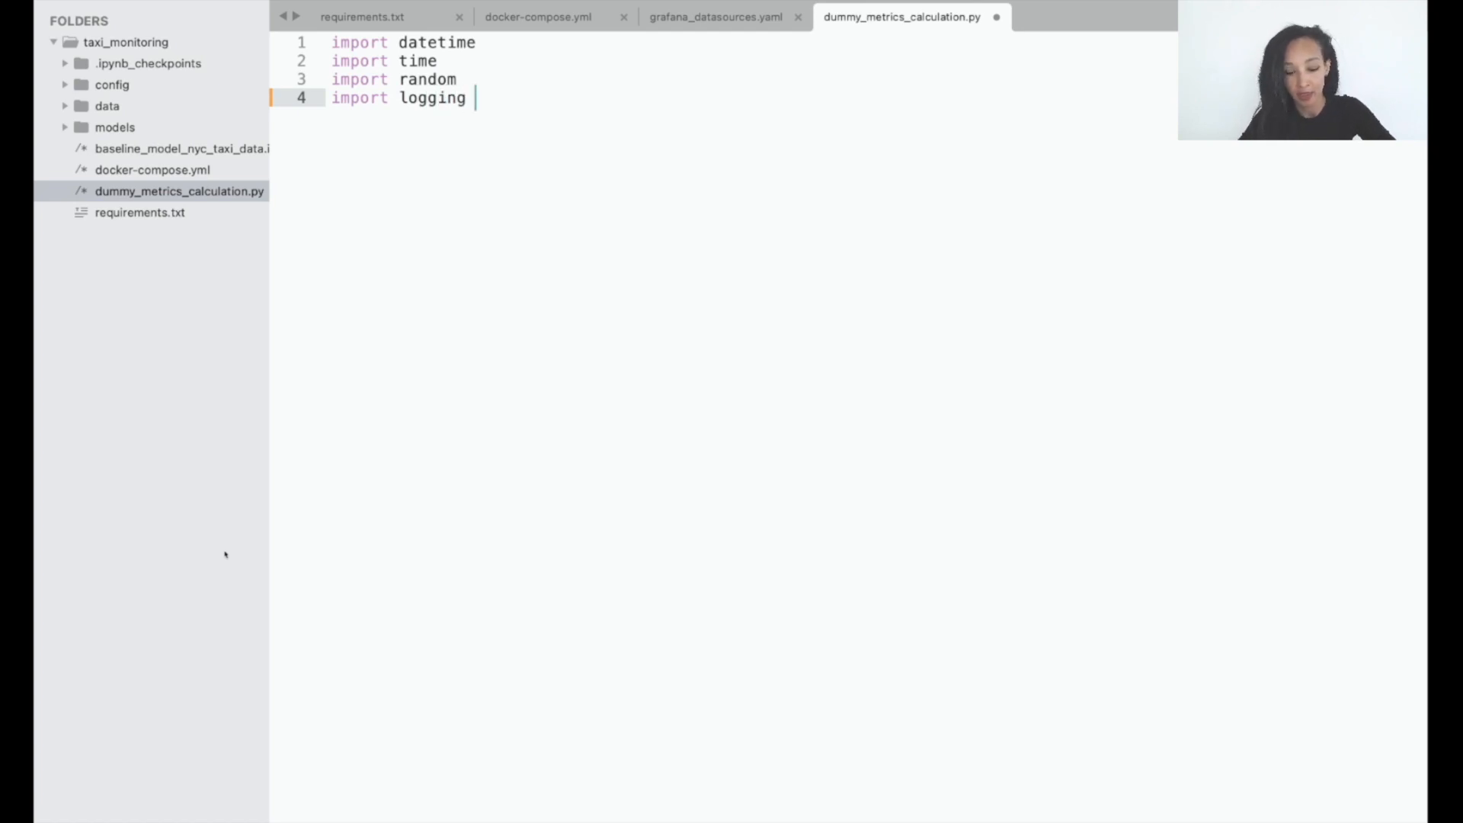
Step: Write import lines for uuid, pytz, pandas as pd and io, leaving a blank line after
{"action": "type", "text": "import"}
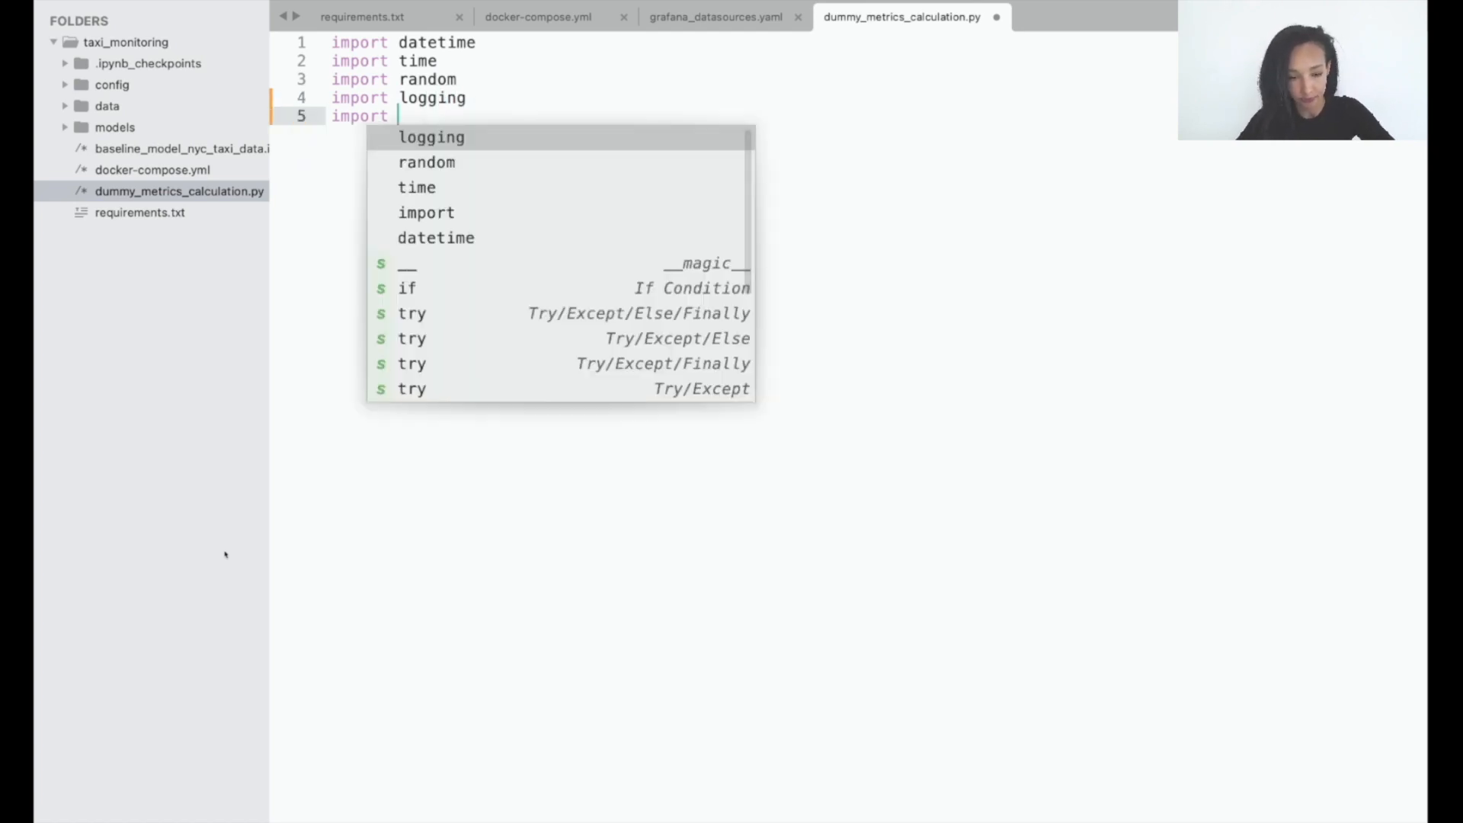
{"action": "type", "text": "uuid"}
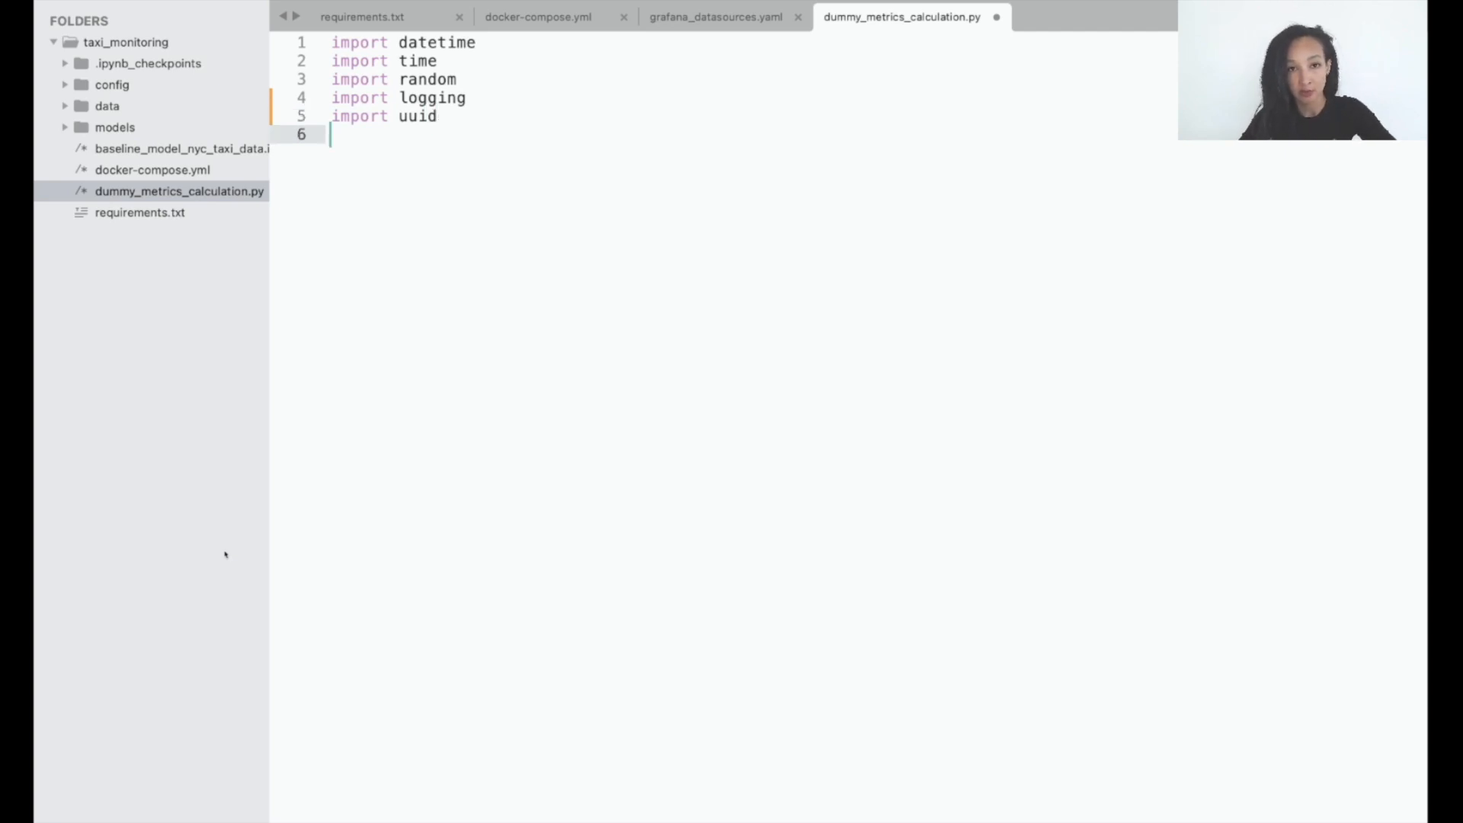
{"action": "type", "text": "import"}
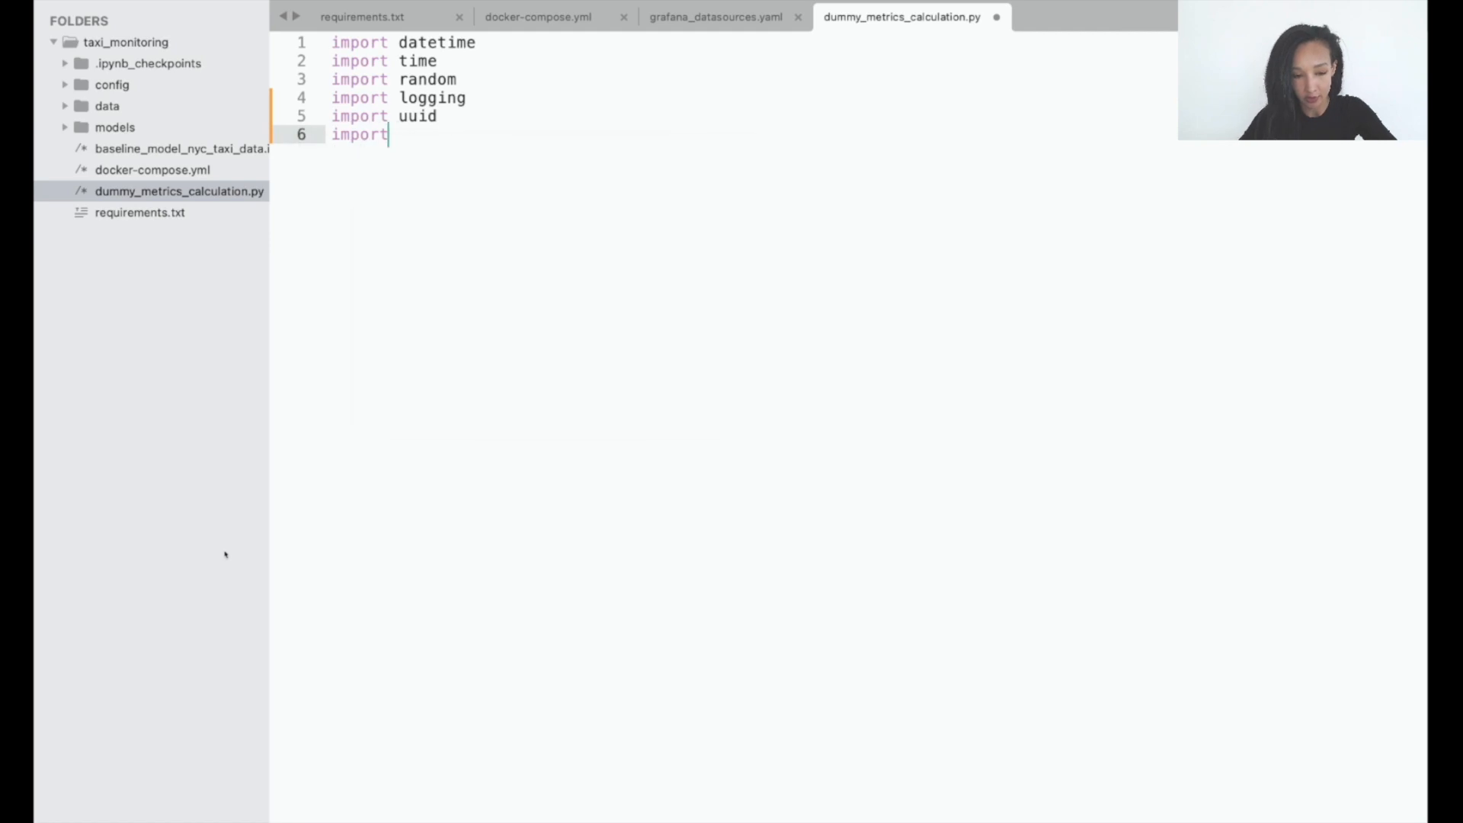
{"action": "type", "text": "pyt"}
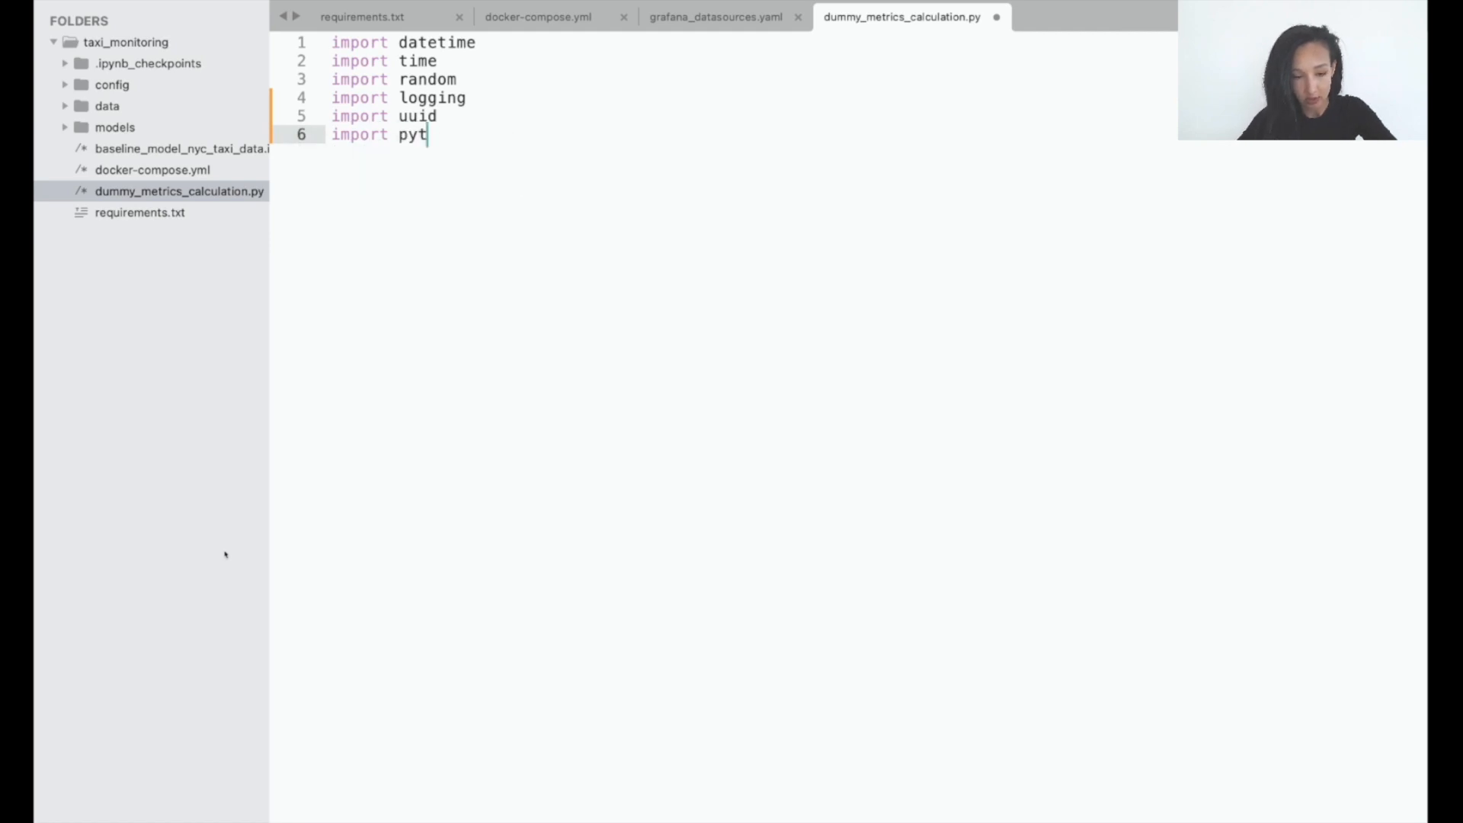
{"action": "type", "text": "z"}
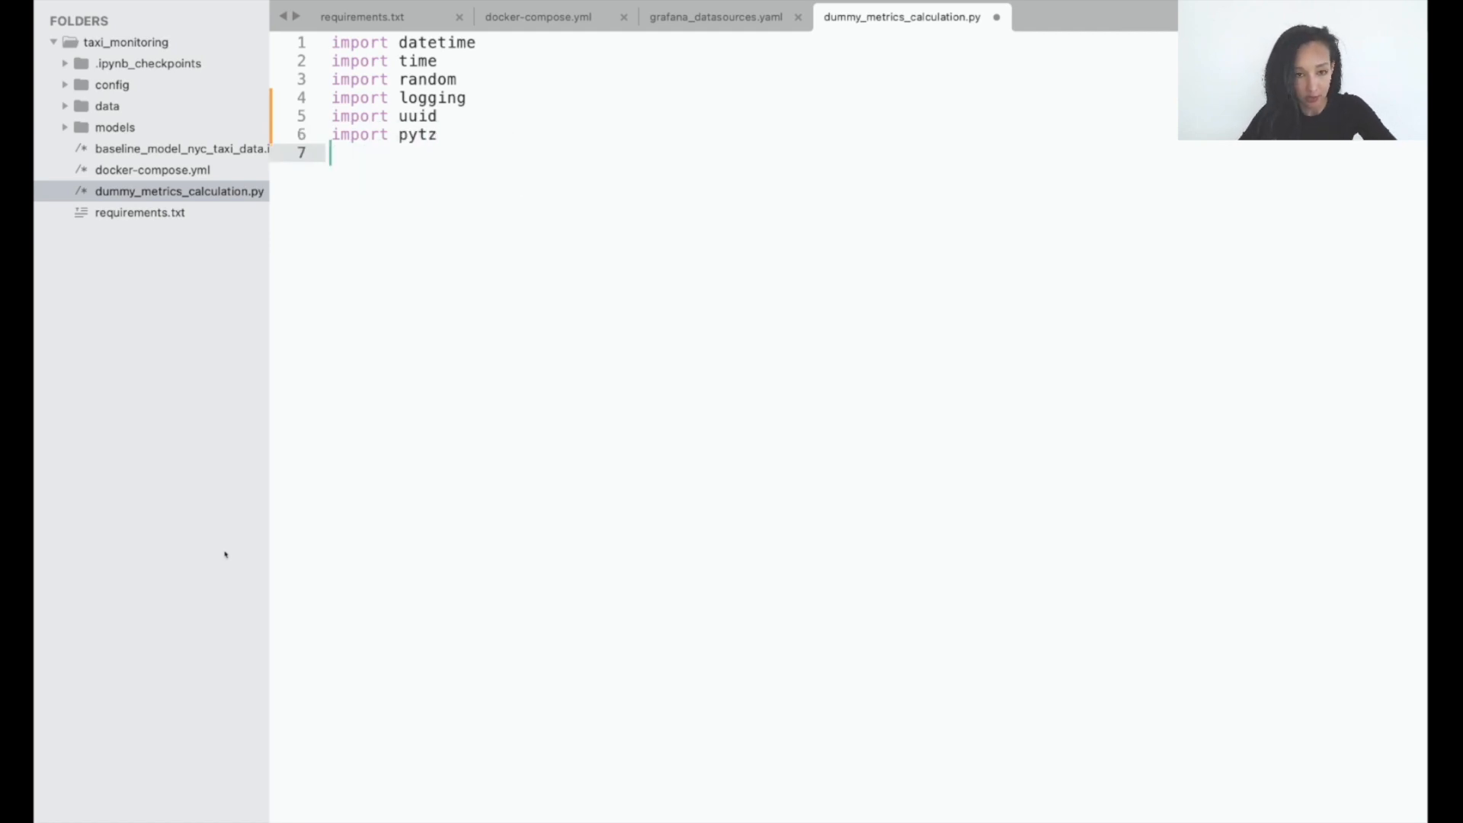
{"action": "type", "text": "import"}
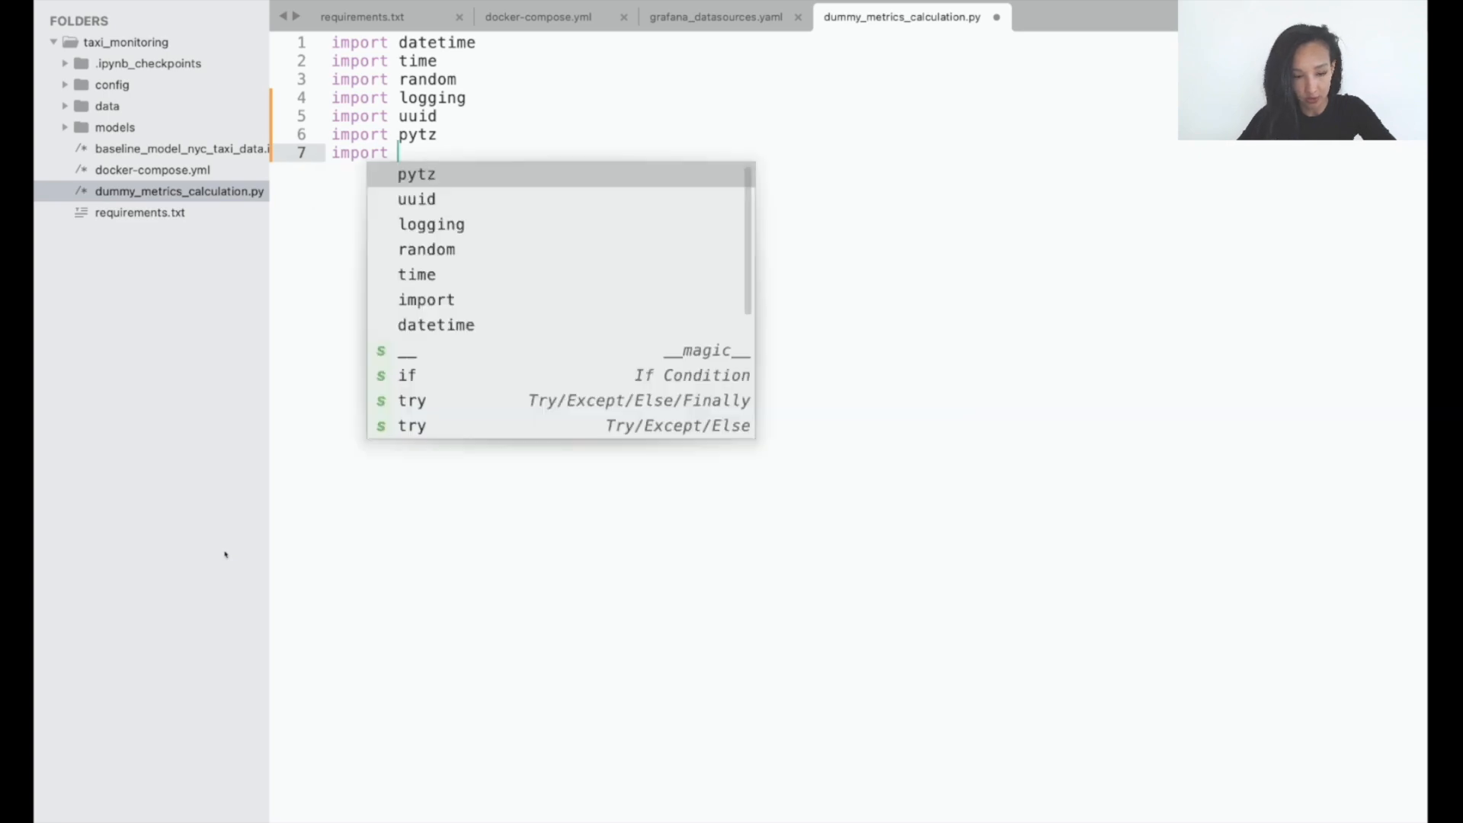
{"action": "type", "text": "pandas as pd"}
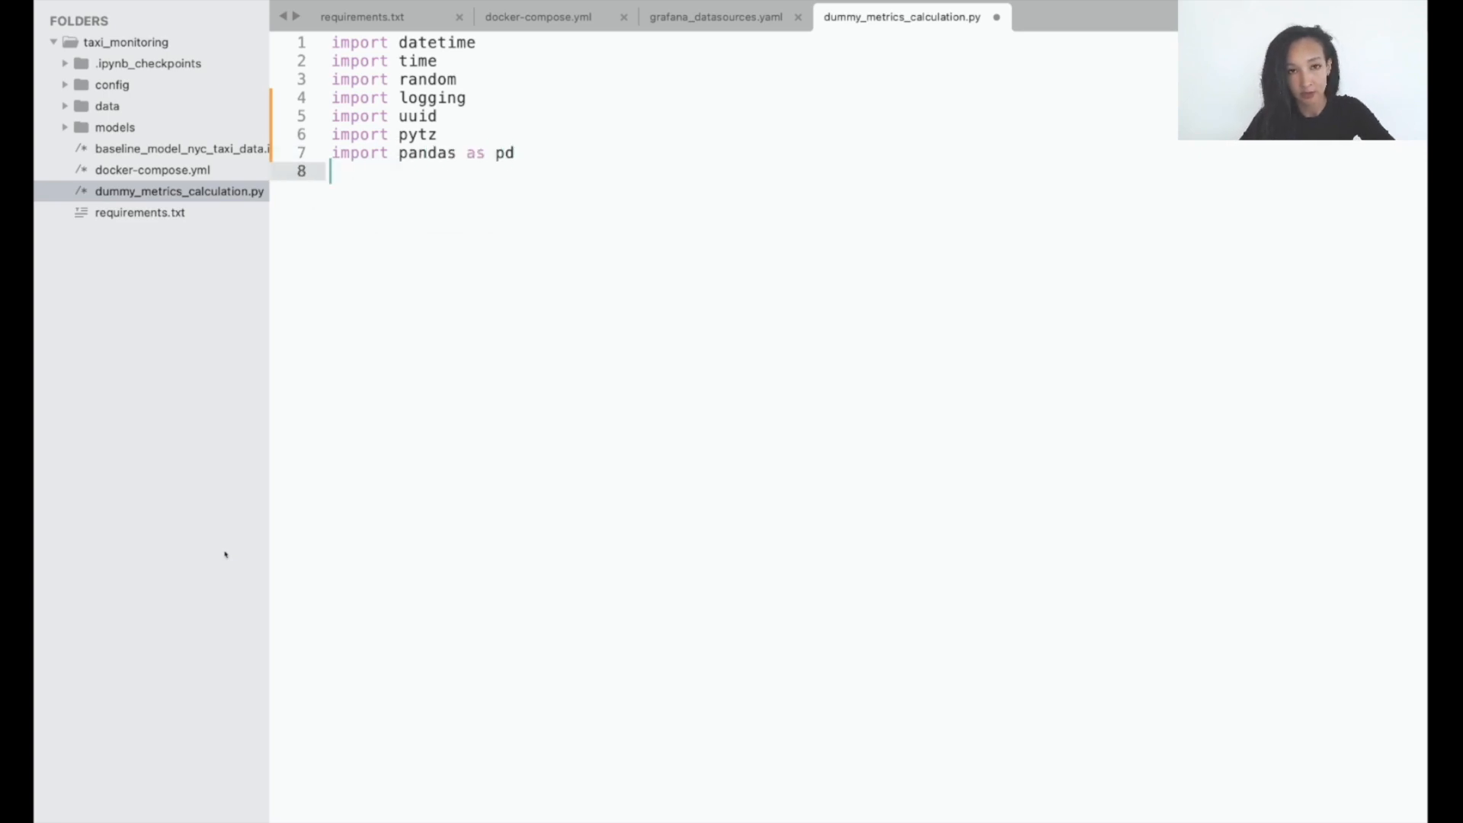
{"action": "type", "text": "imp"}
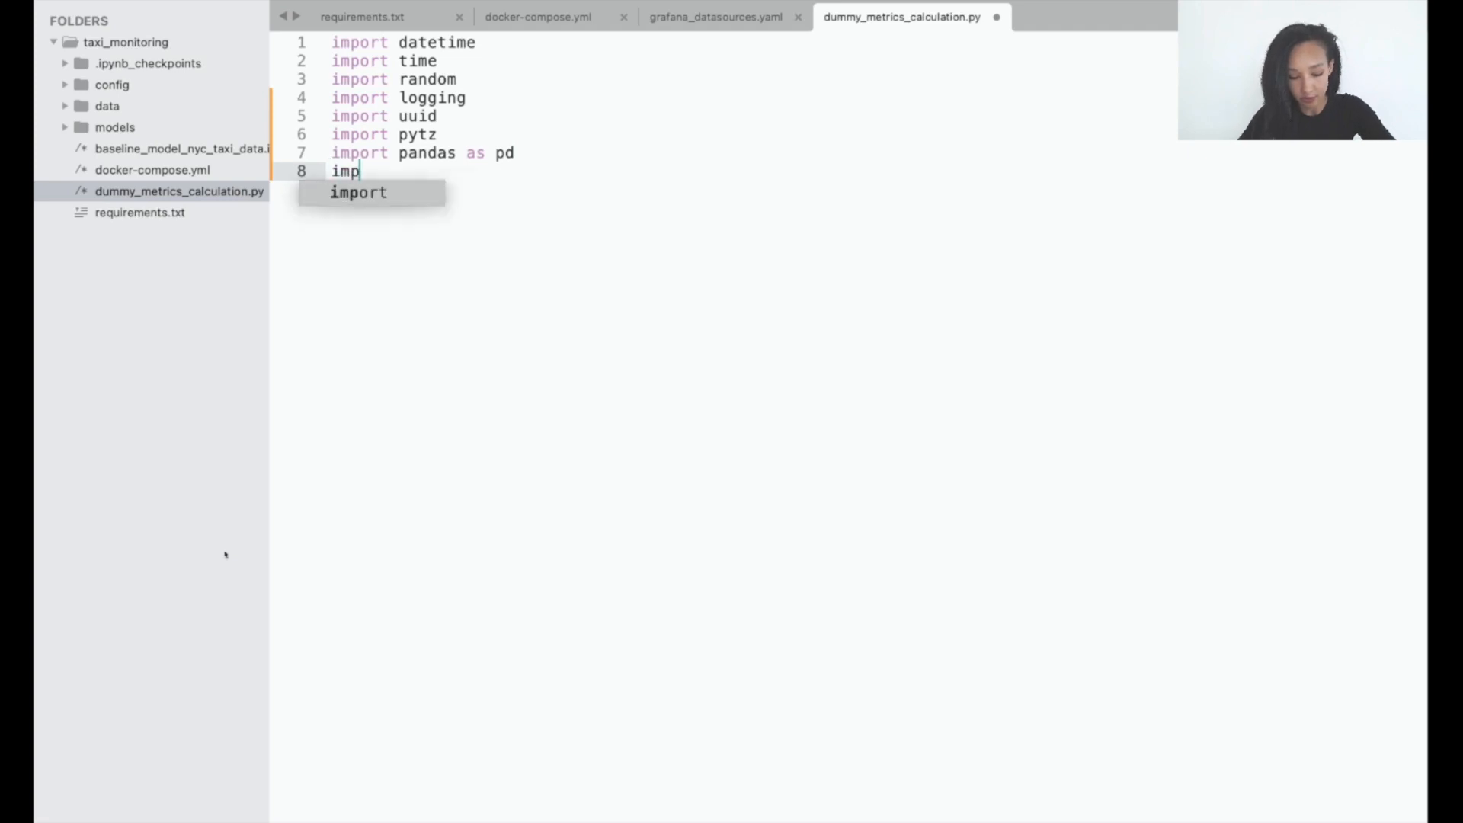
{"action": "type", "text": "io"}
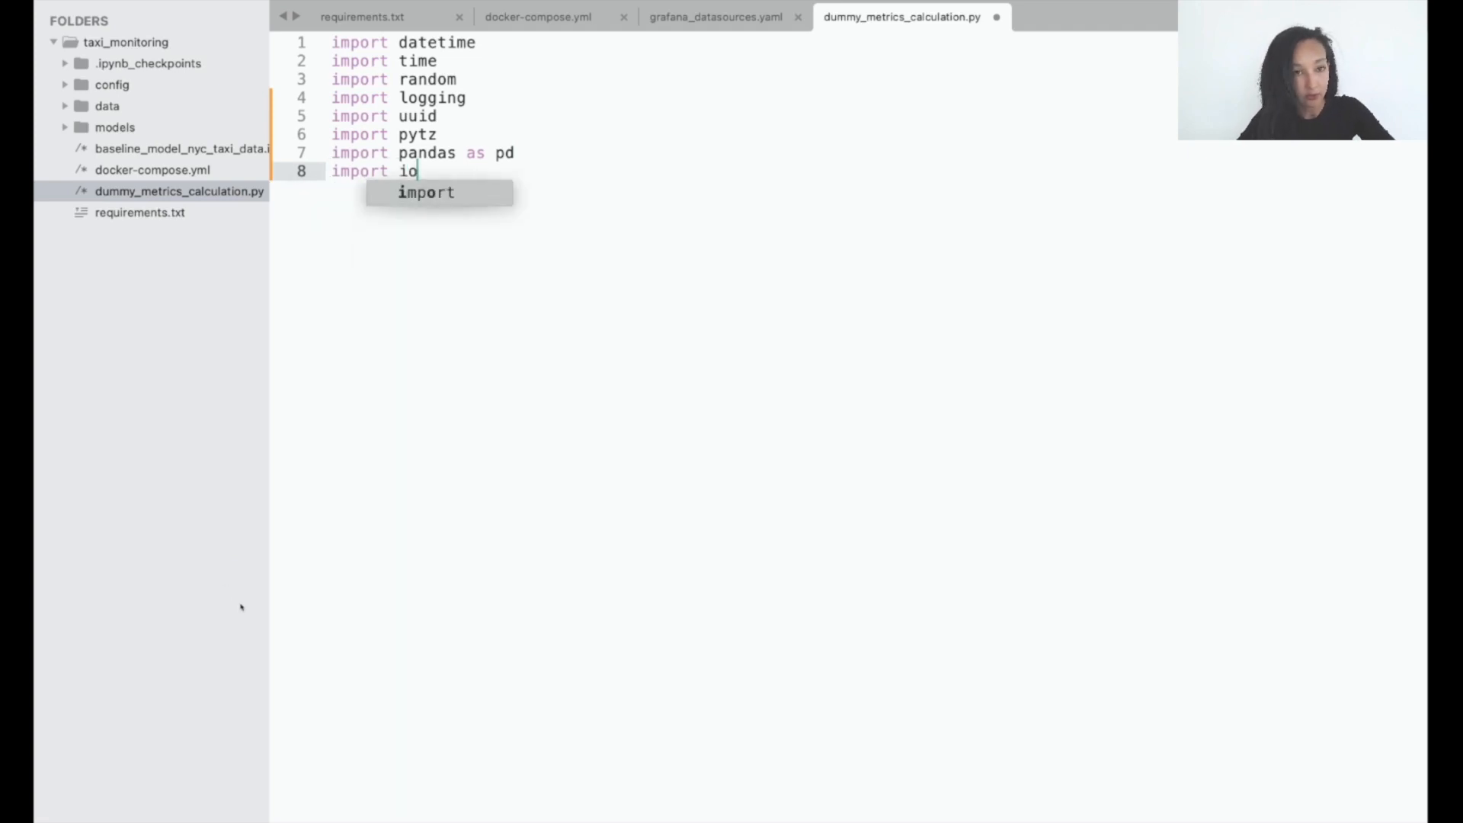
{"action": "mouse_move", "coordinate": [300, 513]}
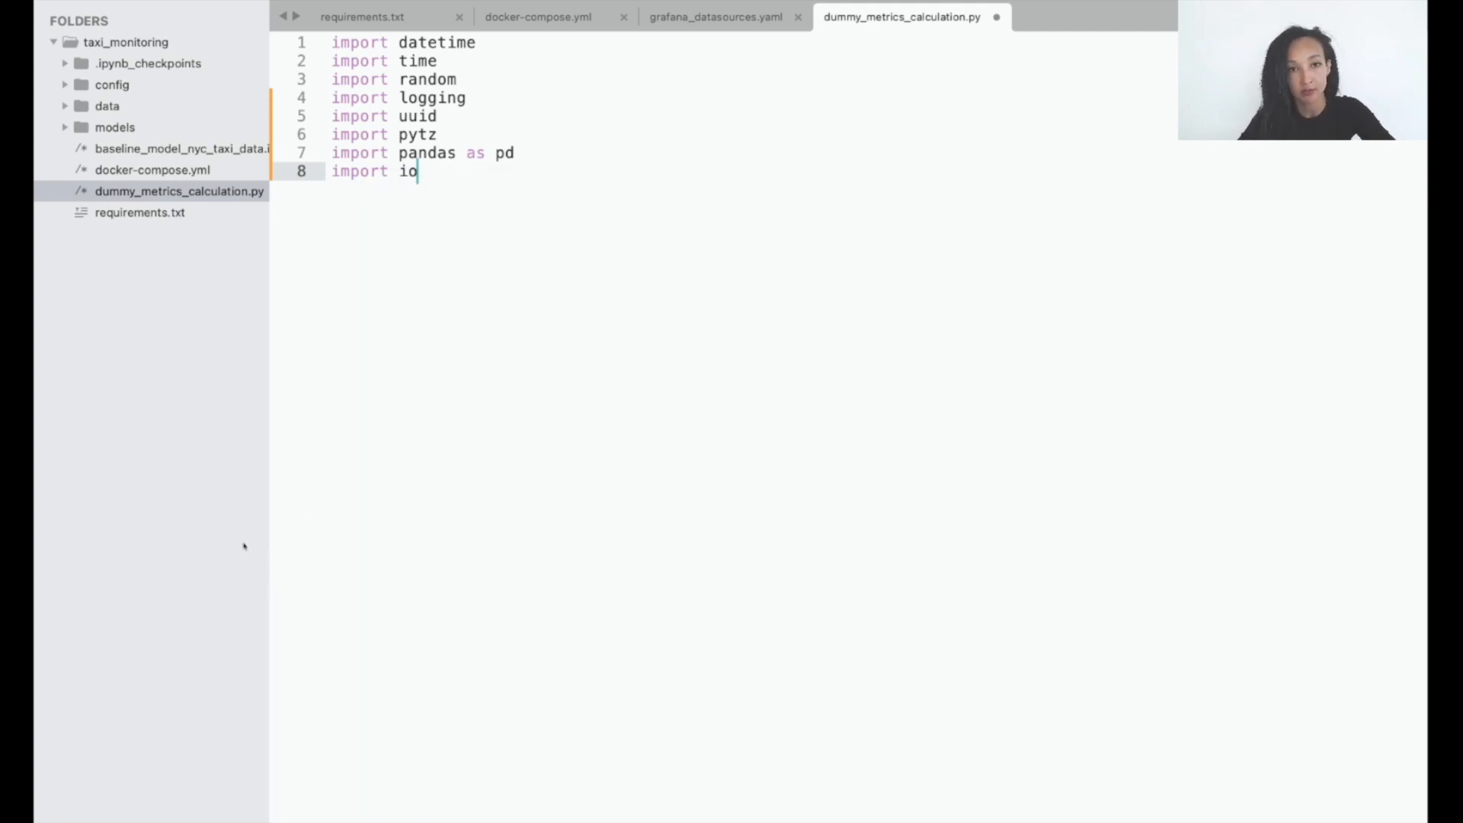
{"action": "key", "text": "Enter"}
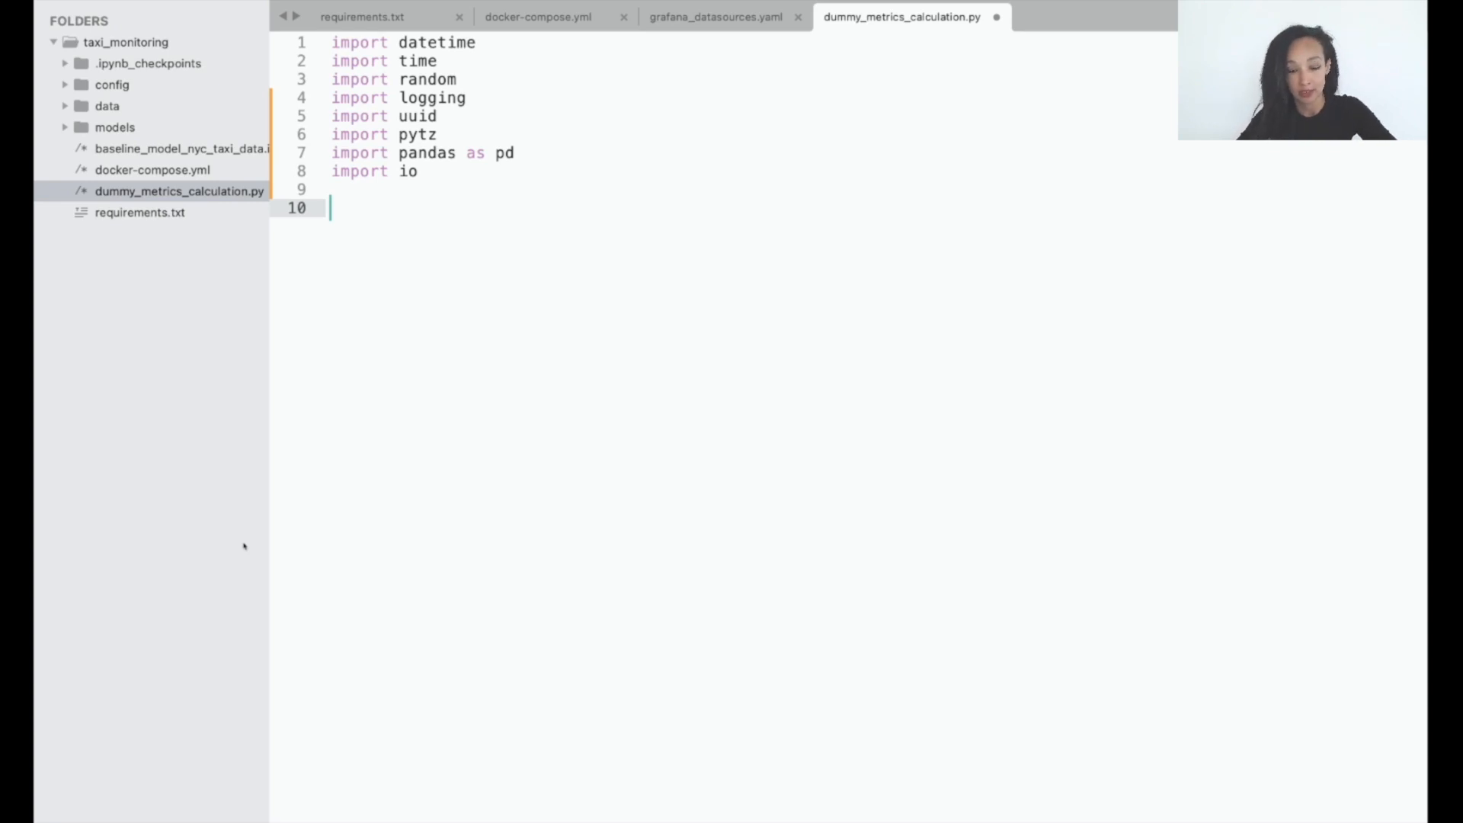
Step: Write logging.basicConfig with level INFO and an asctime [levelname]: message format
{"action": "type", "text": "lo"}
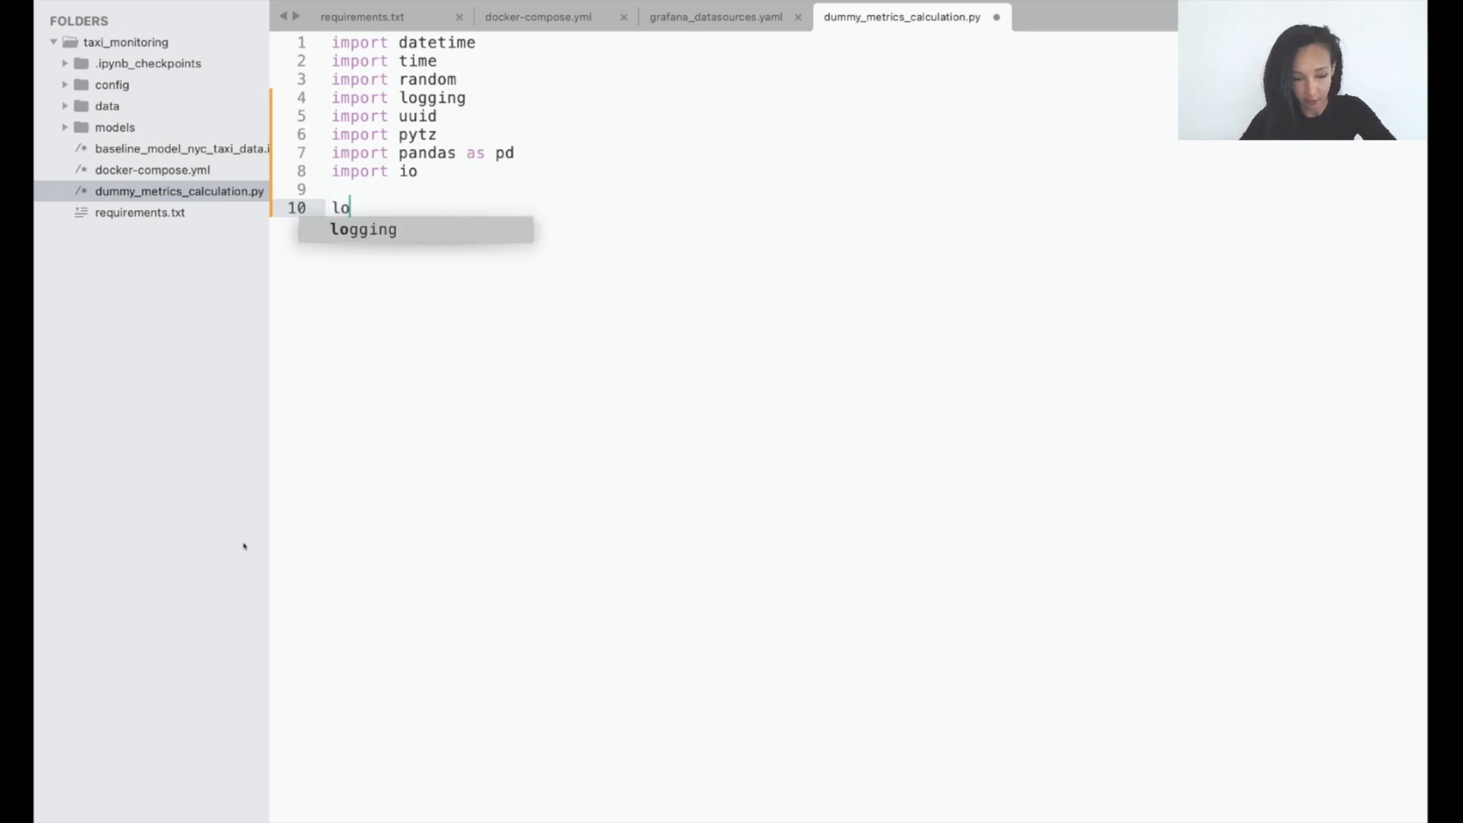
{"action": "type", "text": "gging."}
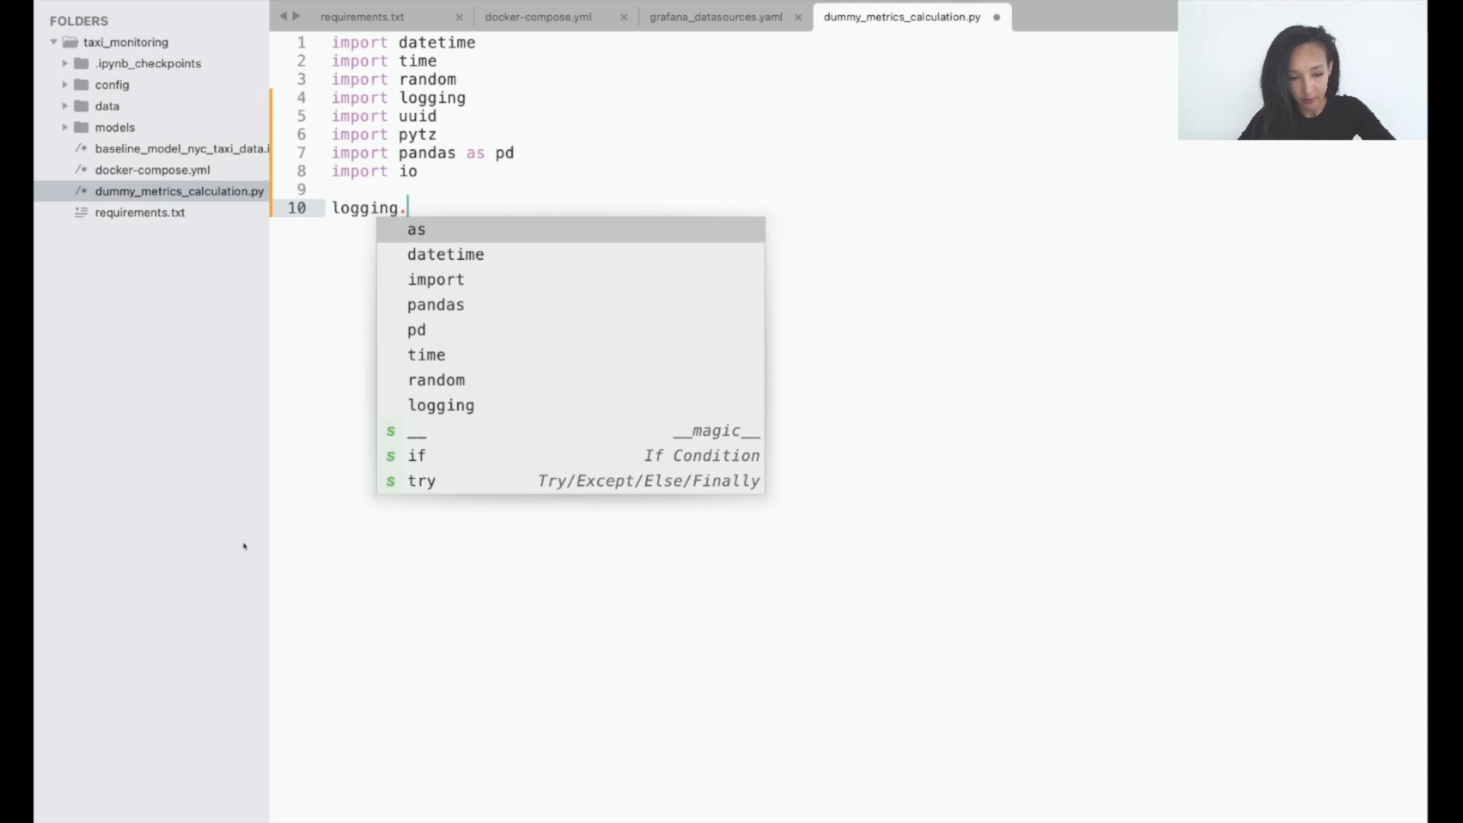
{"action": "type", "text": "basicConfig"}
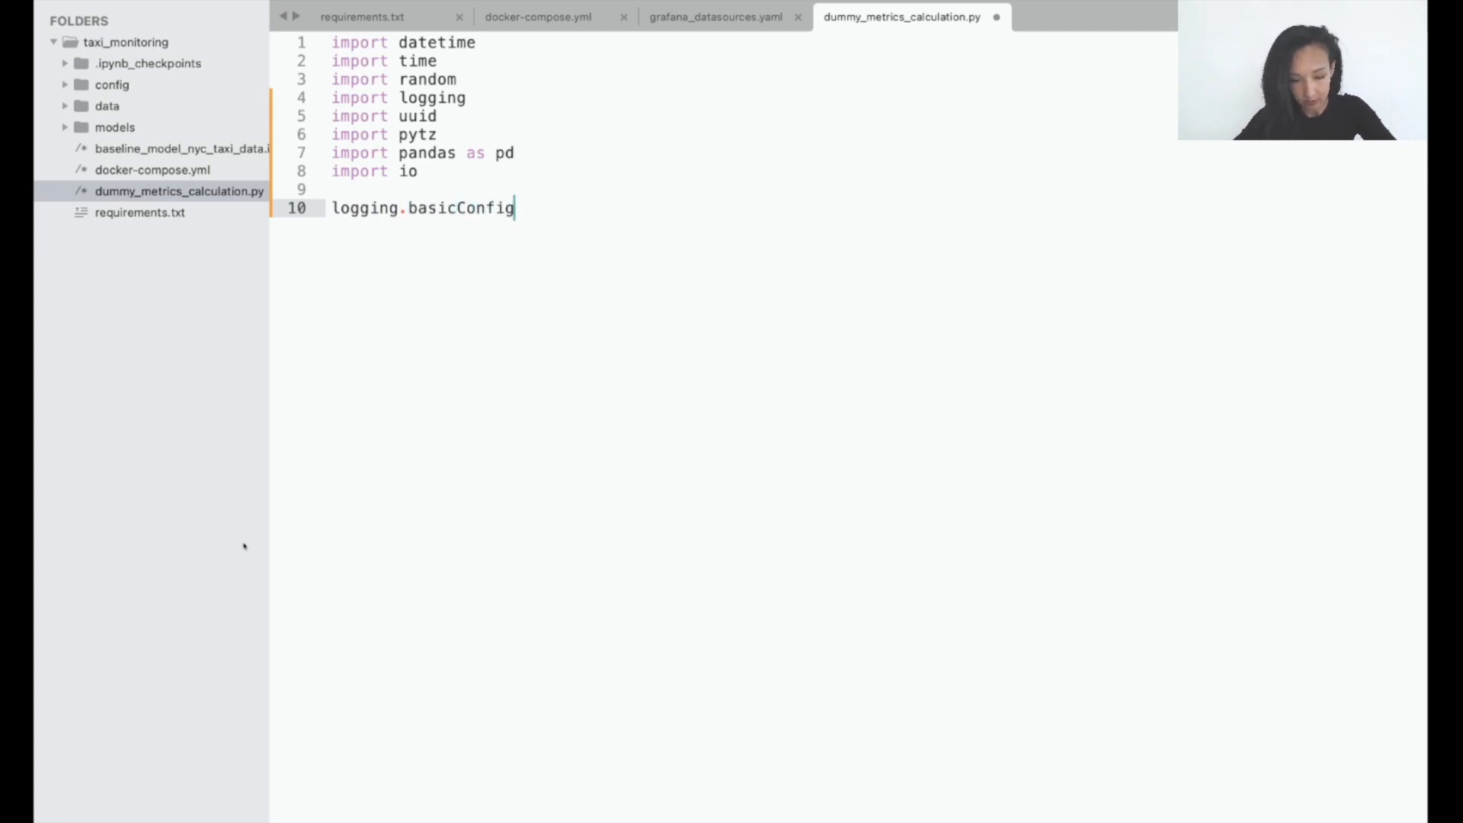
{"action": "type", "text": "()"}
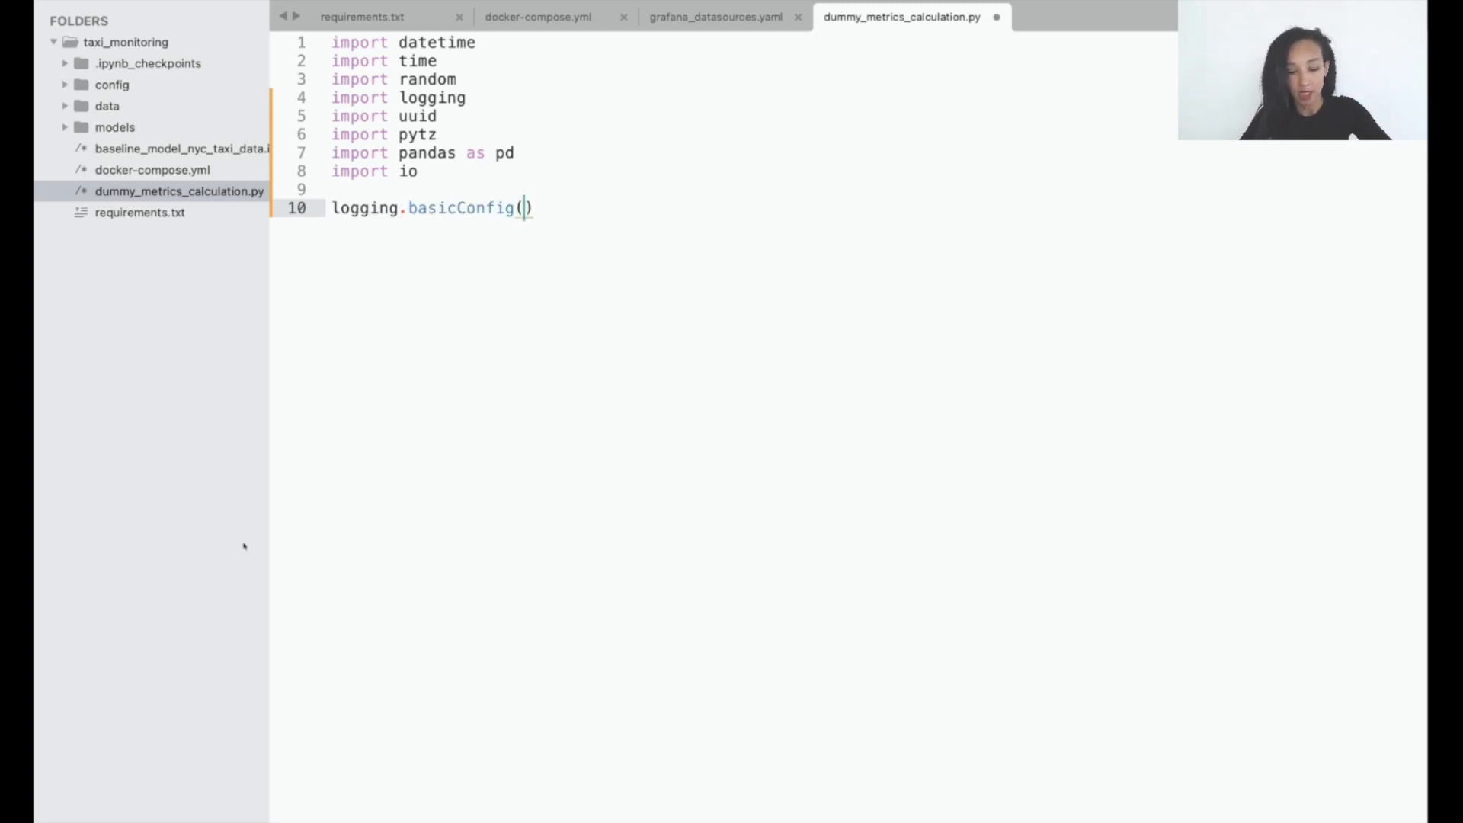
{"action": "type", "text": "level"}
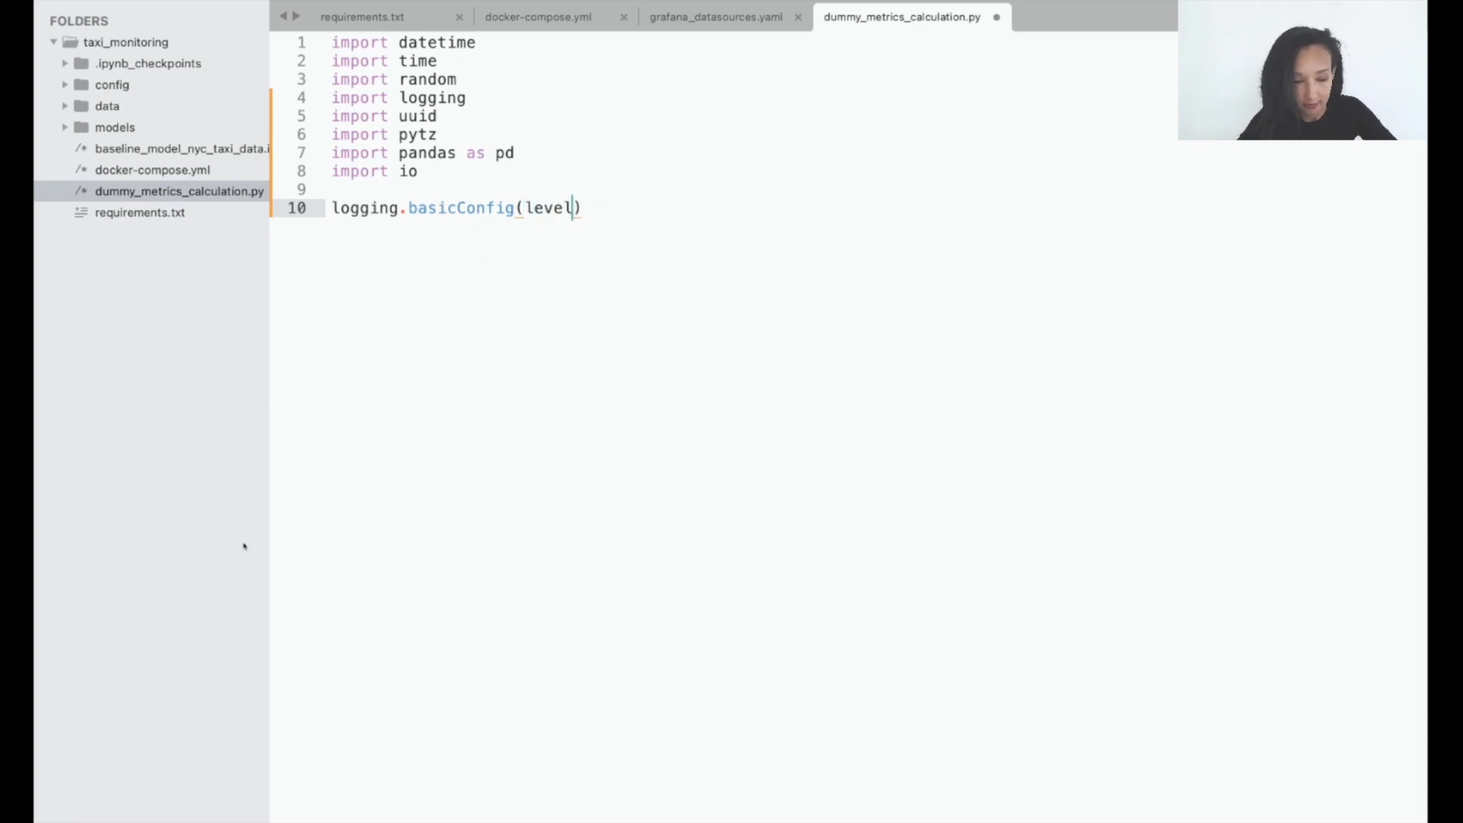
{"action": "type", "text": "=logging.INFO, format="}
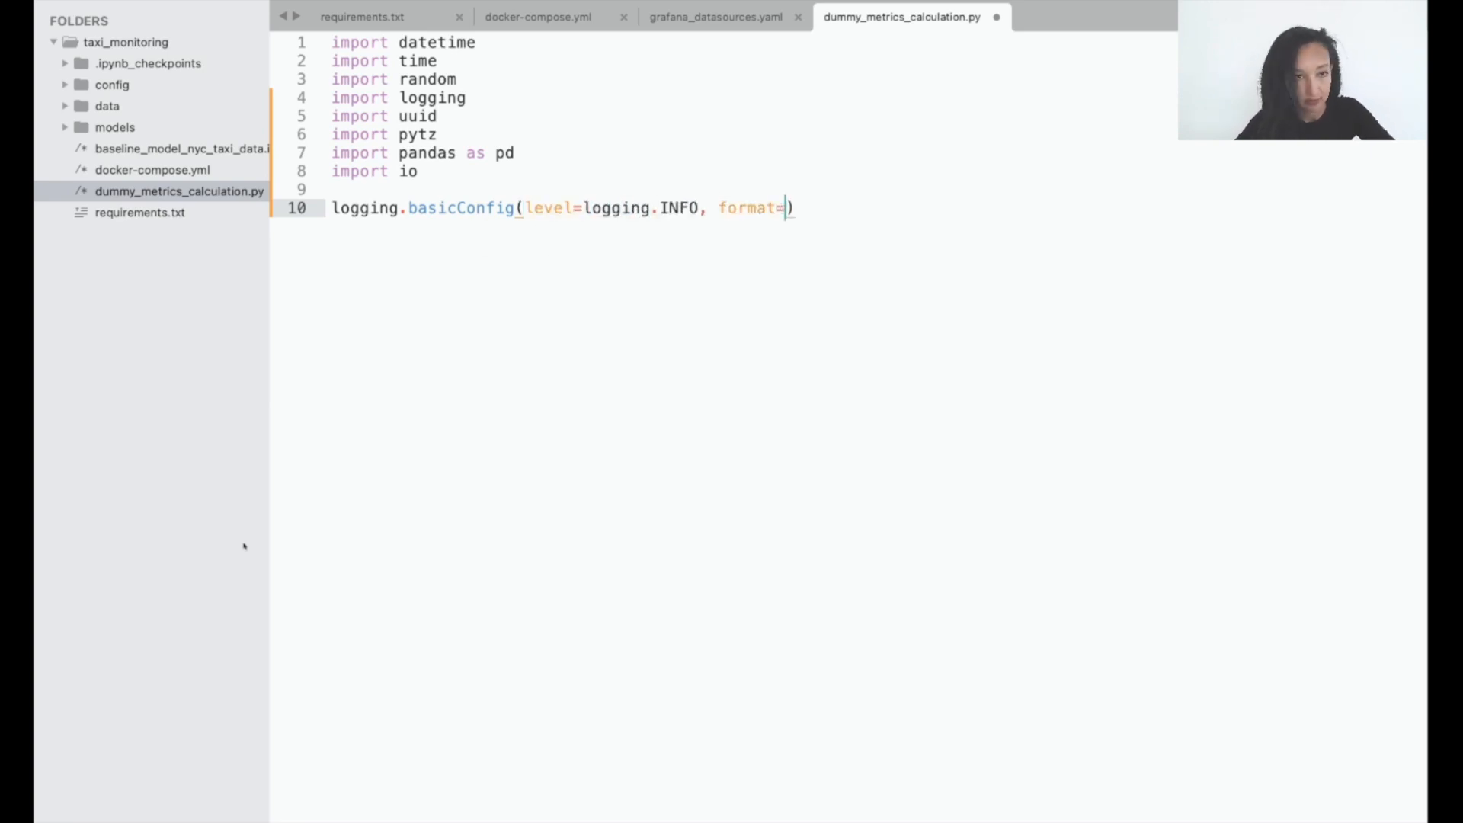
{"action": "type", "text": "\"%()s []\""}
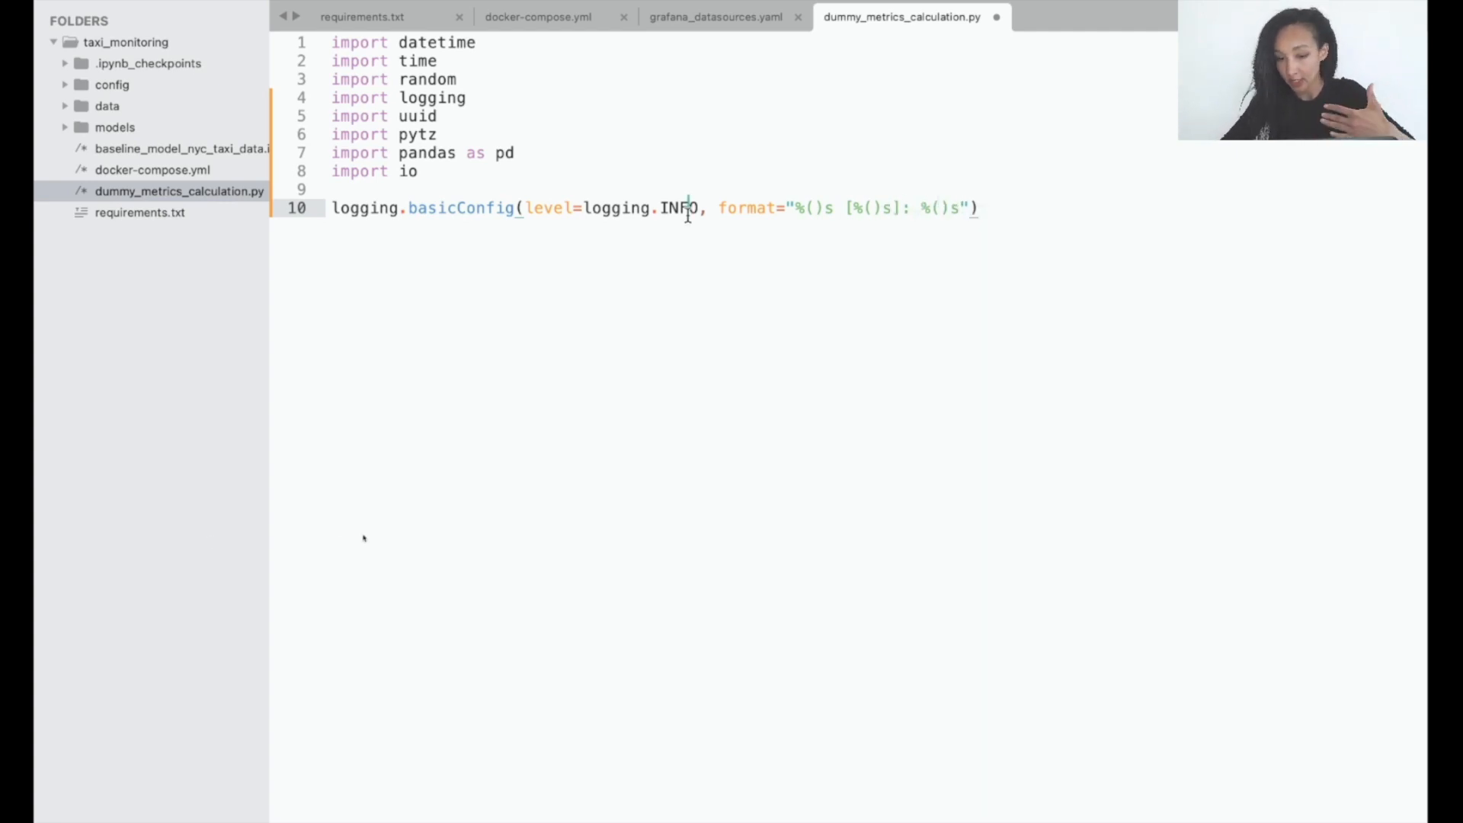
{"action": "type", "text": "asctime"}
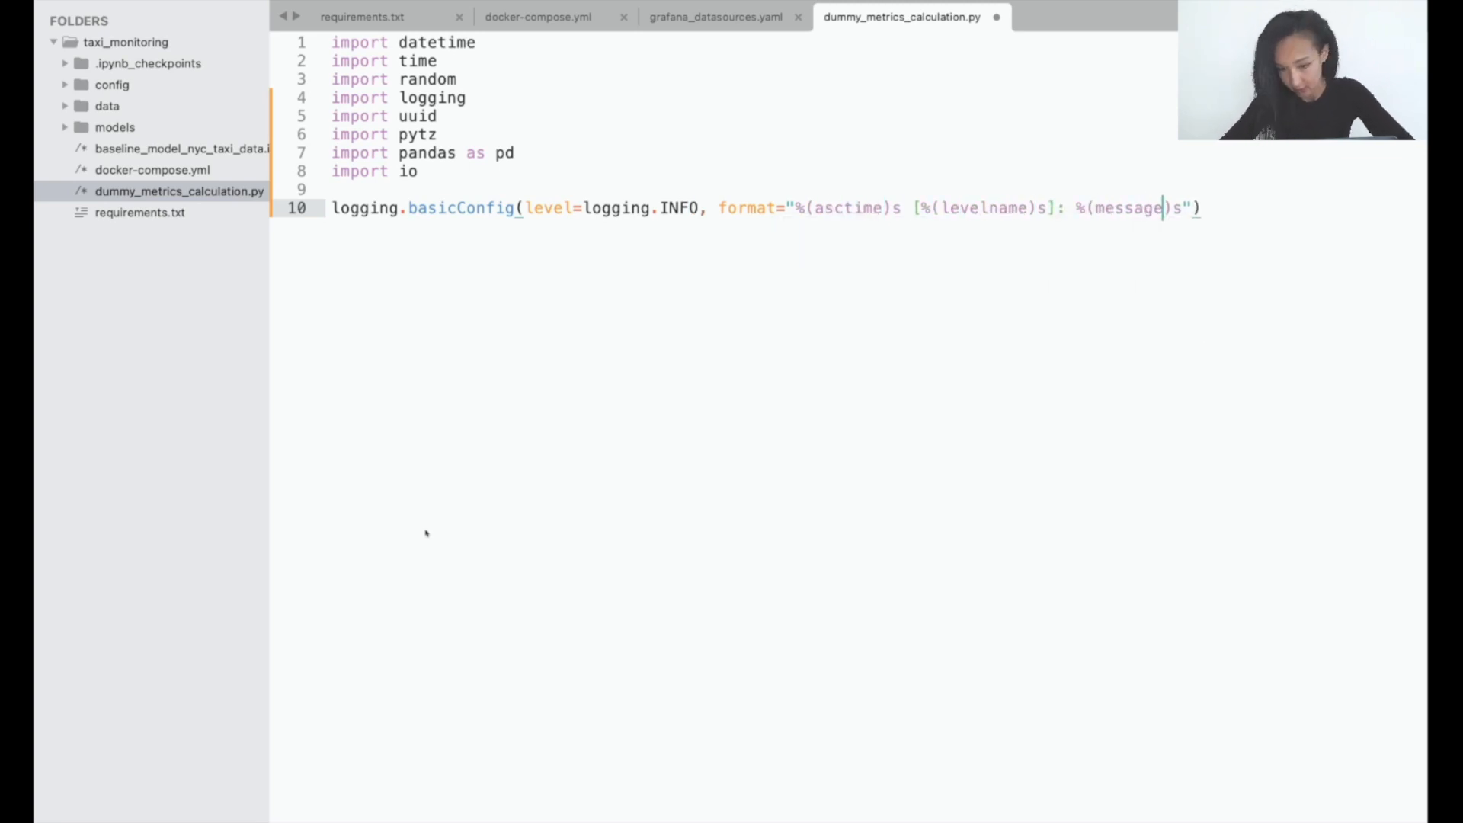
{"action": "key", "text": "Enter"}
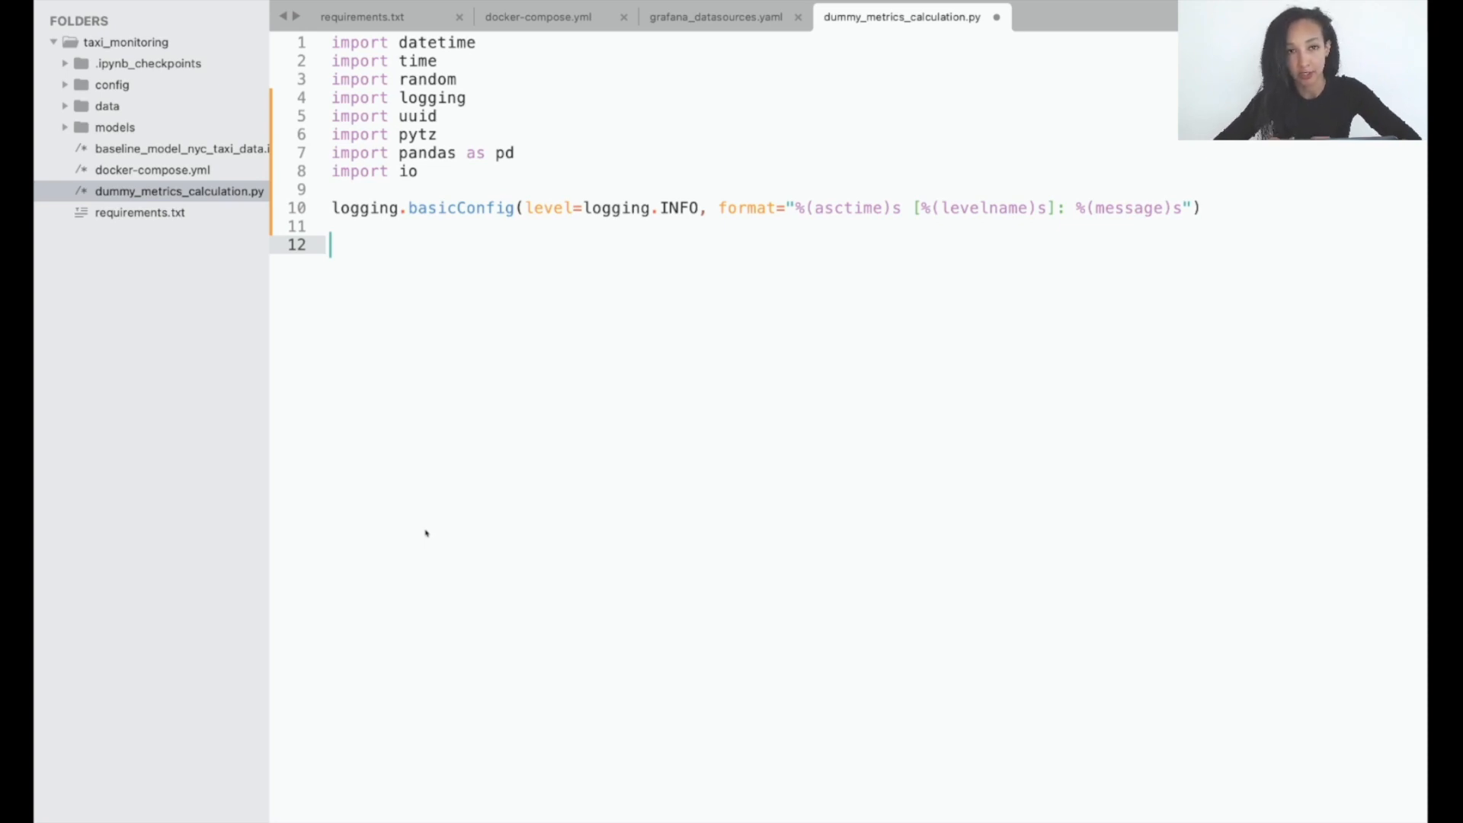
Step: Define SEND_TIMEOUT = 10, a random.Random generator and import psycopg
{"action": "type", "text": "SEND_"}
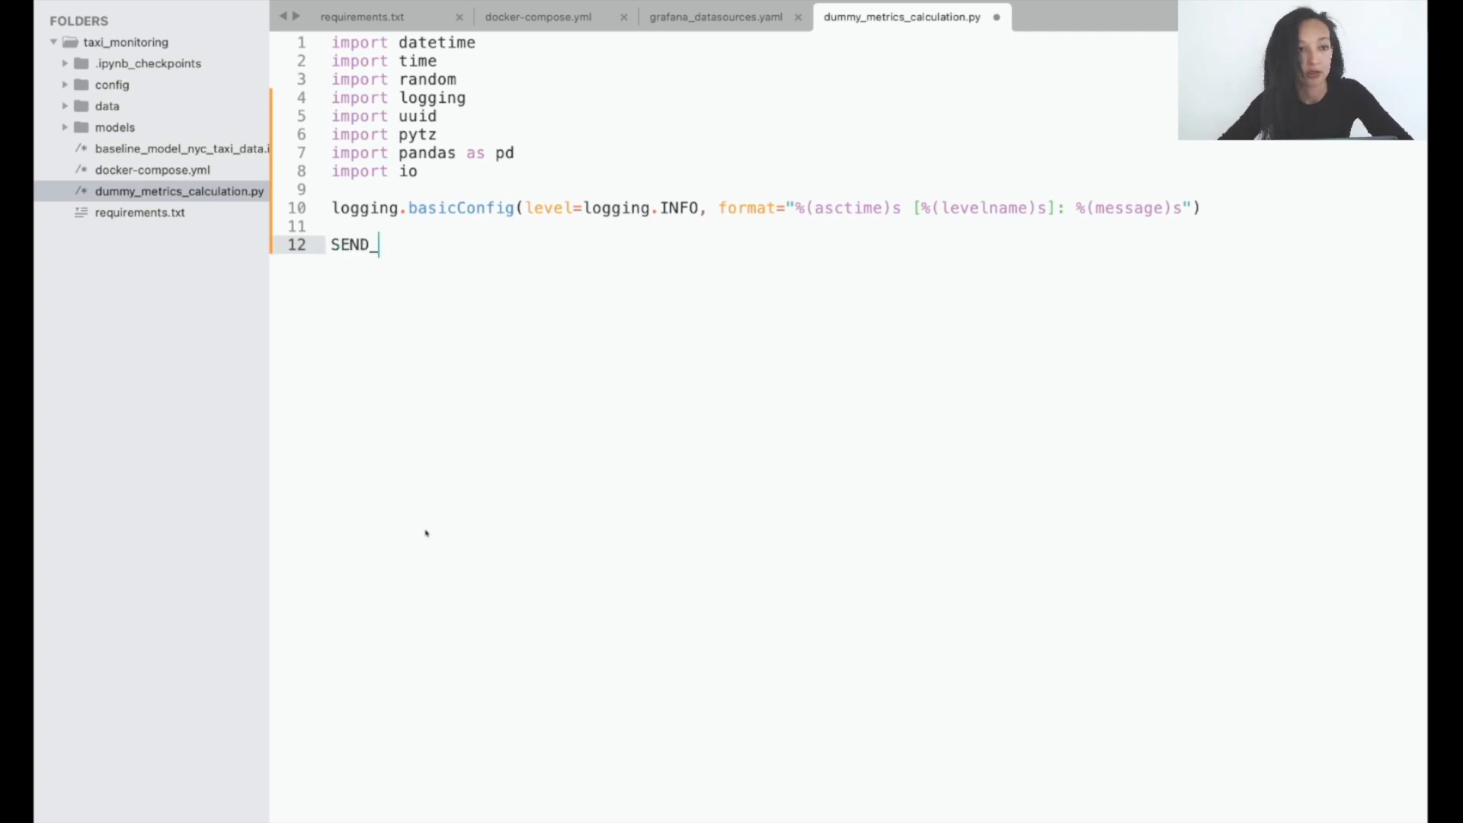
{"action": "type", "text": "TIMEOUT = 10"}
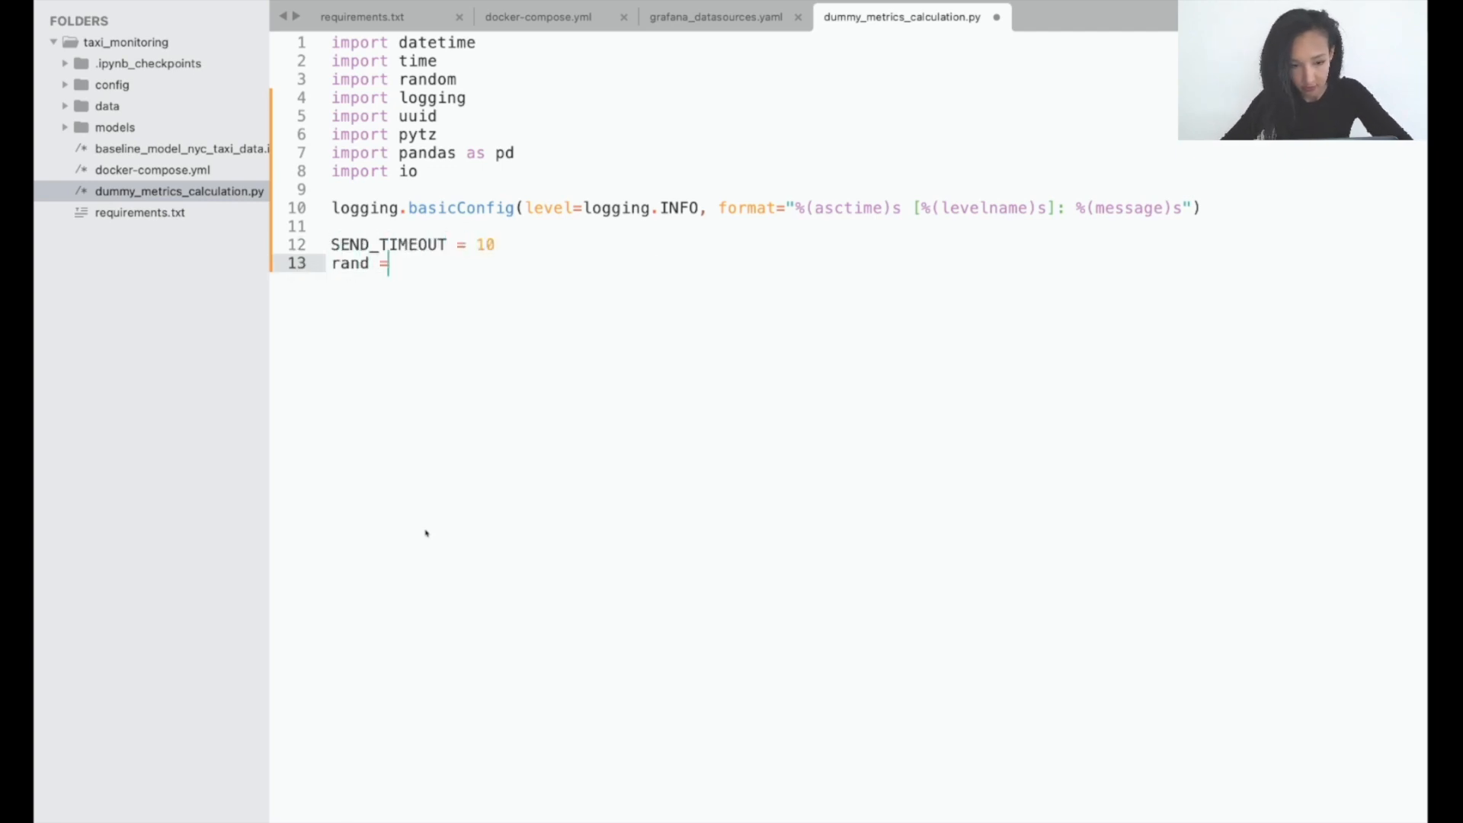
{"action": "type", "text": "random.Ran"}
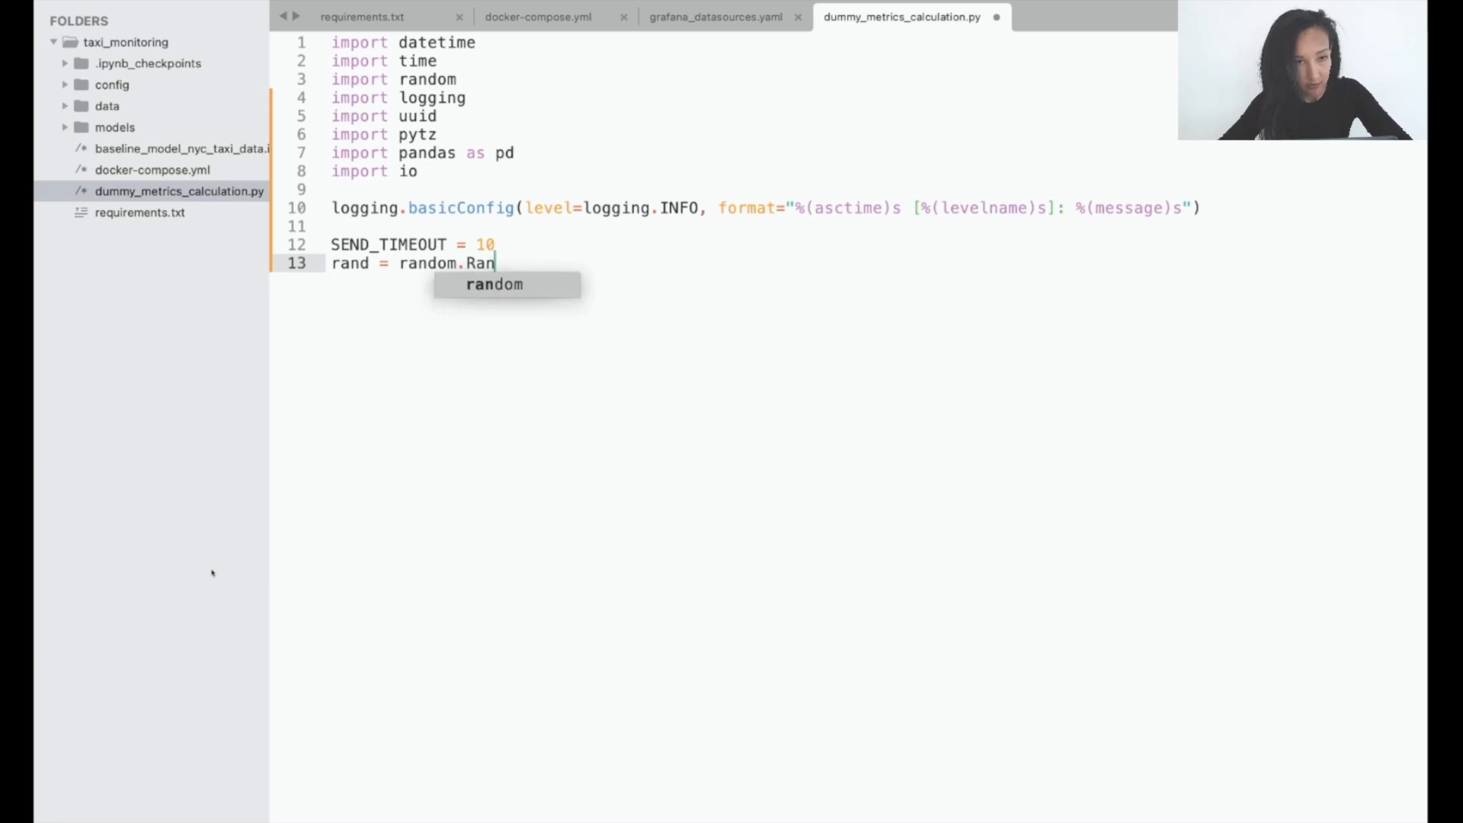
{"action": "type", "text": "dom()"}
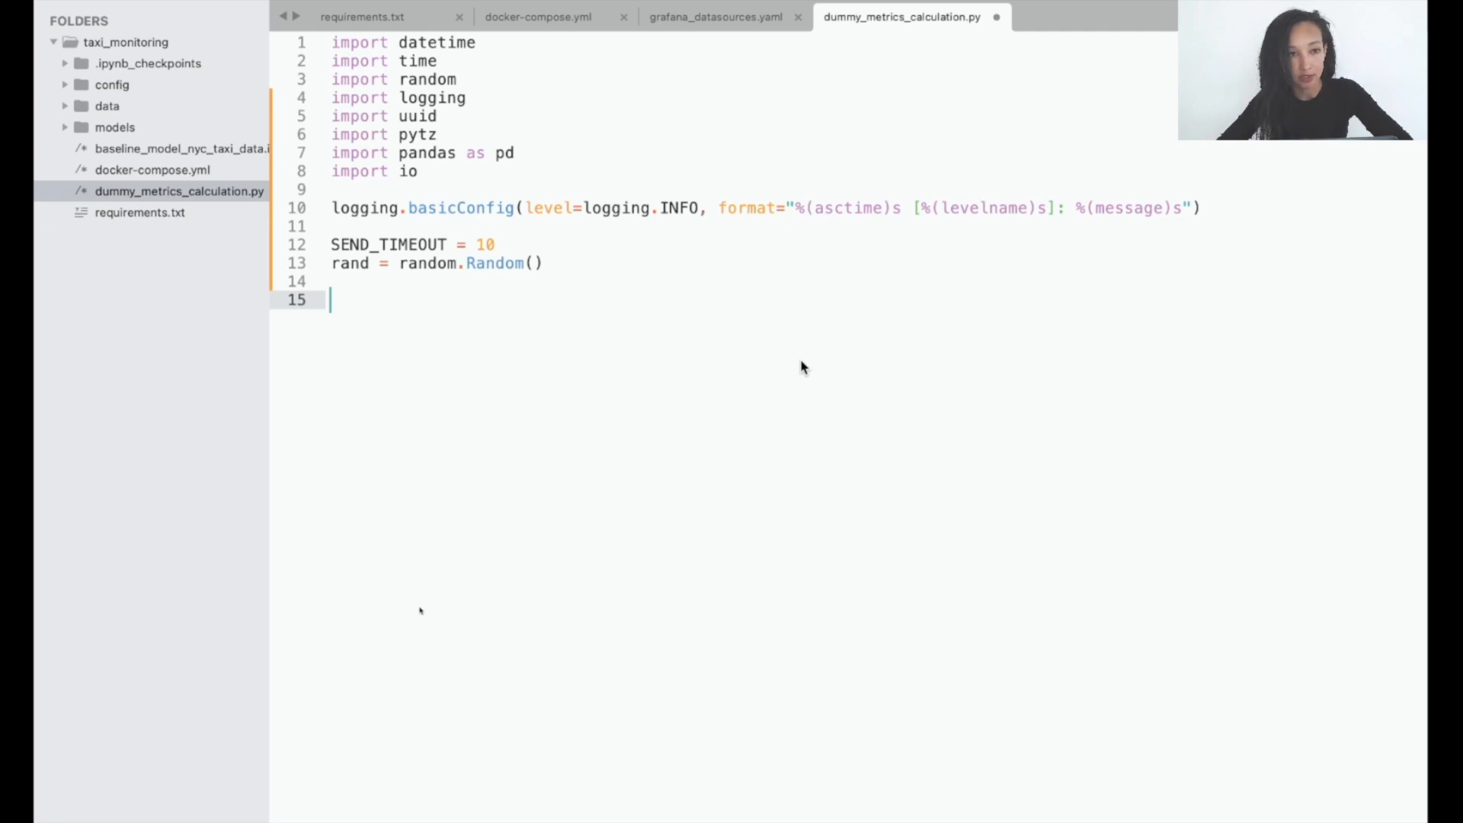
{"action": "mouse_move", "coordinate": [251, 526]}
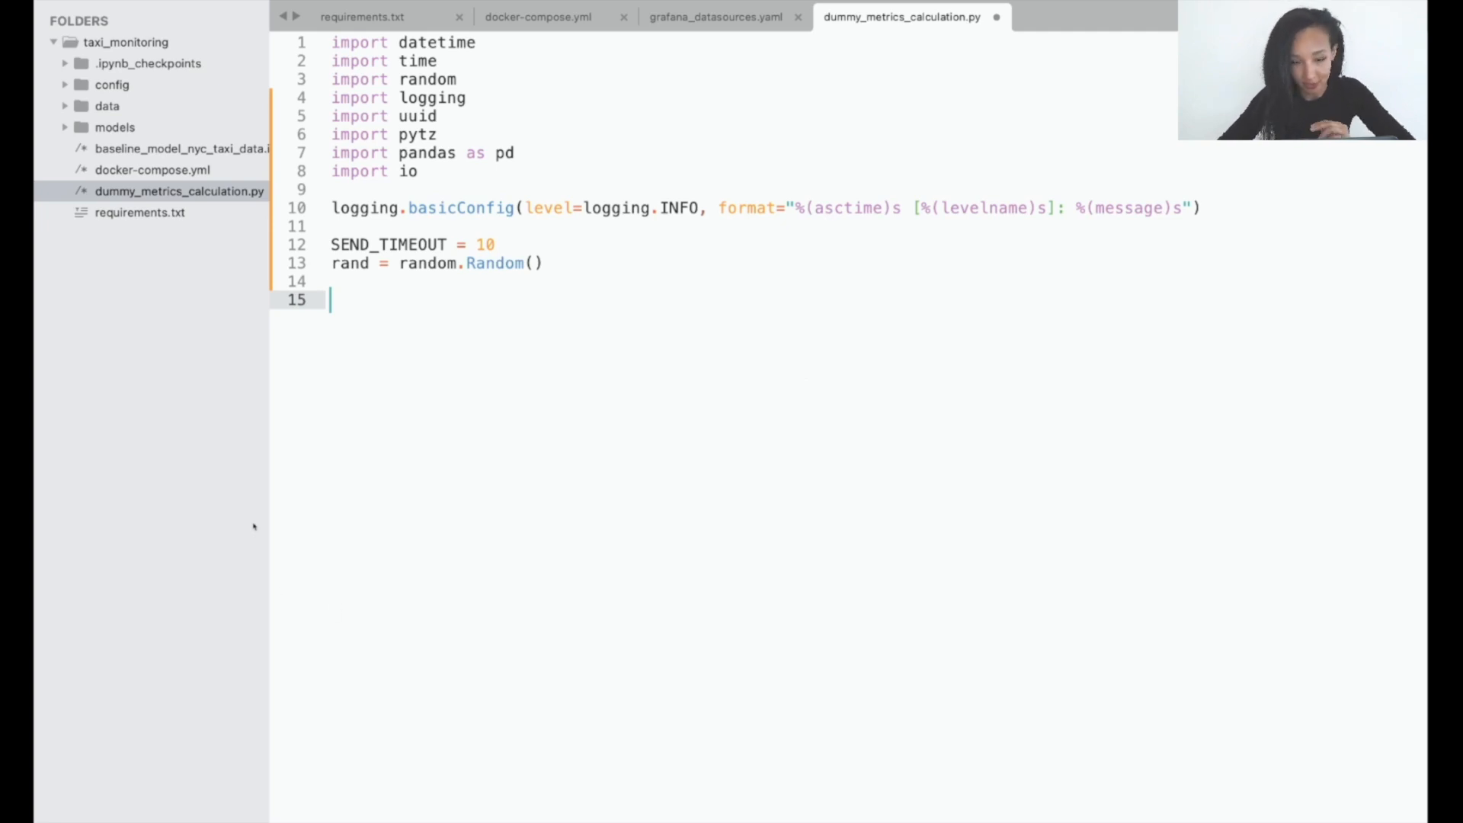
{"action": "type", "text": "import"}
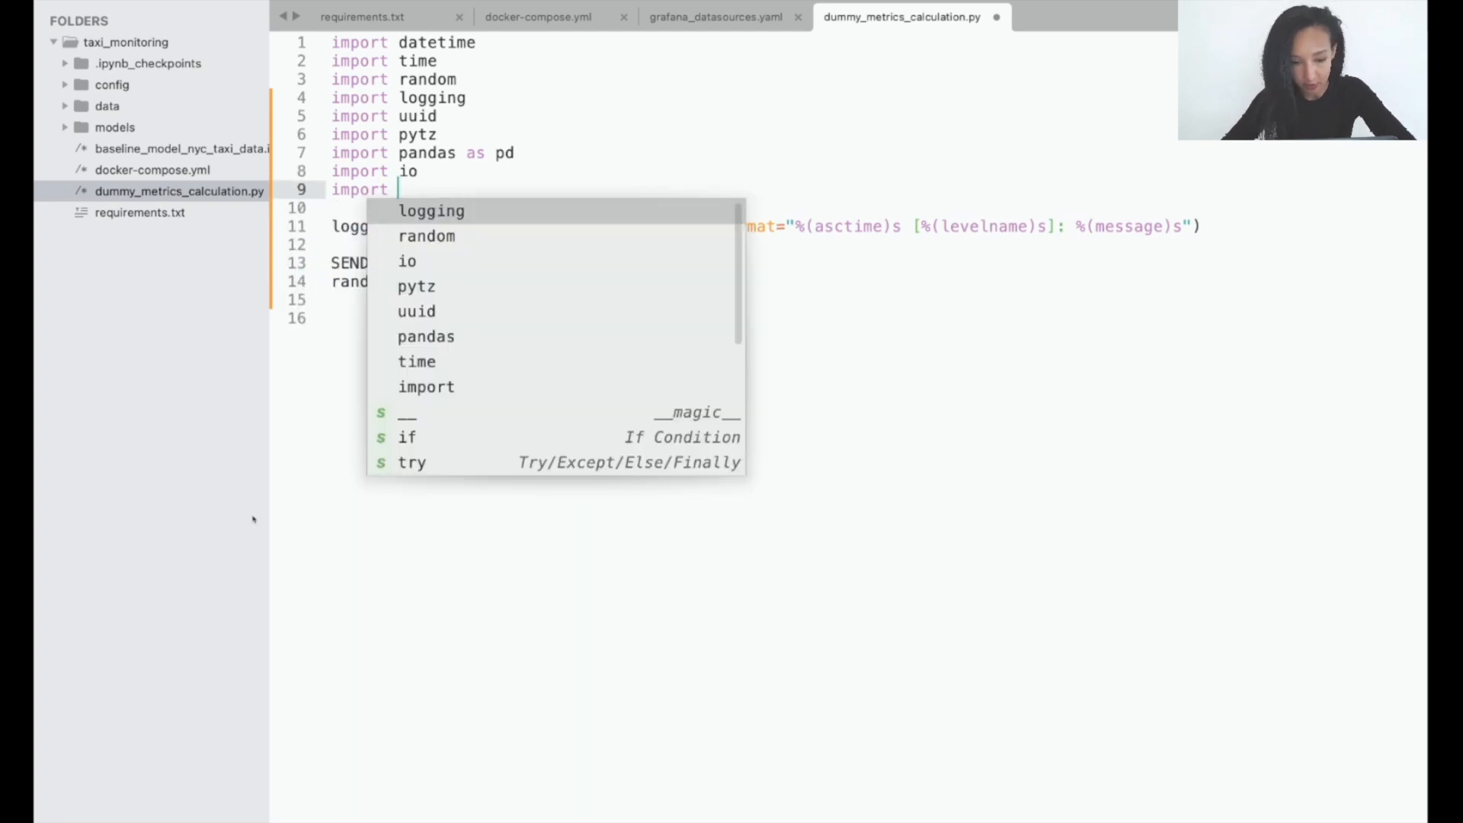
{"action": "type", "text": "psycopg"}
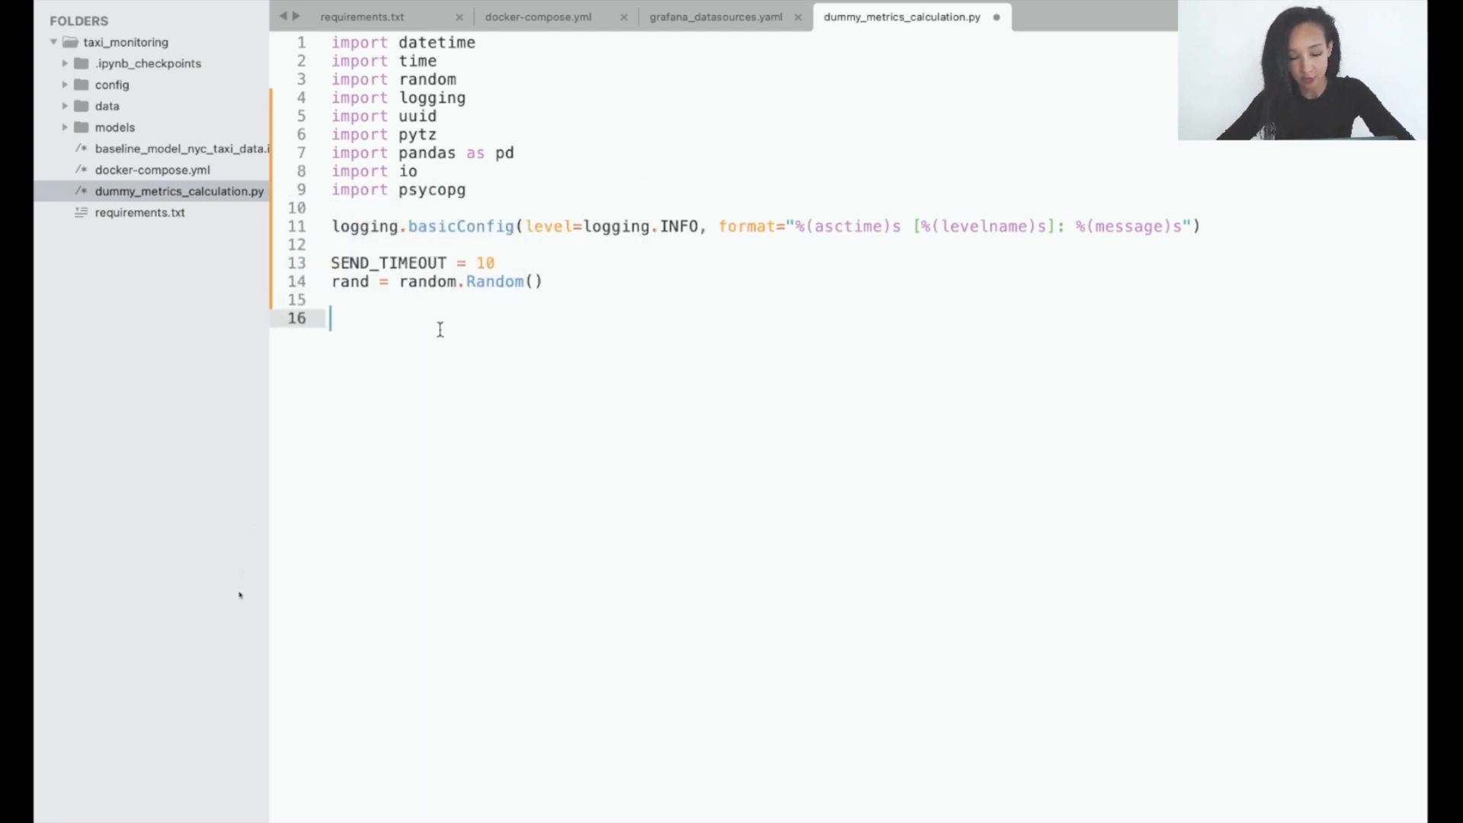
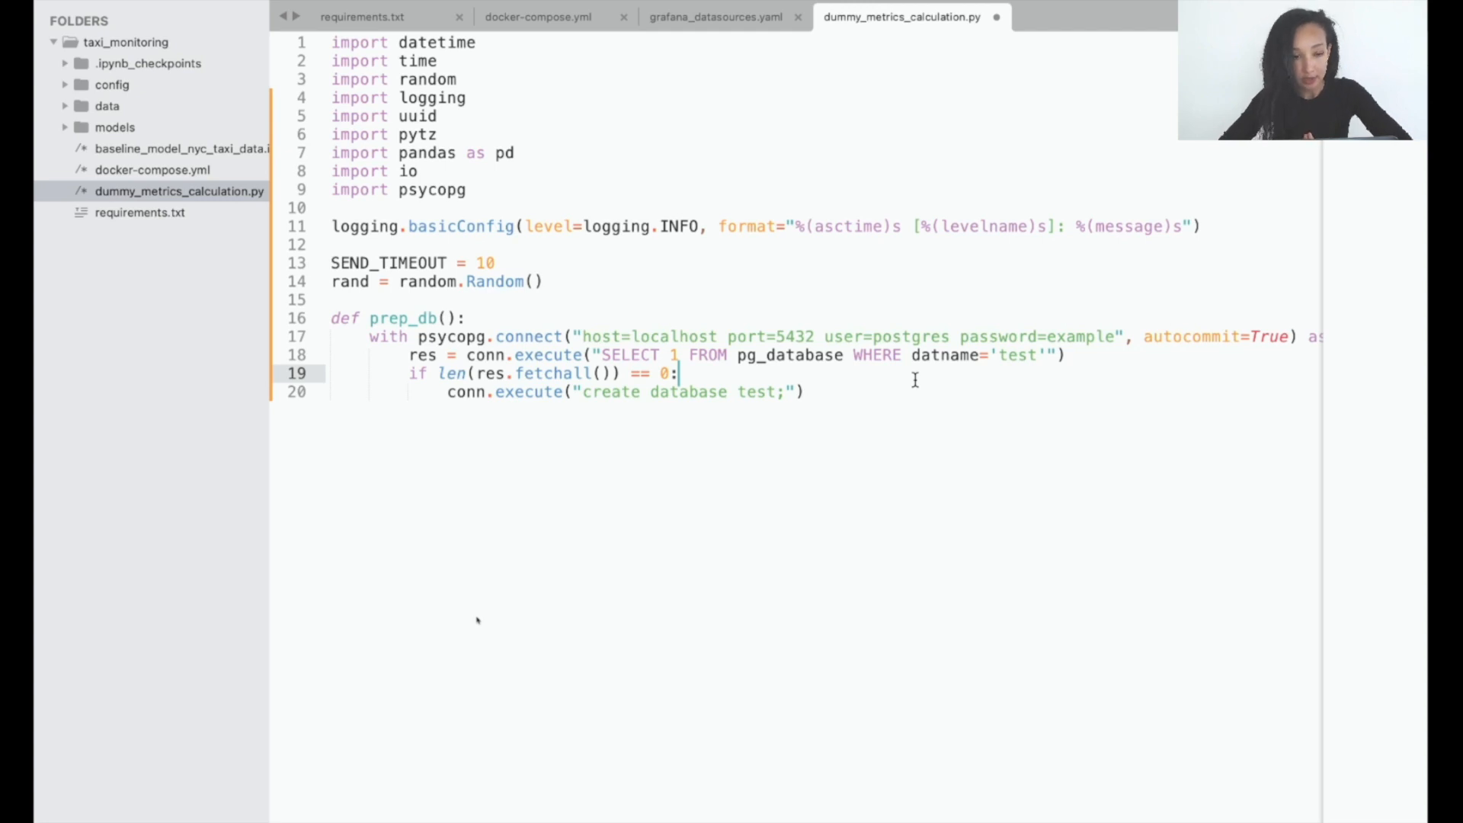
Step: Write prep_db connecting to localhost:5432 as postgres and creating database test when pg_database lacks it
{"action": "mouse_move", "coordinate": [248, 592]}
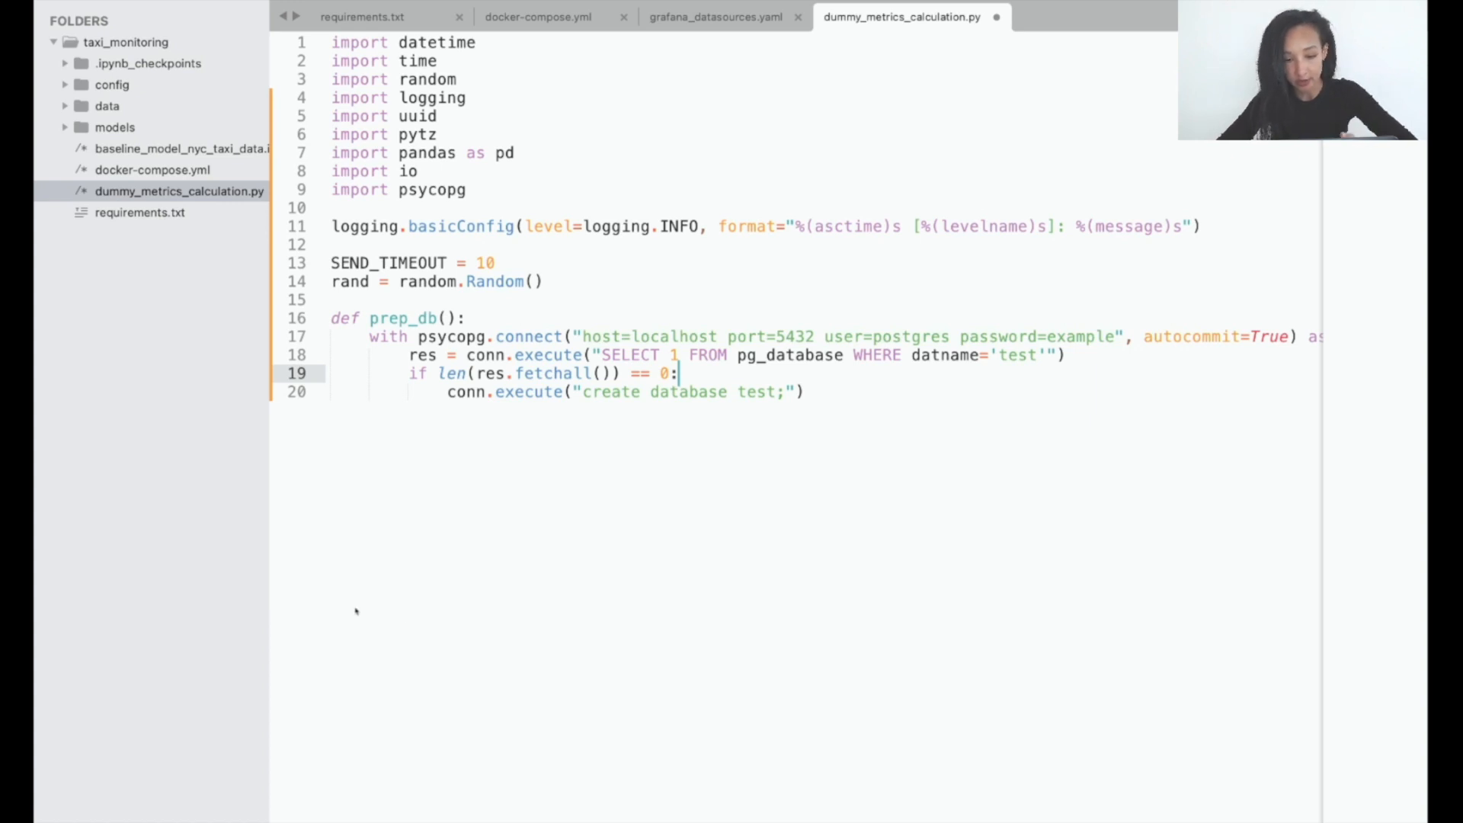
{"action": "mouse_move", "coordinate": [526, 608]}
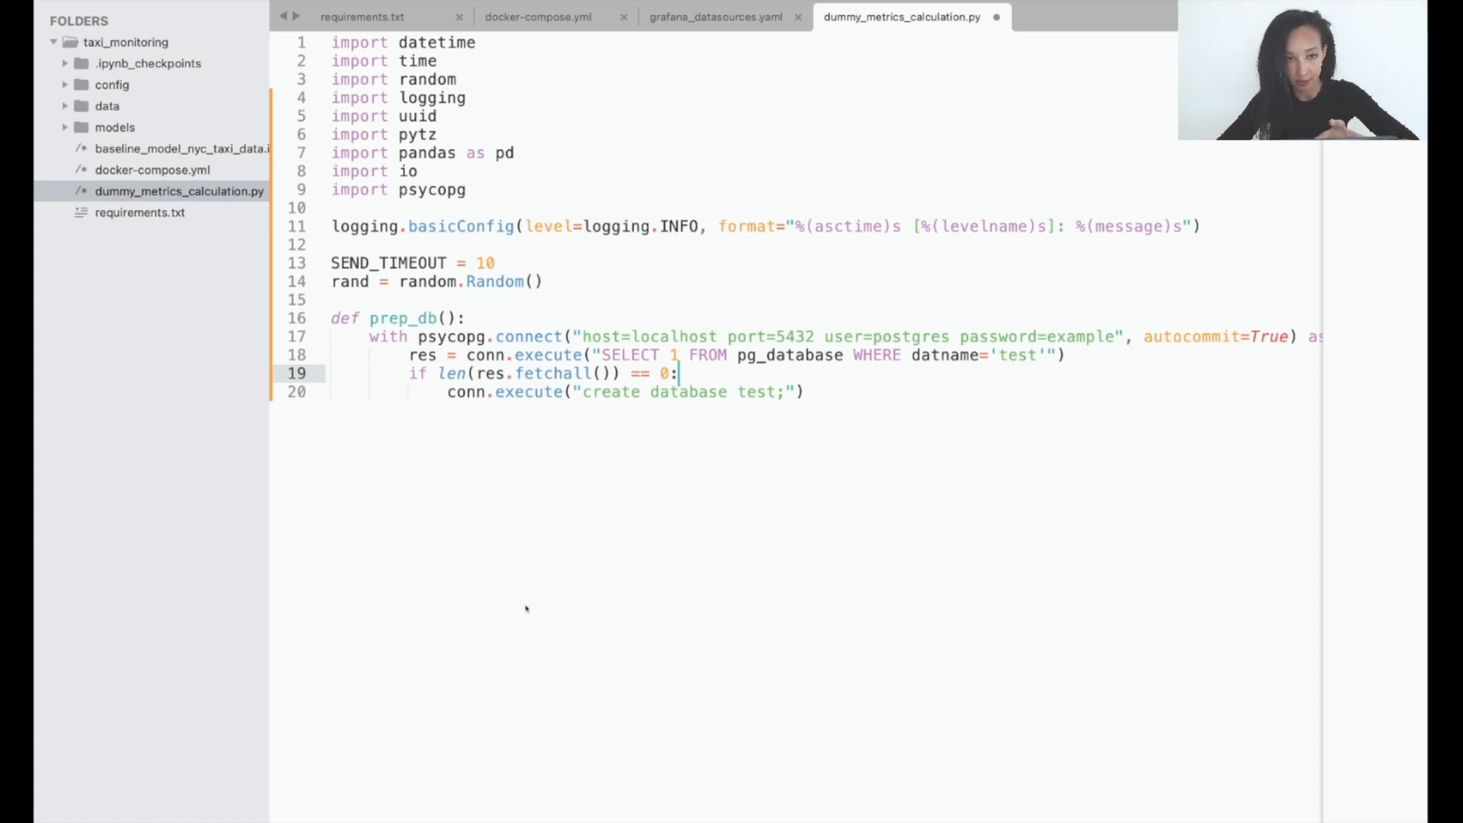
{"action": "left_click", "coordinate": [538, 16]}
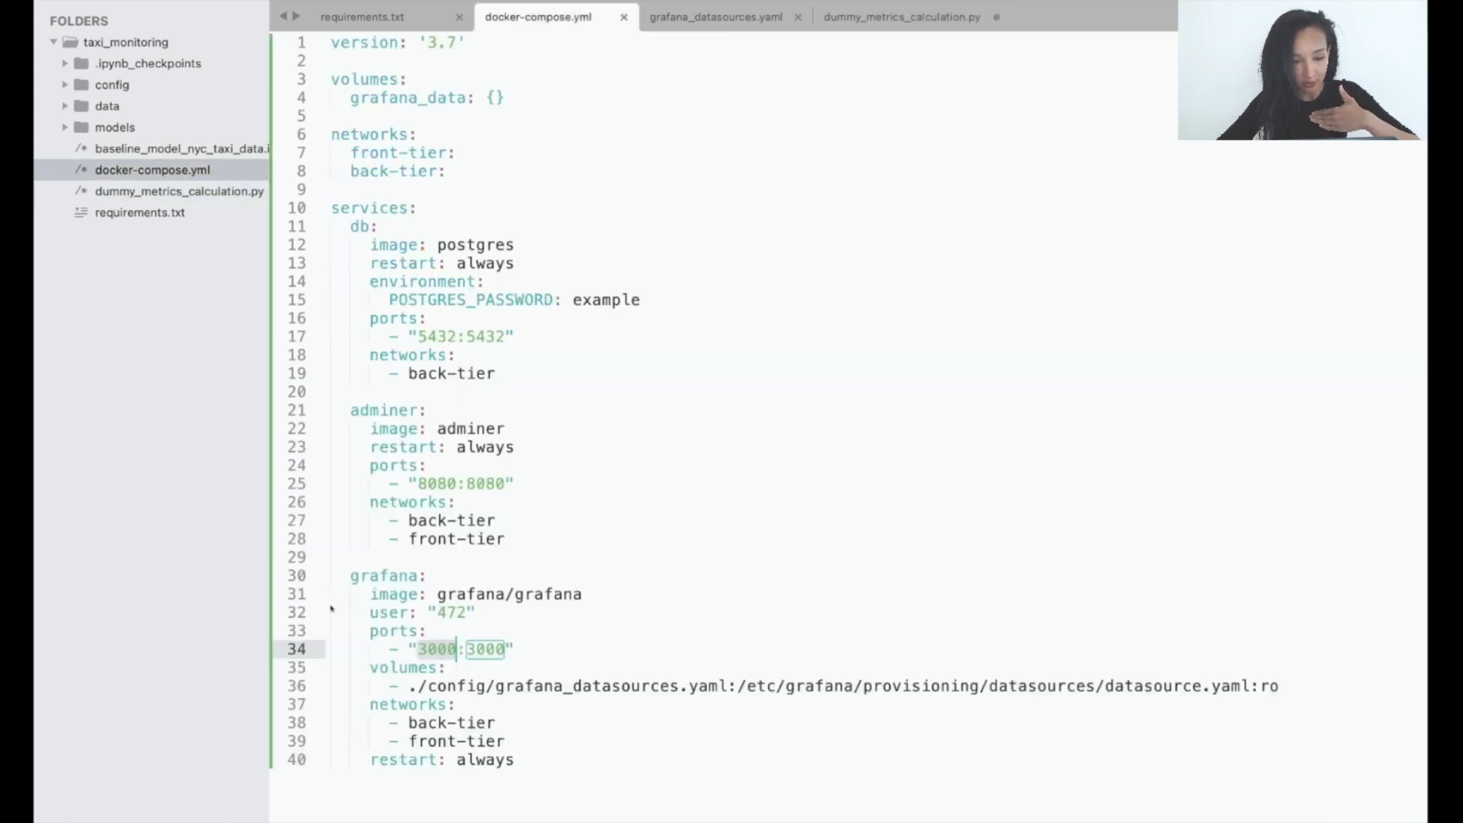
{"action": "left_click", "coordinate": [901, 17]}
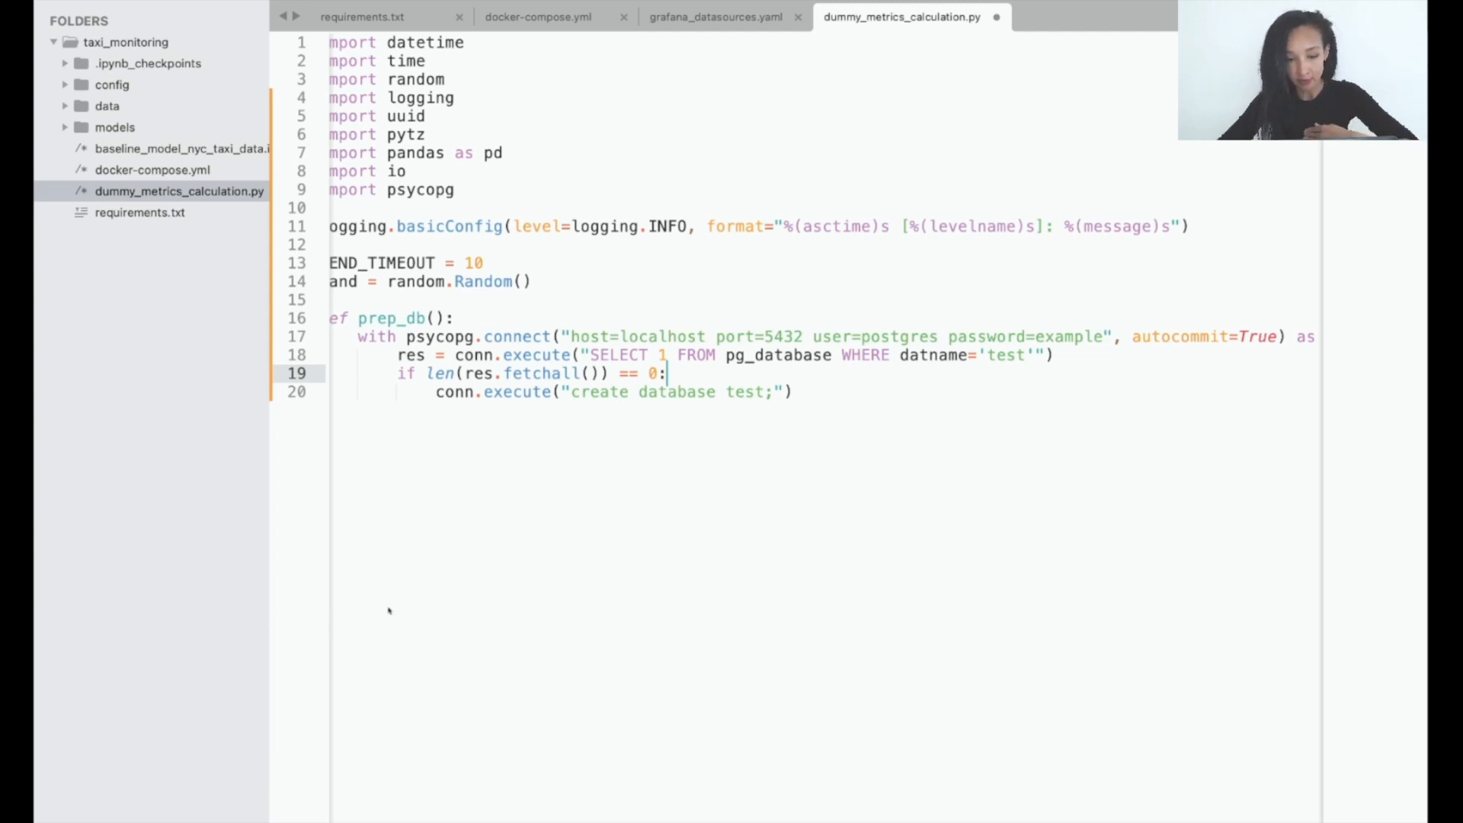
{"action": "mouse_move", "coordinate": [474, 610]}
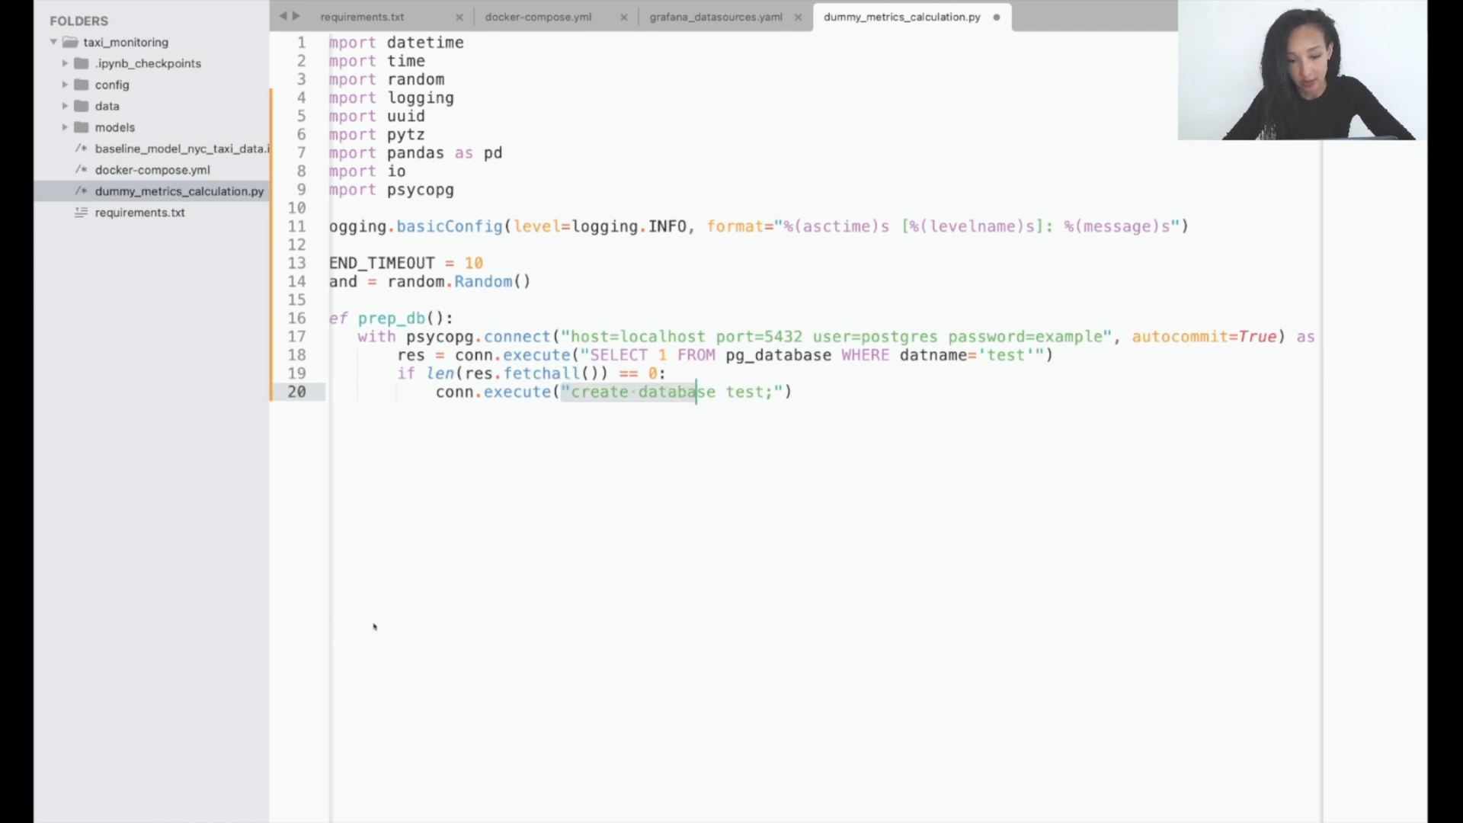
Step: Start a new line after the create database call for a second connection to dbname=test
{"action": "left_click", "coordinate": [765, 391]}
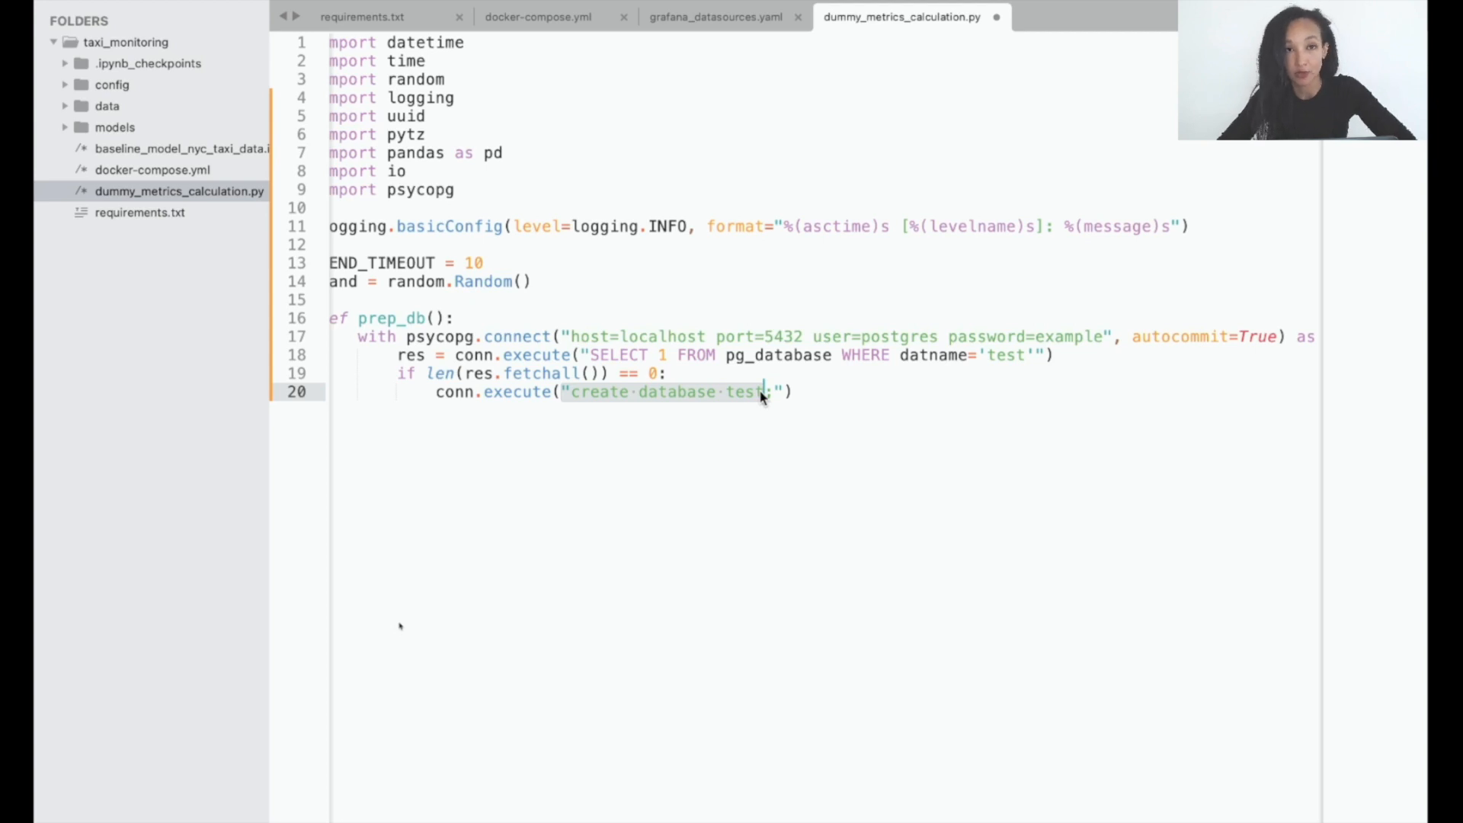
{"action": "key", "text": "enter"}
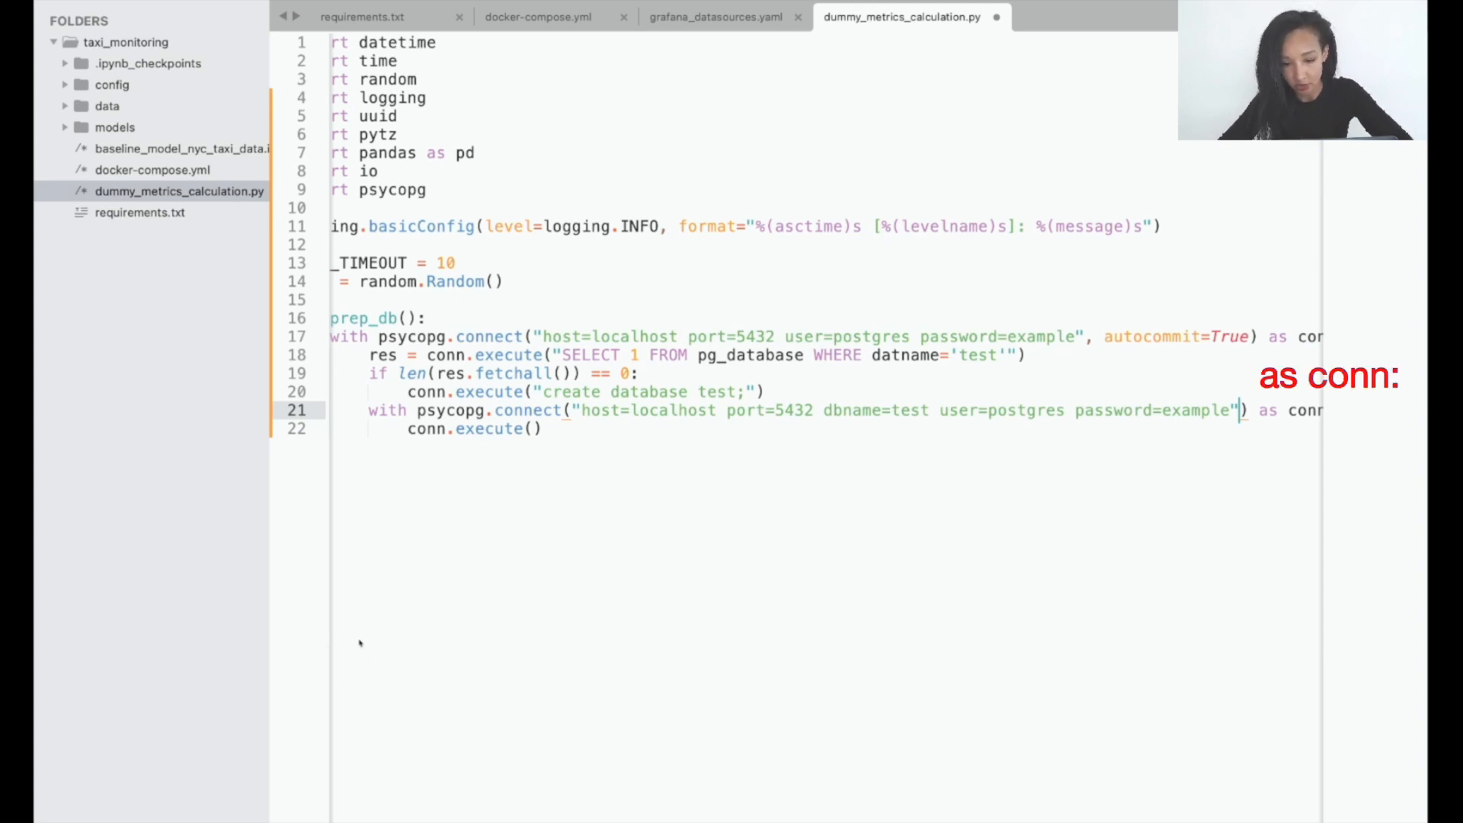
{"action": "mouse_move", "coordinate": [448, 640]}
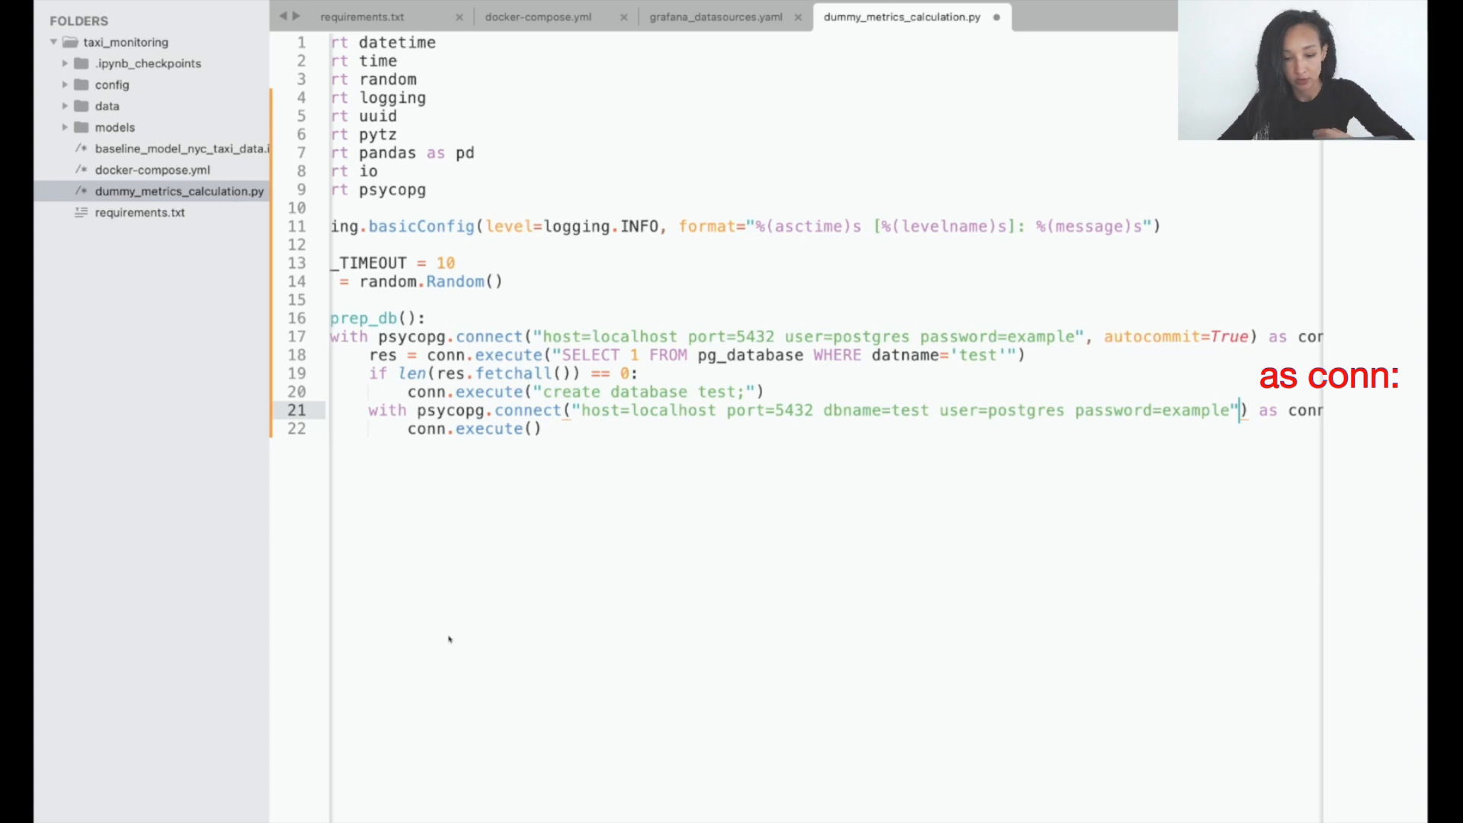
{"action": "mouse_move", "coordinate": [496, 638]}
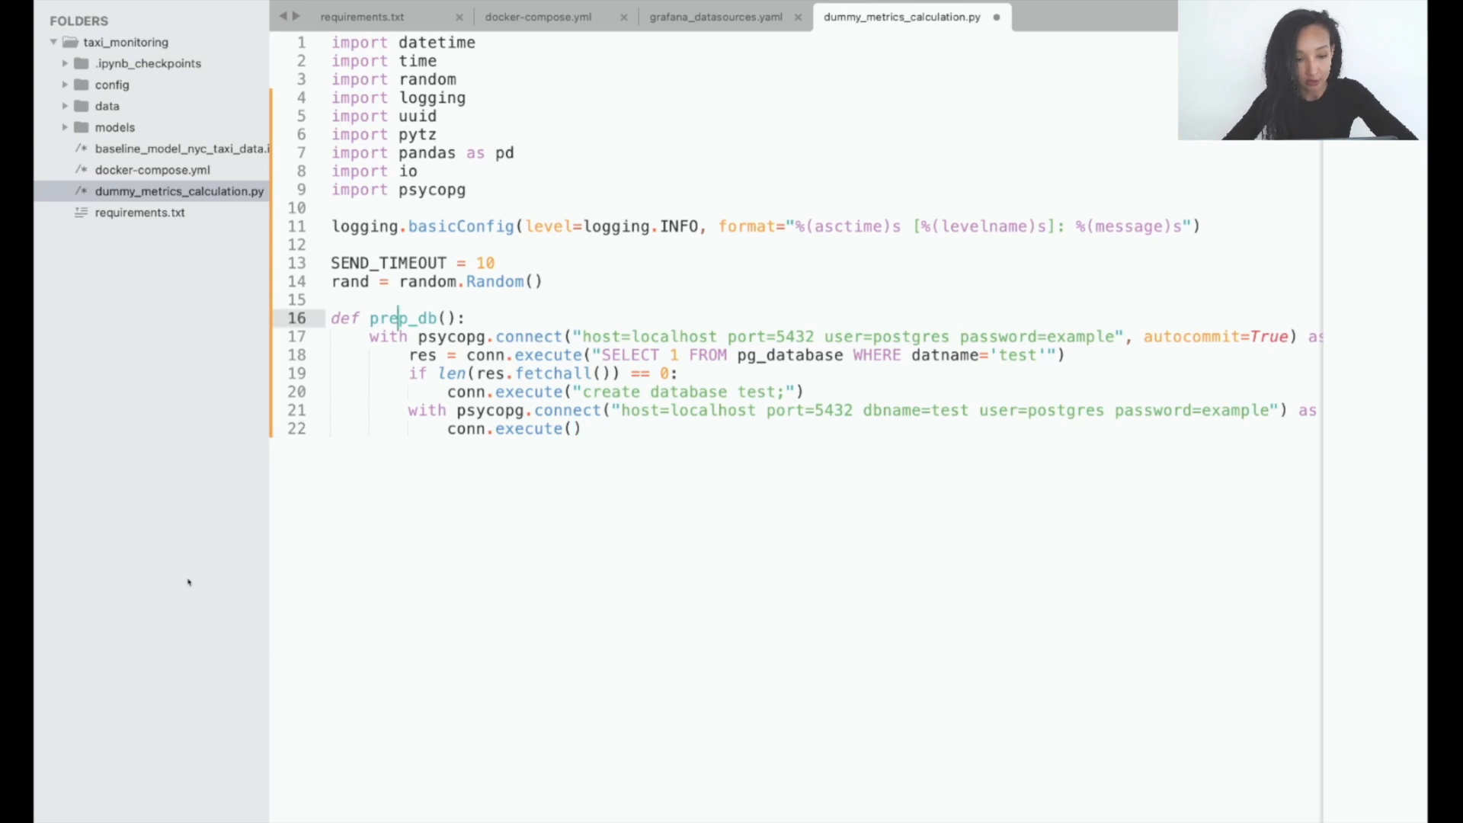
Step: Write the create_table_statement dropping and recreating dummy_metrics and pass it to conn.execute()
{"action": "type", "text": "create_table_statement = \"\"\""}
{"action": "type", "text": "drop table if edummy_metrics"}
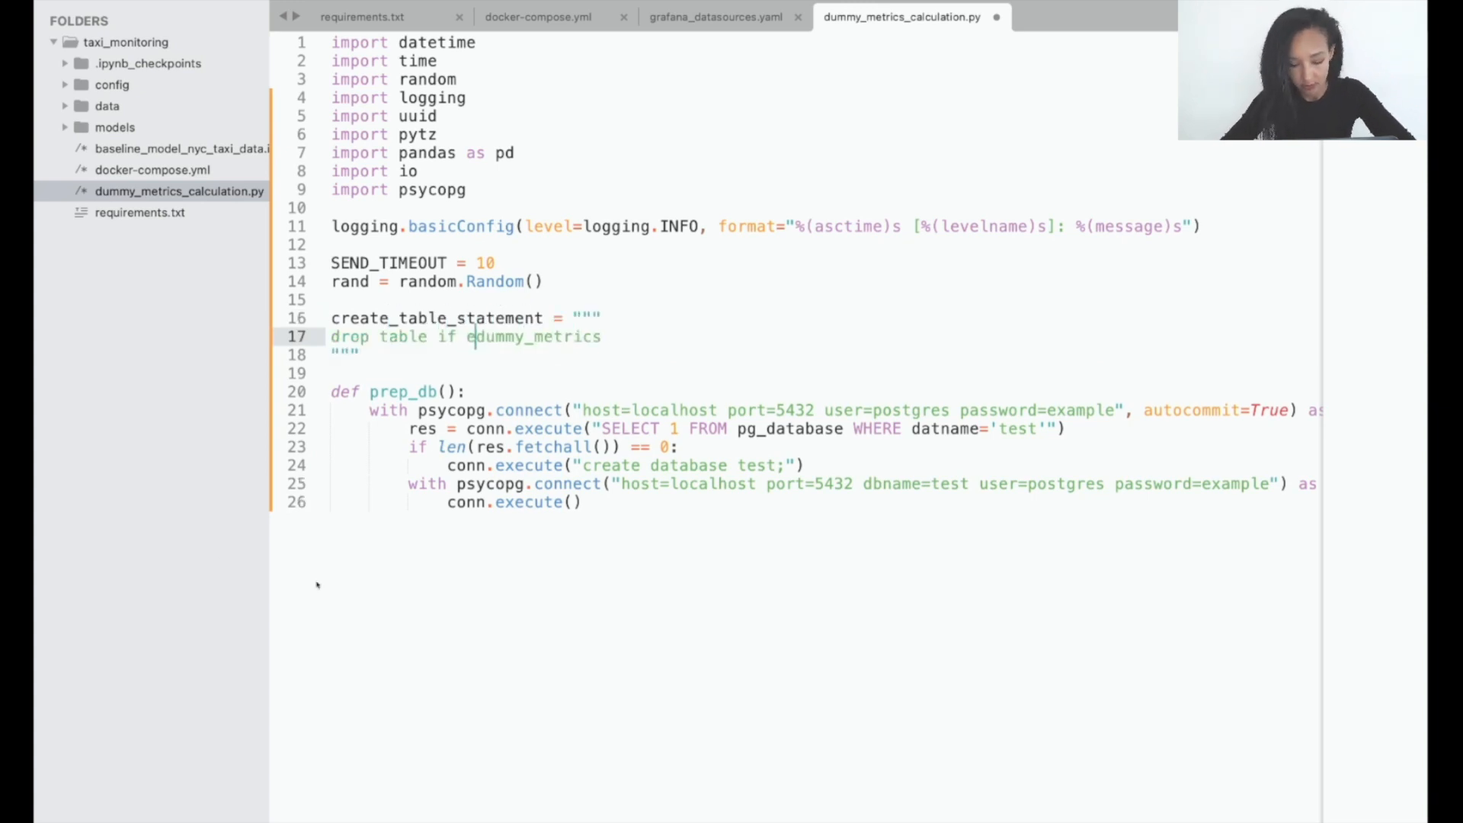
{"action": "type", "text": "xists"}
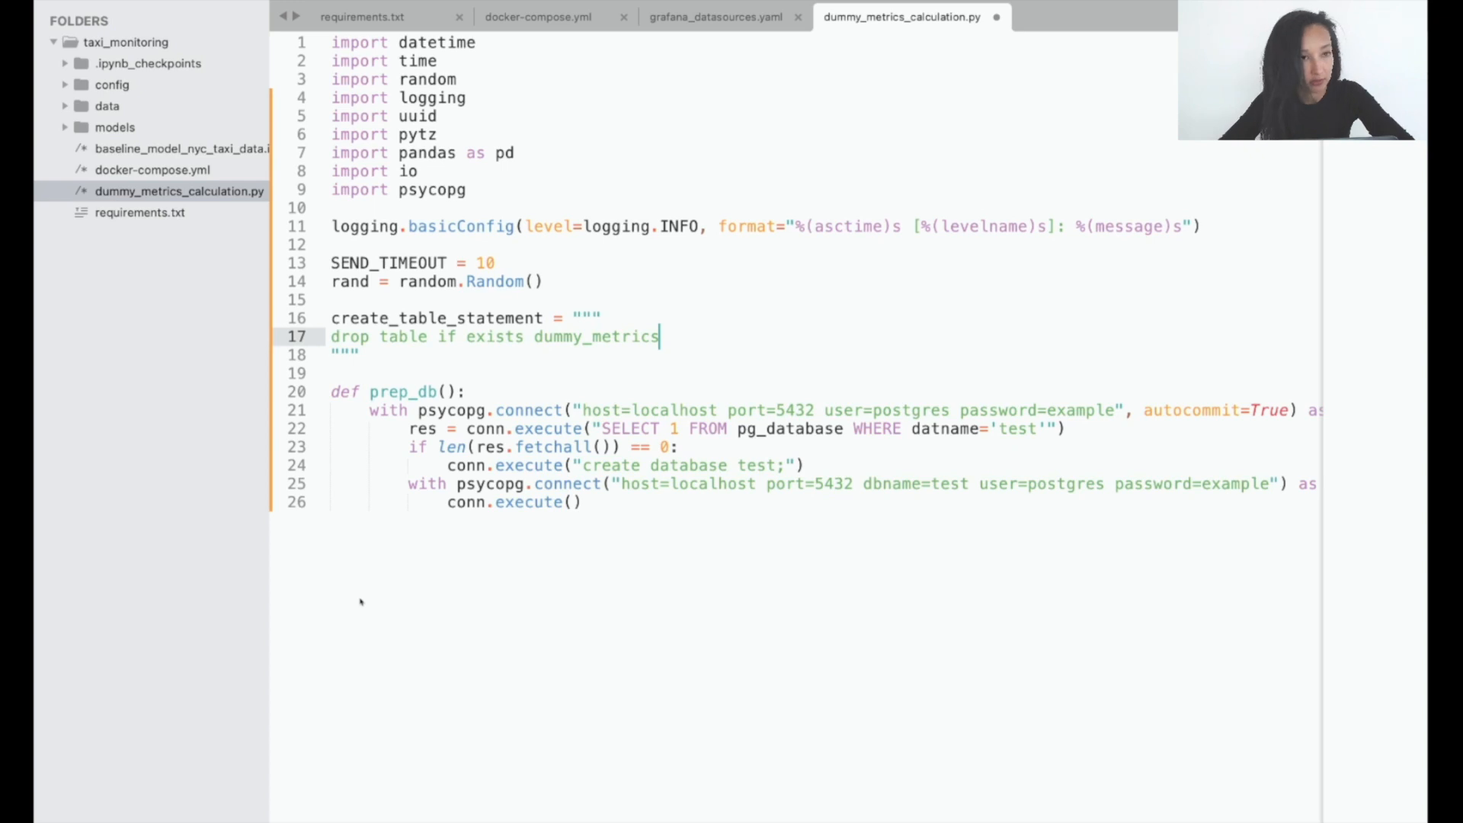
{"action": "type", "text": ";"}
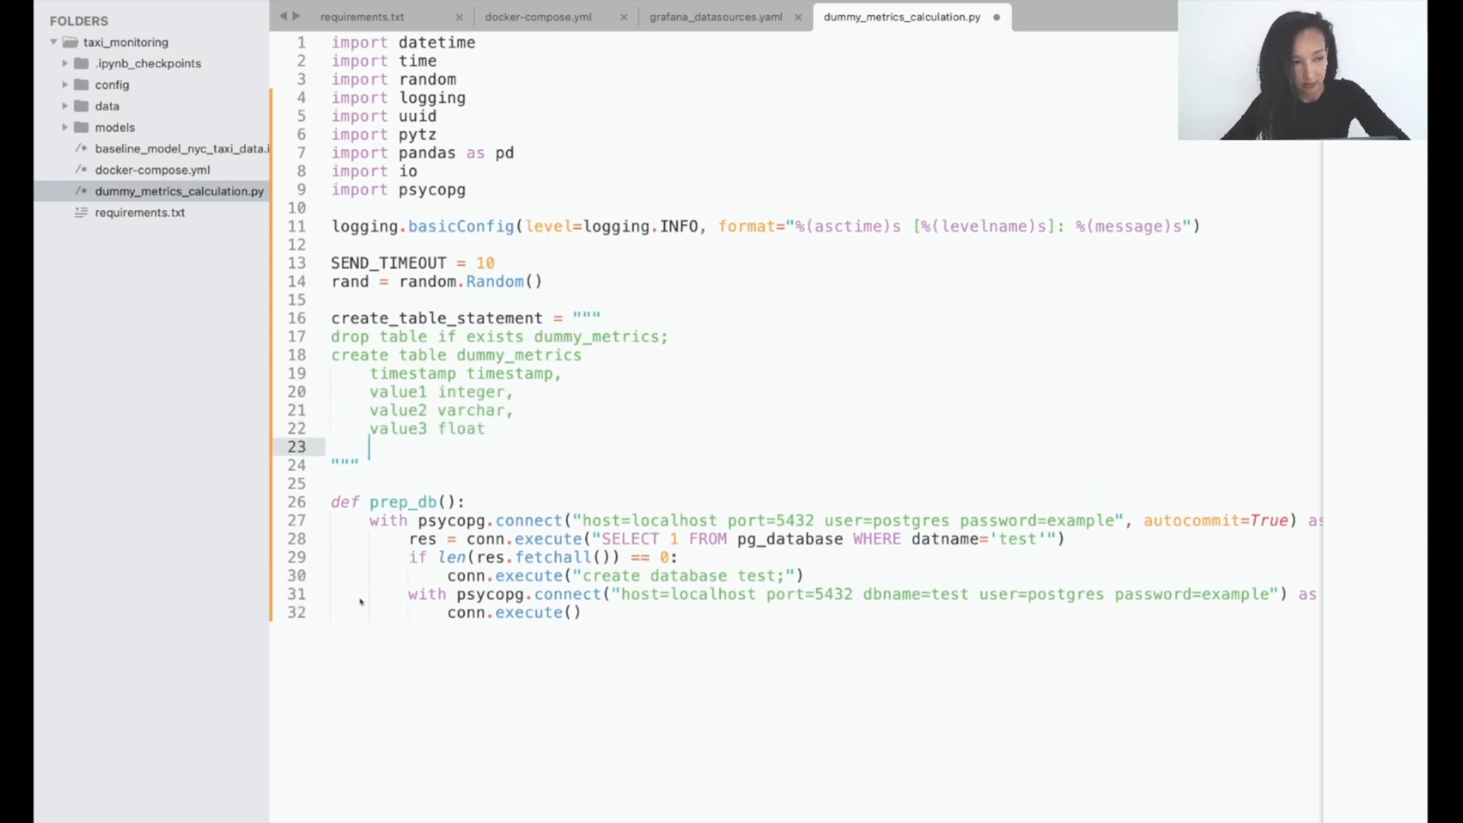
{"action": "type", "text": ")"}
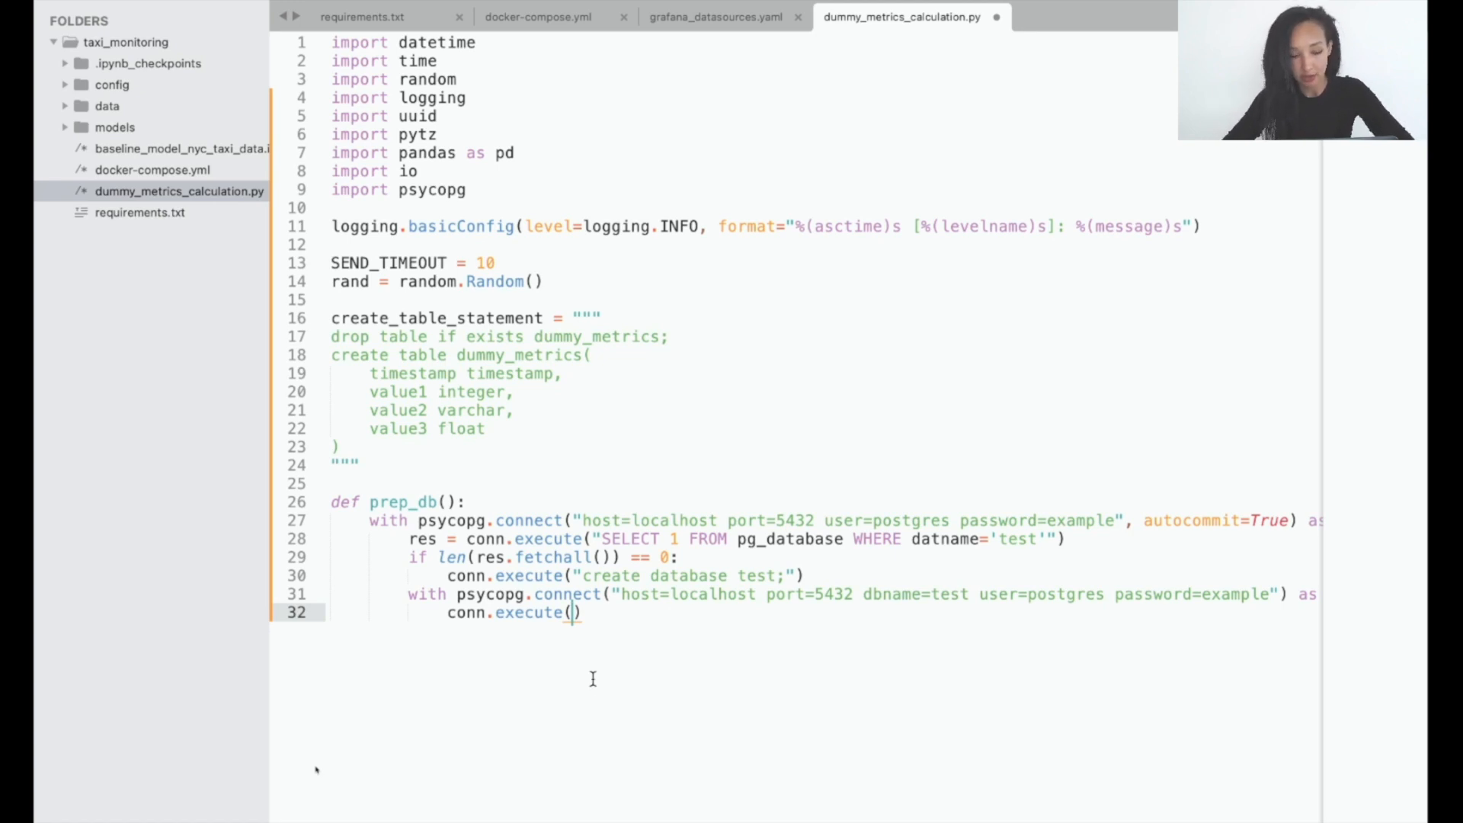
{"action": "type", "text": "create_table_statement"}
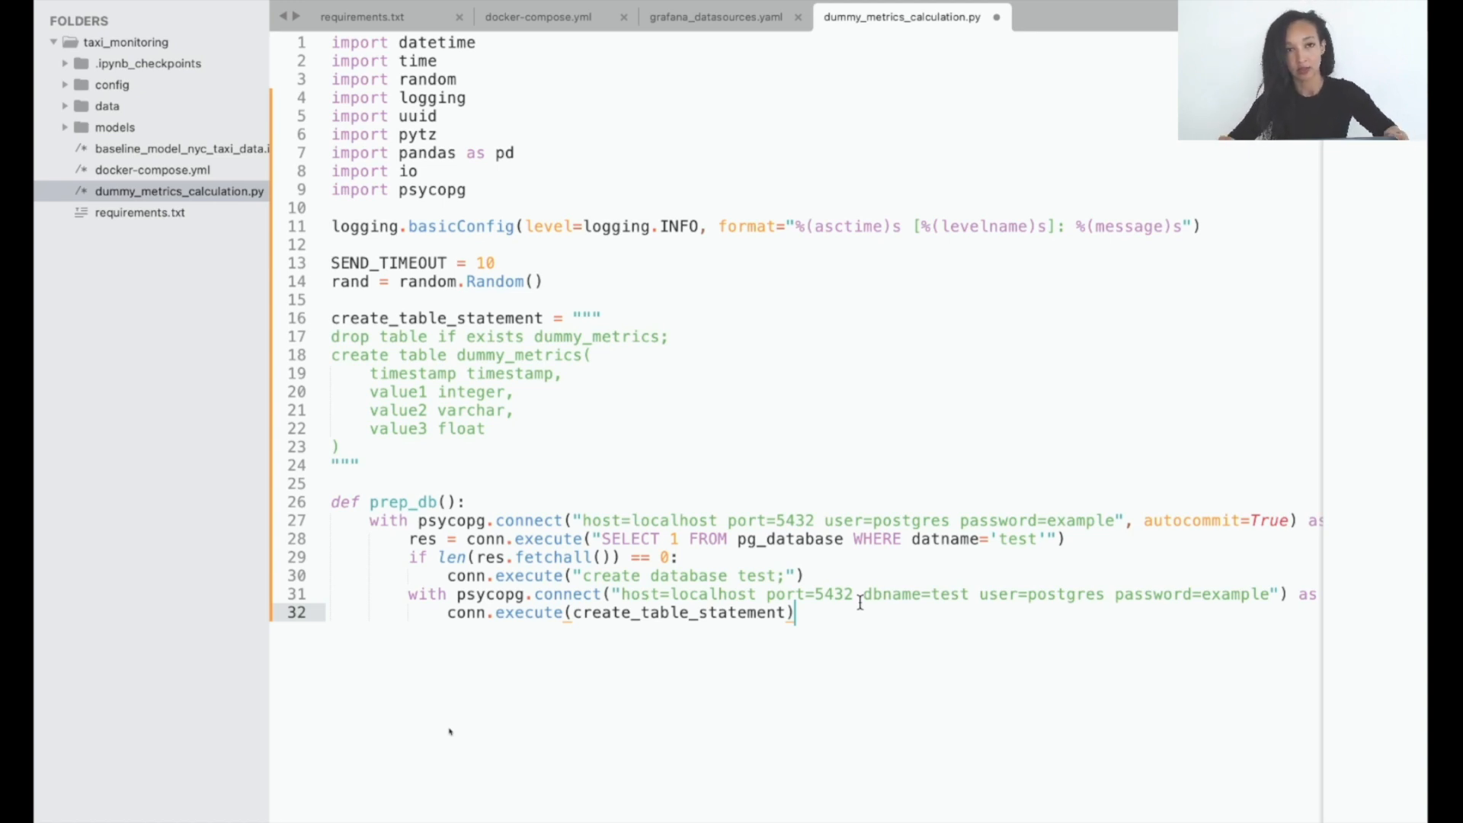
Step: Define calculate_dummy_metrics_postgresql(curr) with value1 = rand.randint(0, 1000), a UUID string and a random float
{"action": "key", "text": "enter"}
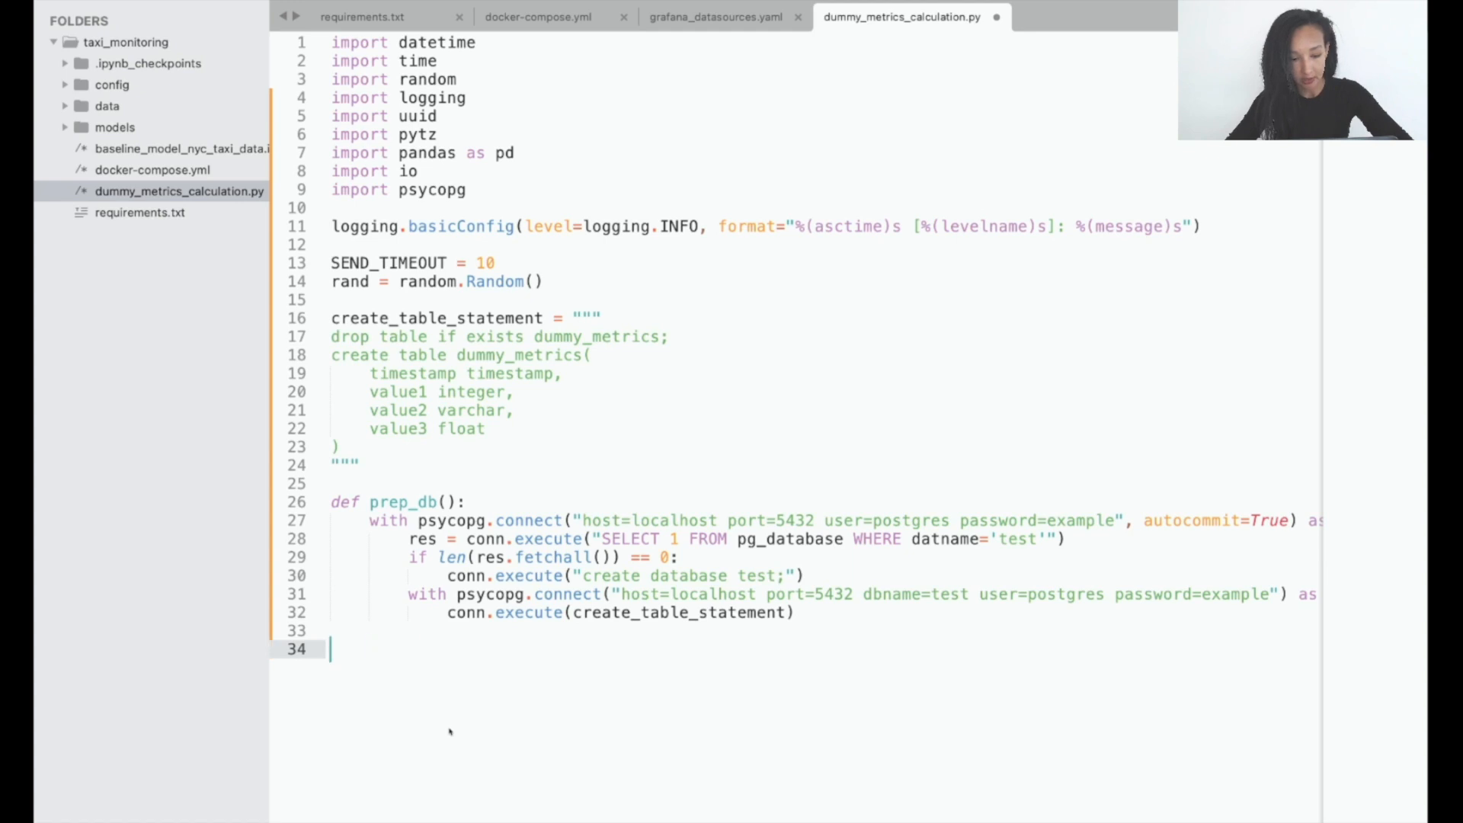
{"action": "type", "text": "def"}
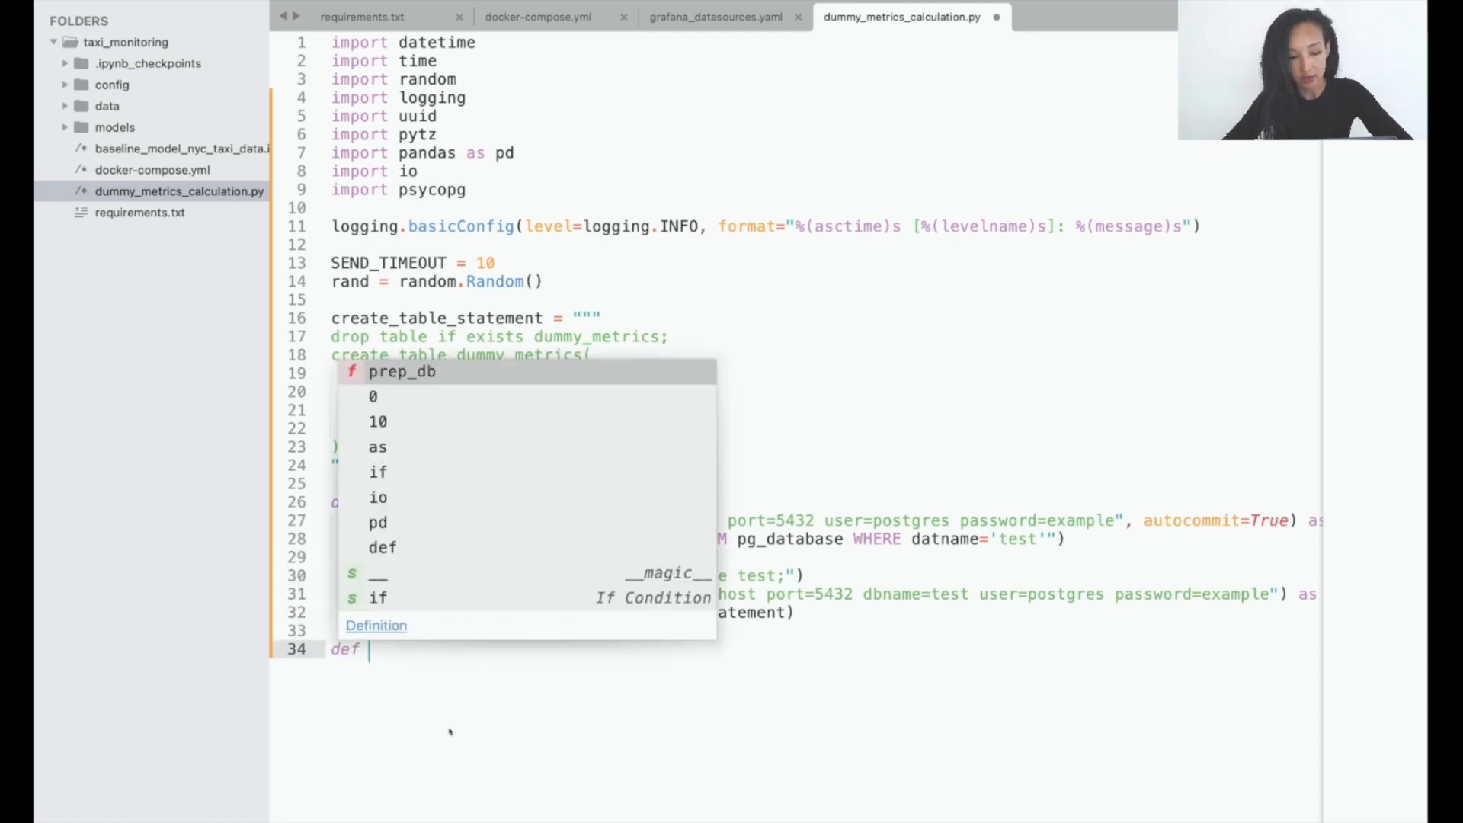
{"action": "mouse_move", "coordinate": [308, 774]}
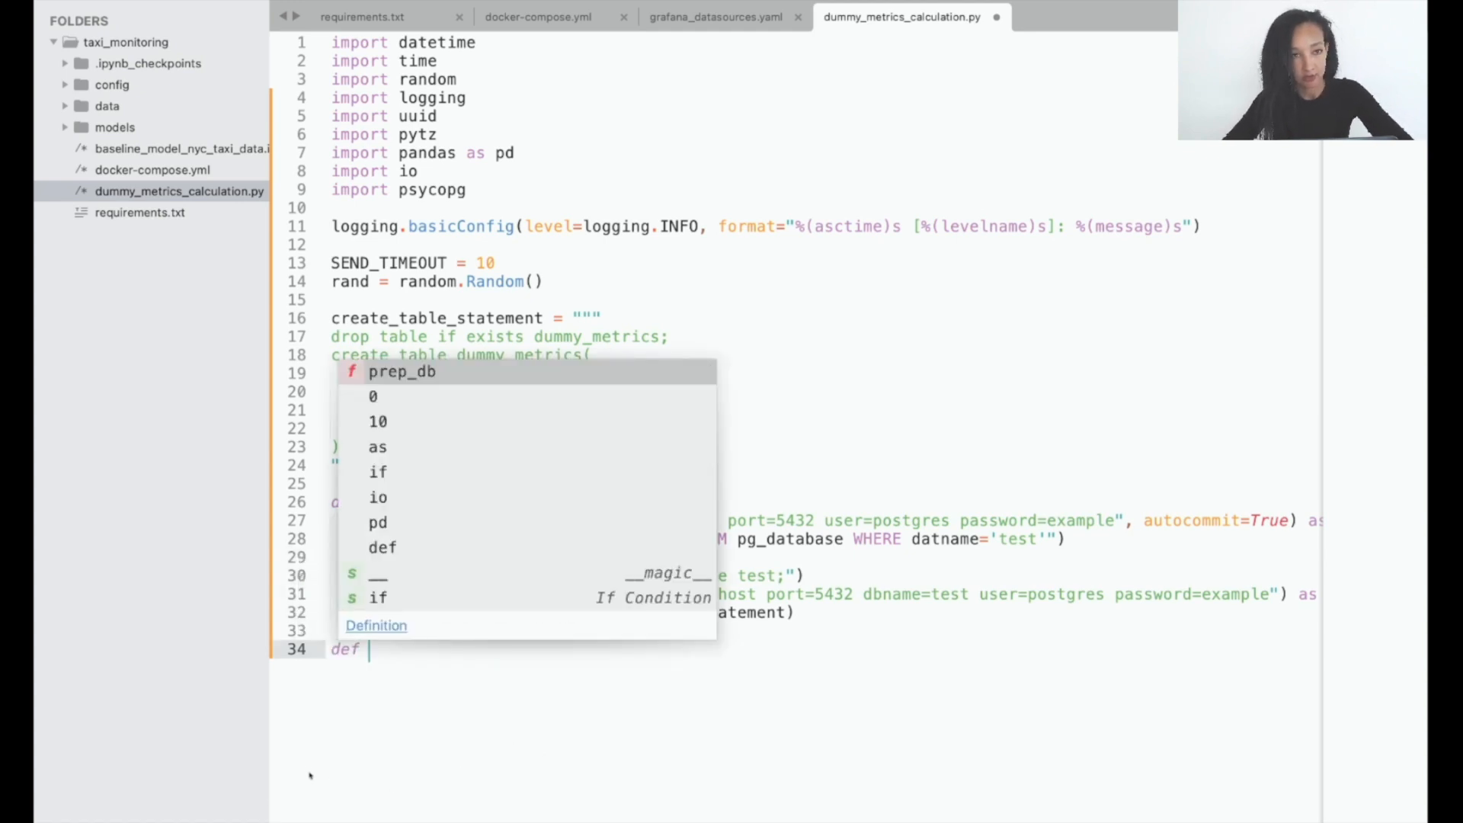
{"action": "type", "text": "calculate_dummy_me"}
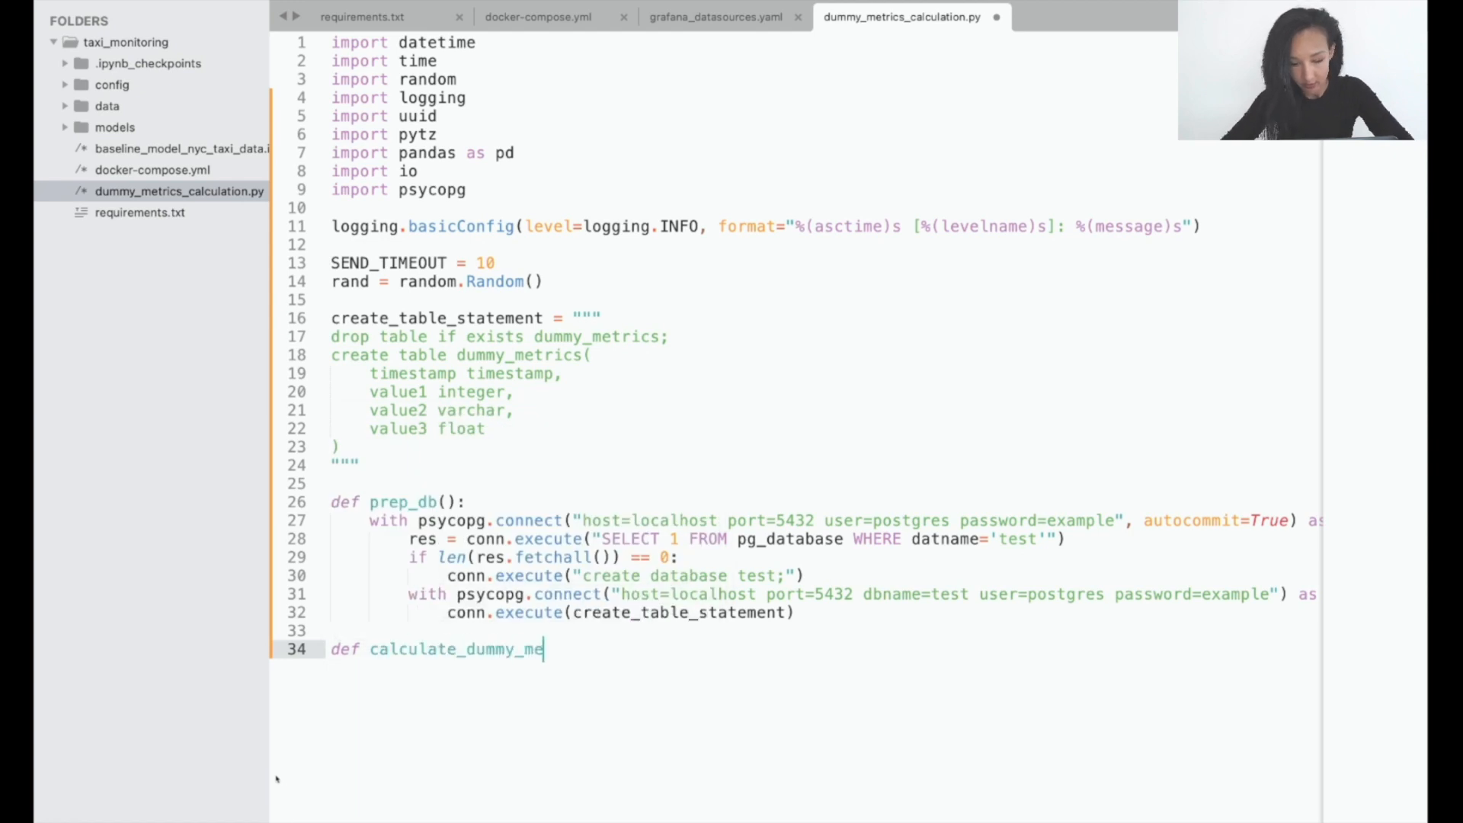
{"action": "type", "text": "trics_postgresql"}
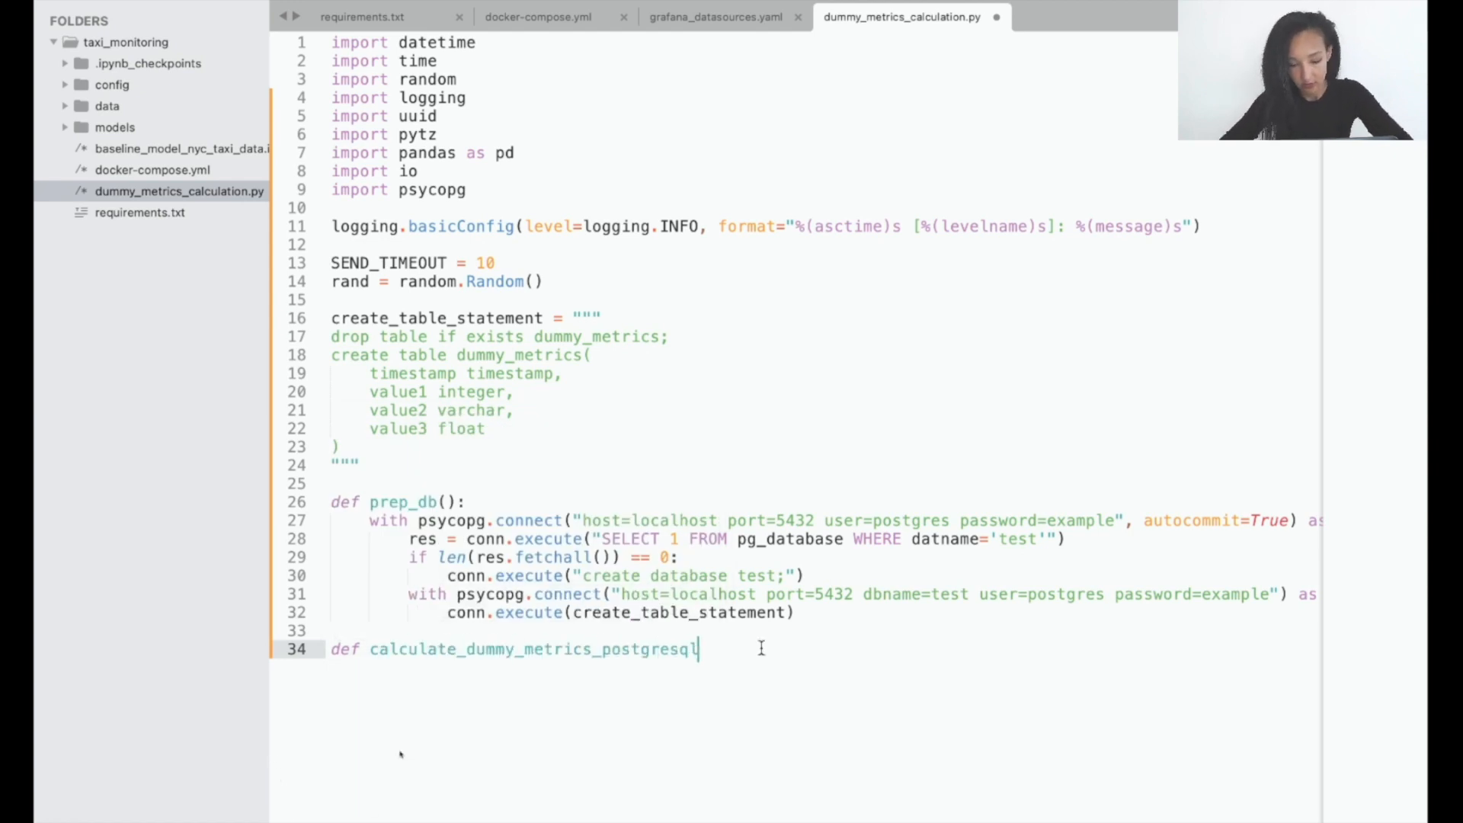
{"action": "type", "text": "(curr):"}
{"action": "type", "text": "value1 = ra"}
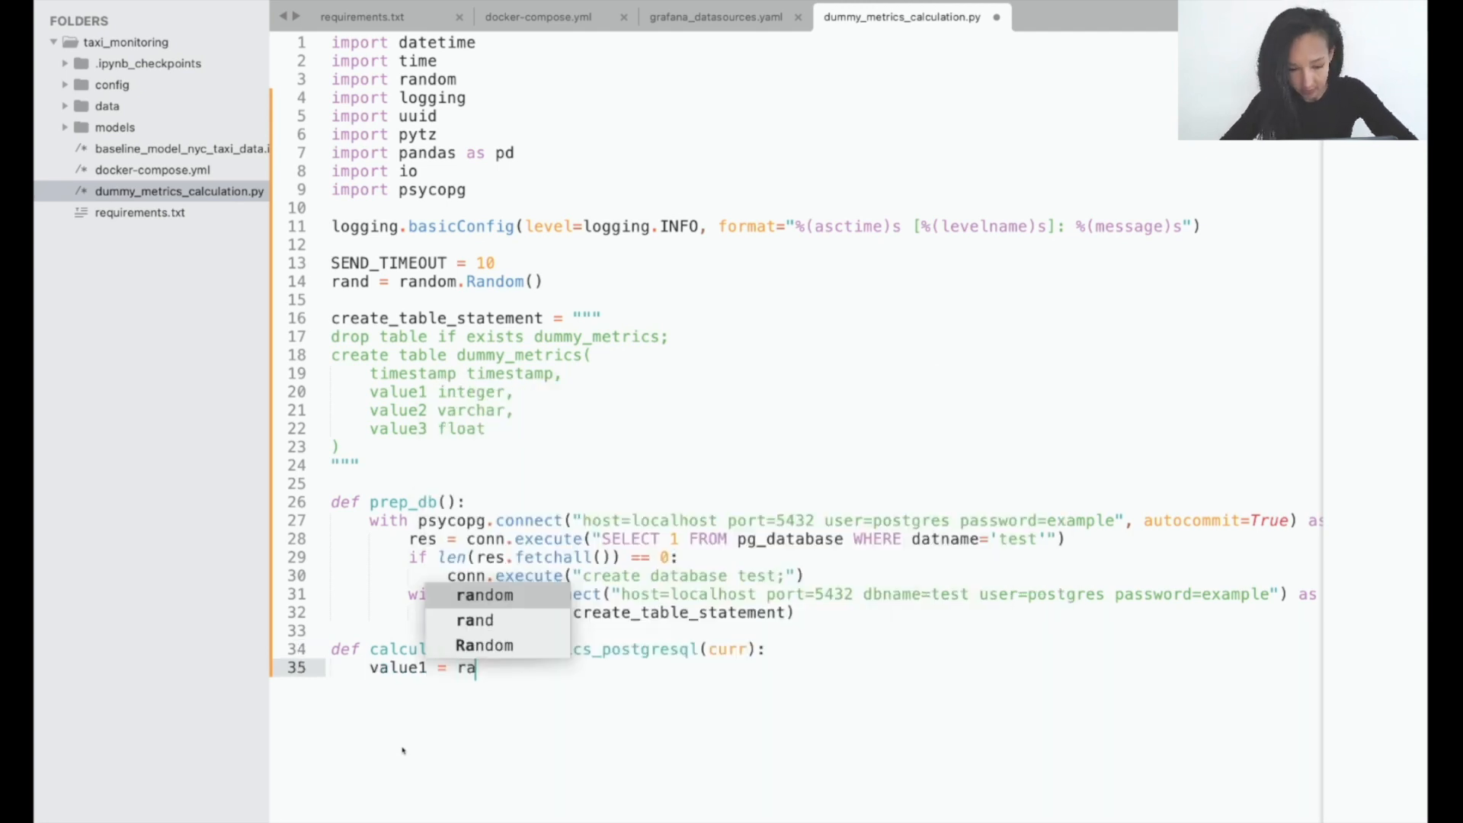
{"action": "type", "text": "nd.randint(0, 1000)"}
{"action": "type", "text": "value3 = rand.random("}
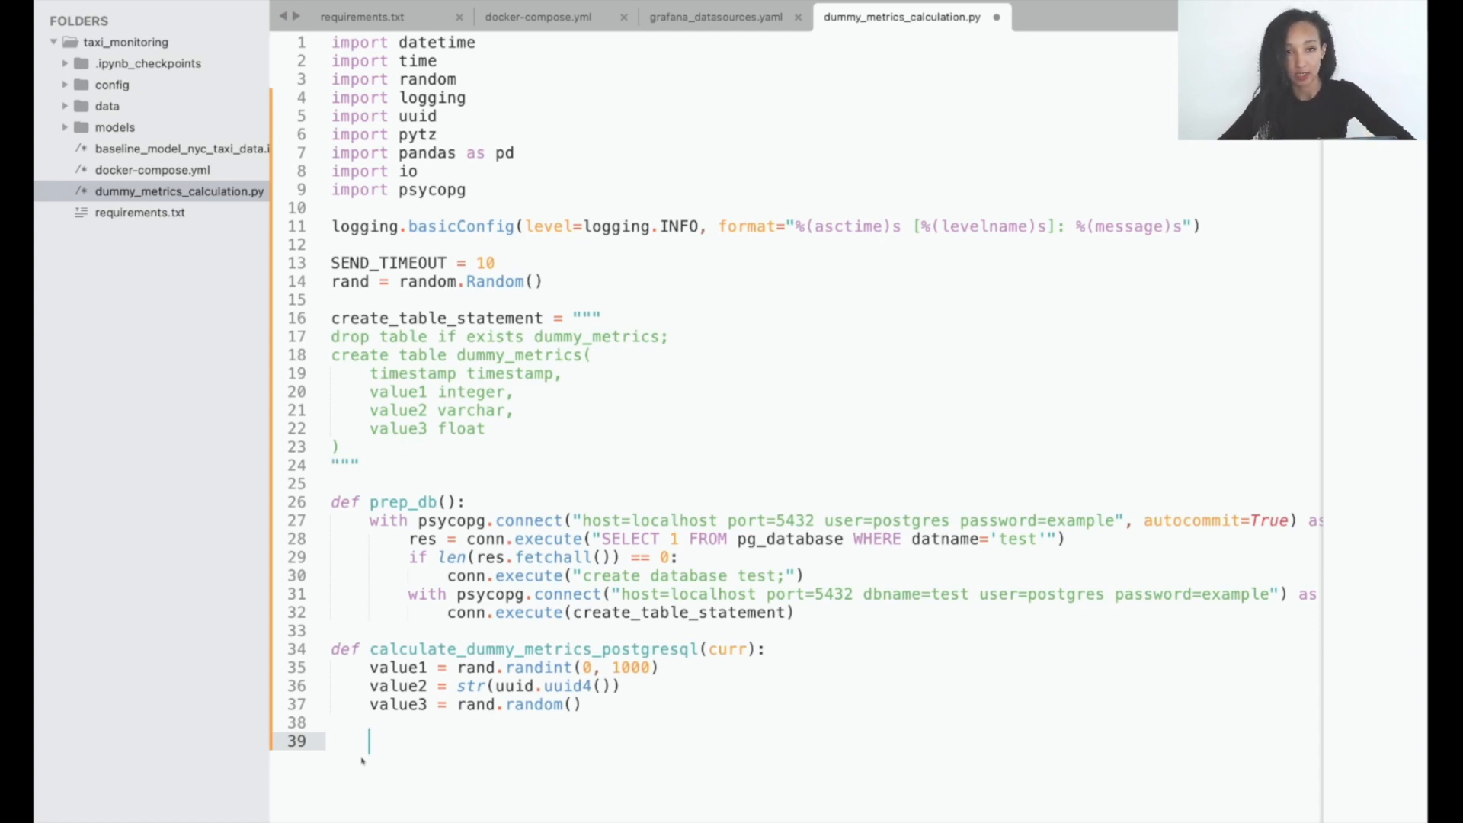
Step: Write curr.execute inserting a Europe/London timestamp and value1–value3 into dummy_metrics with %s placeholders
{"action": "type", "text": "curr.execute()"}
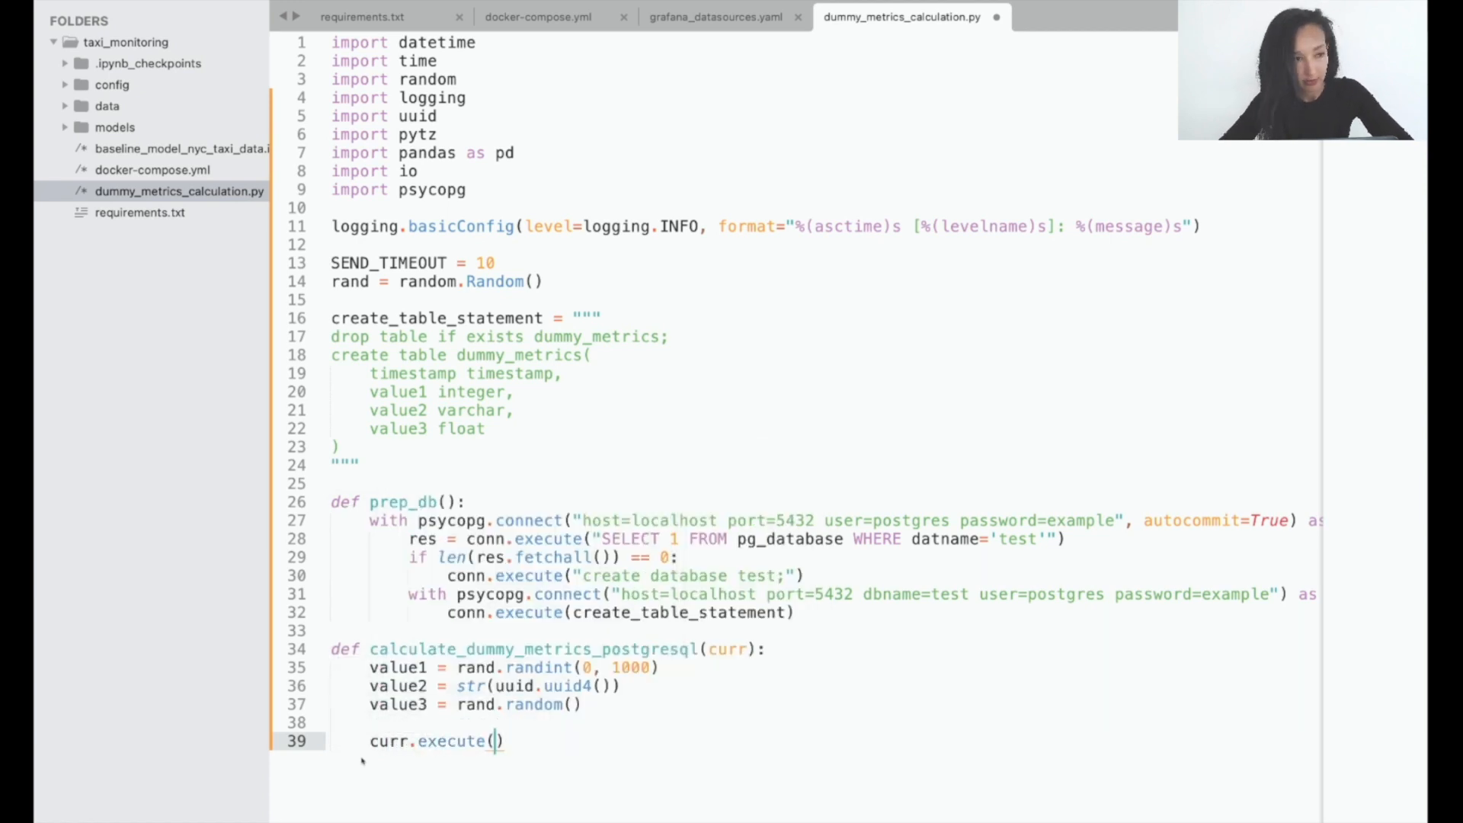
{"action": "type", "text": "\"insert \""}
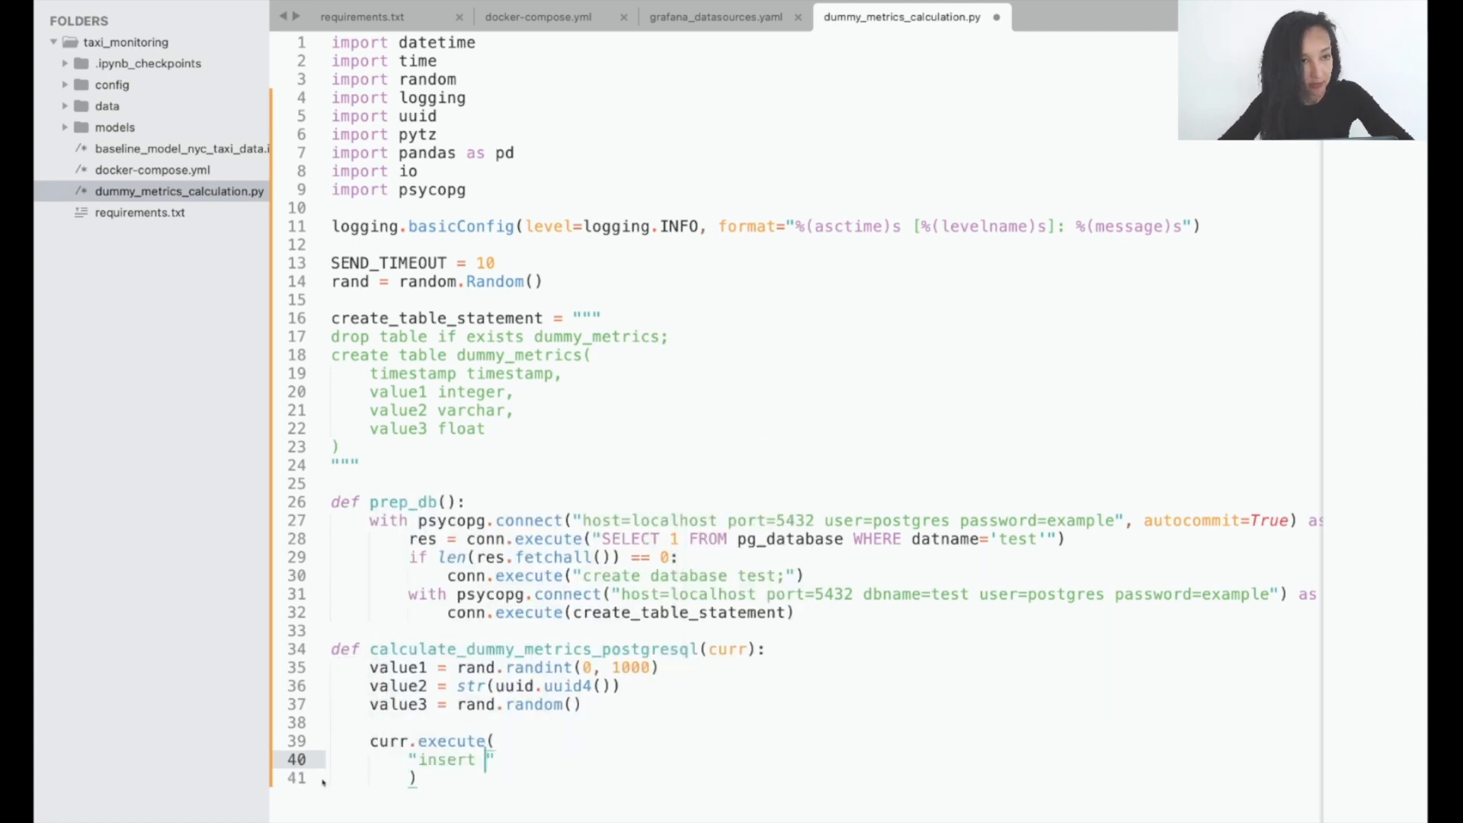
{"action": "type", "text": "into dummy_metrics()"}
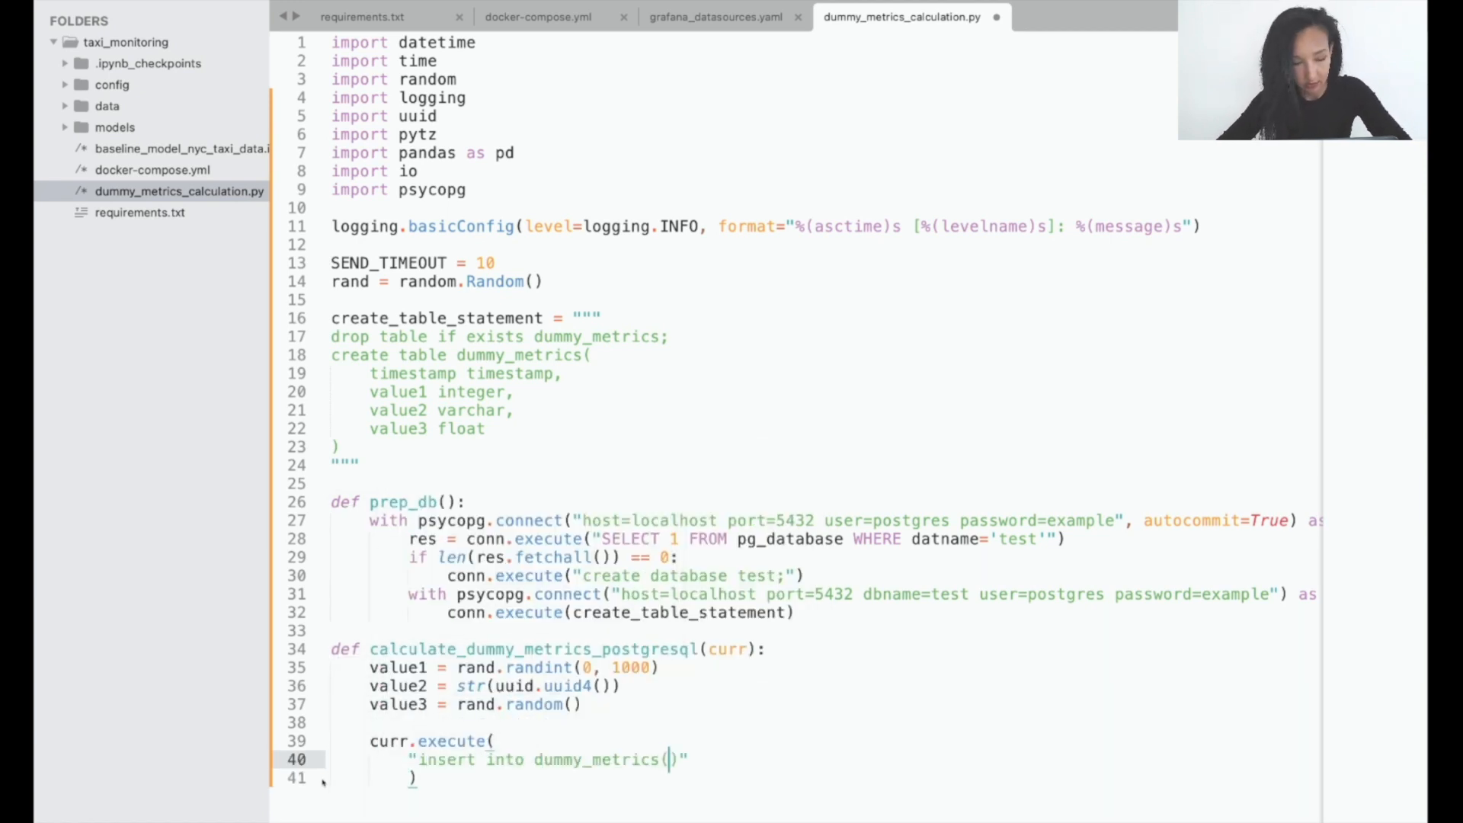
{"action": "type", "text": "timestamp, value1, value2, value3) values (%"}
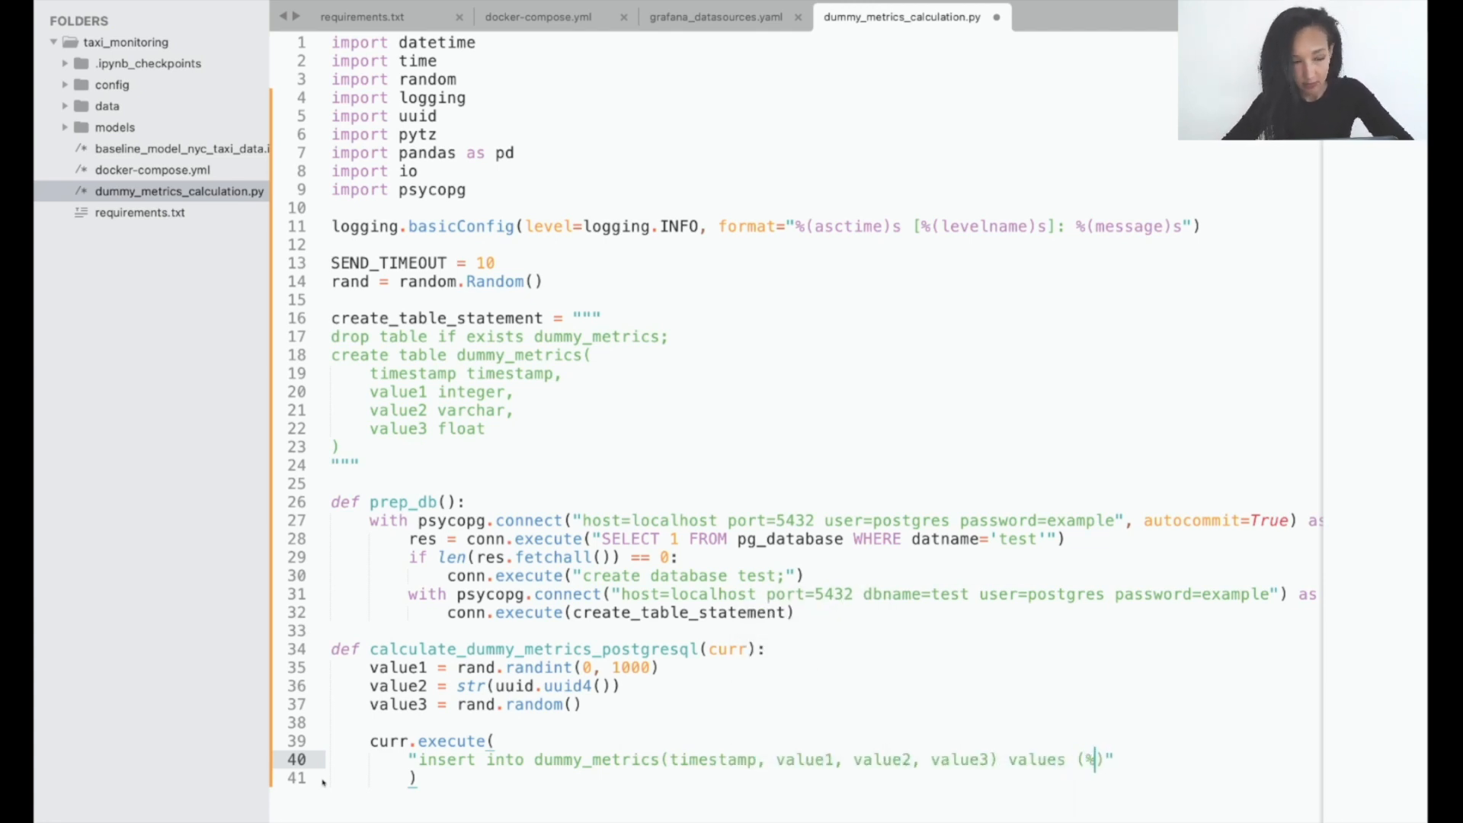
{"action": "type", "text": "s, %s, %s, %s"}
{"action": "type", "text": "("}
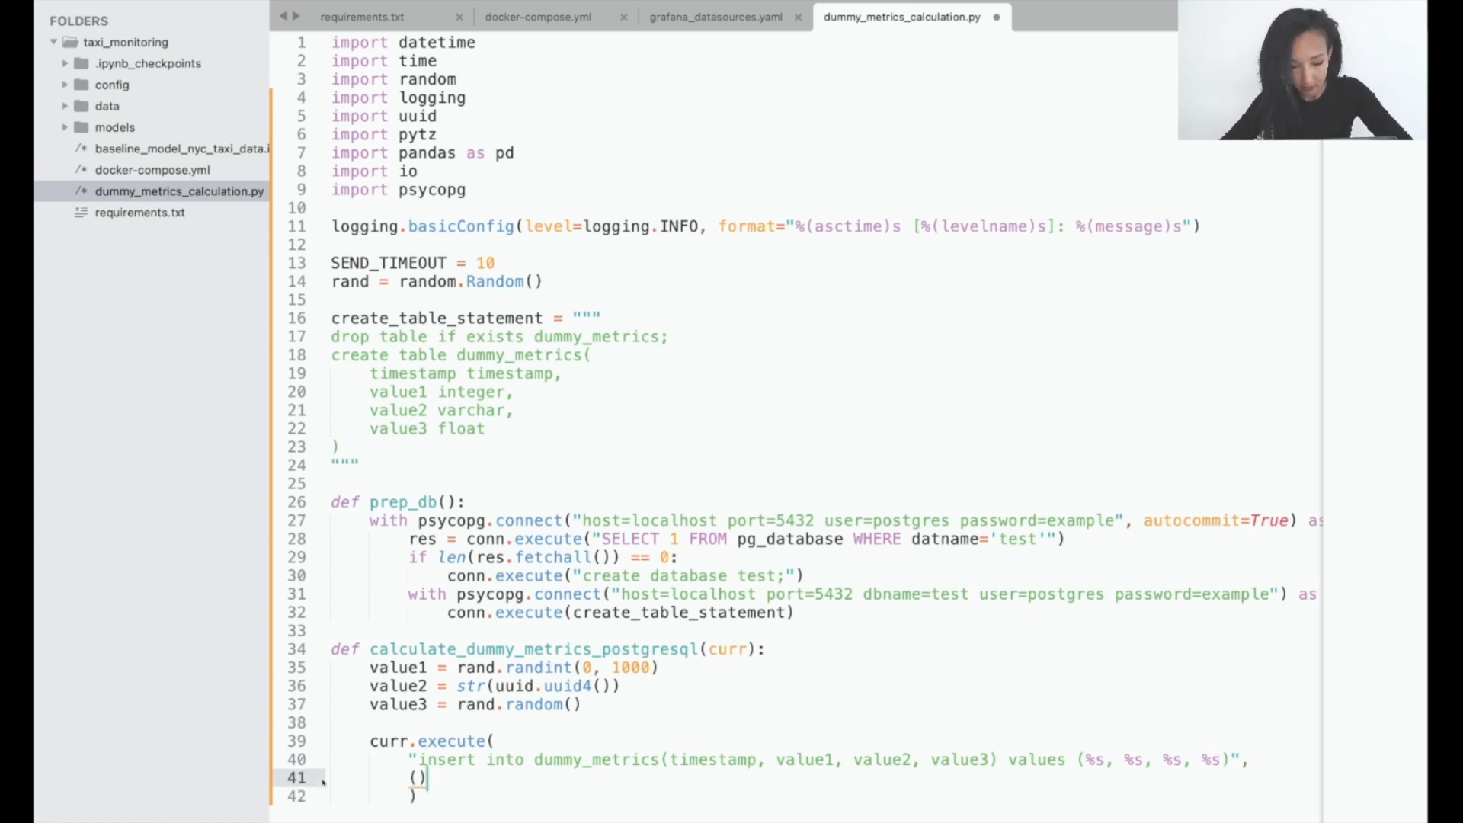
{"action": "type", "text": "datetime.datetime.now(pytz.timezone('Europe/"}
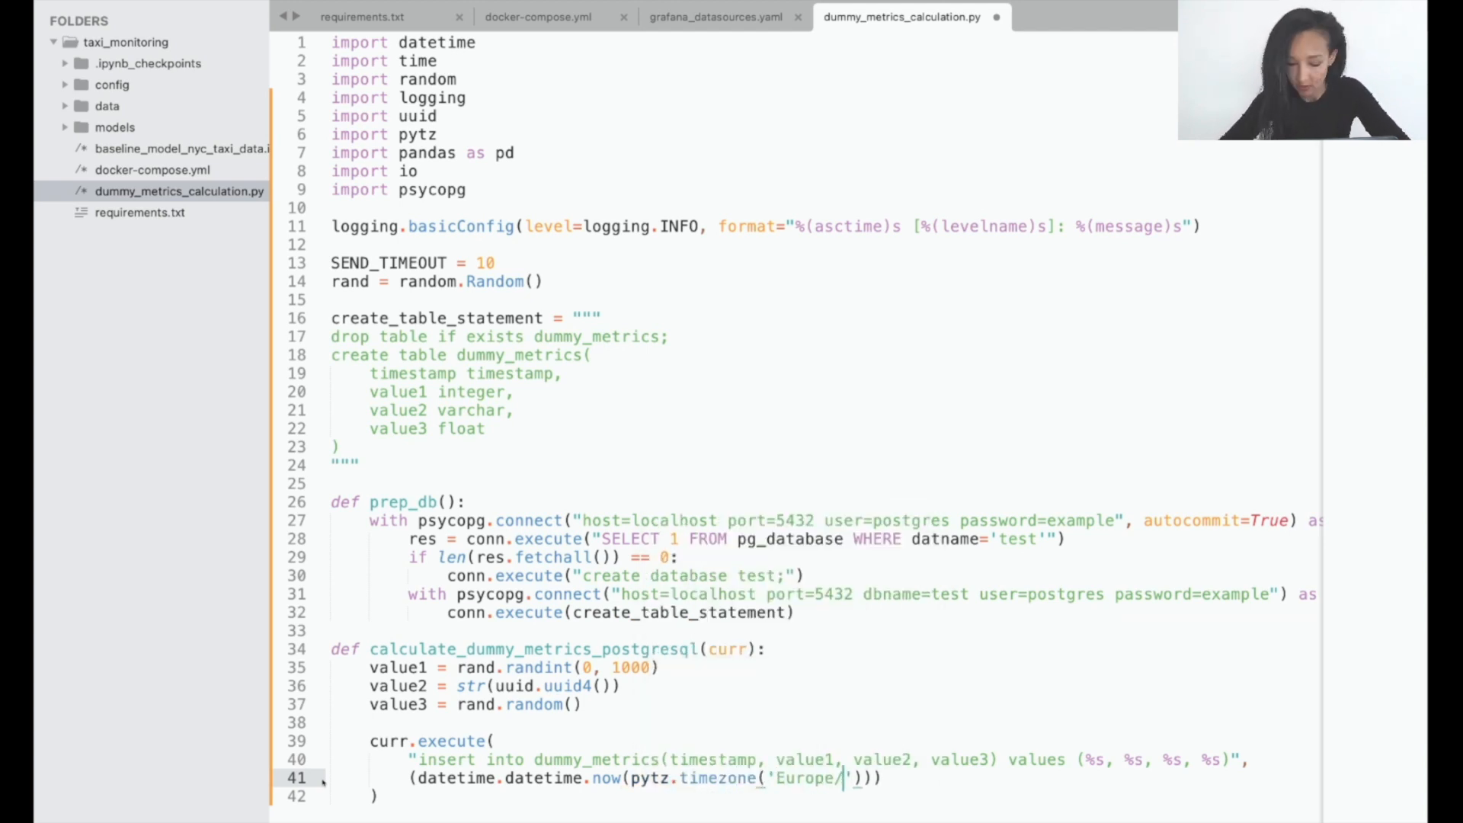
{"action": "type", "text": "London')), value1, value1"}
{"action": "type", "text": "def main():"}
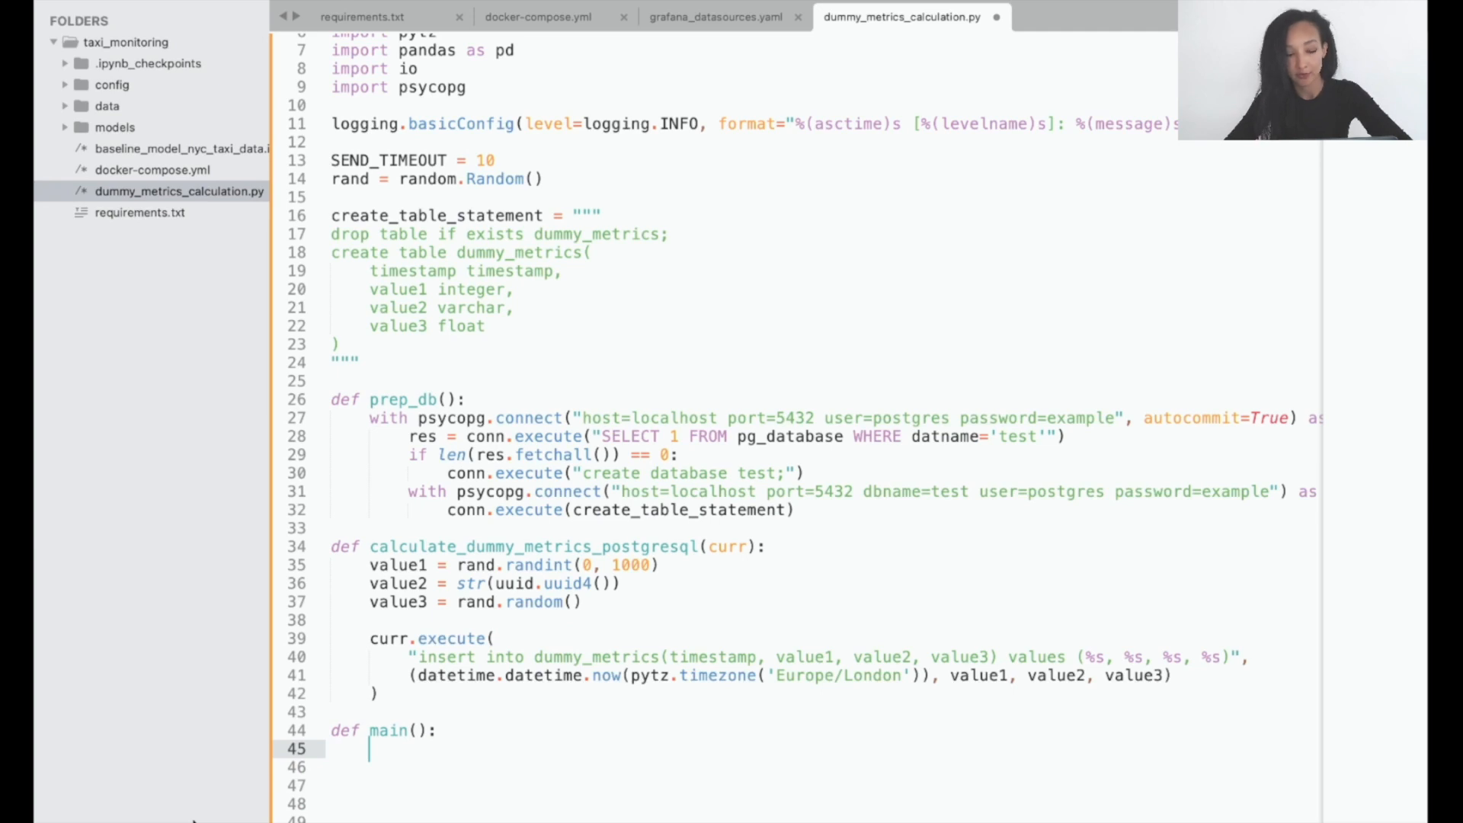
Step: Write main() calling prep_db, setting last_send 10 seconds back, connecting to dbname=test and calling the metrics function with a cursor
{"action": "type", "text": "prep_db)"}
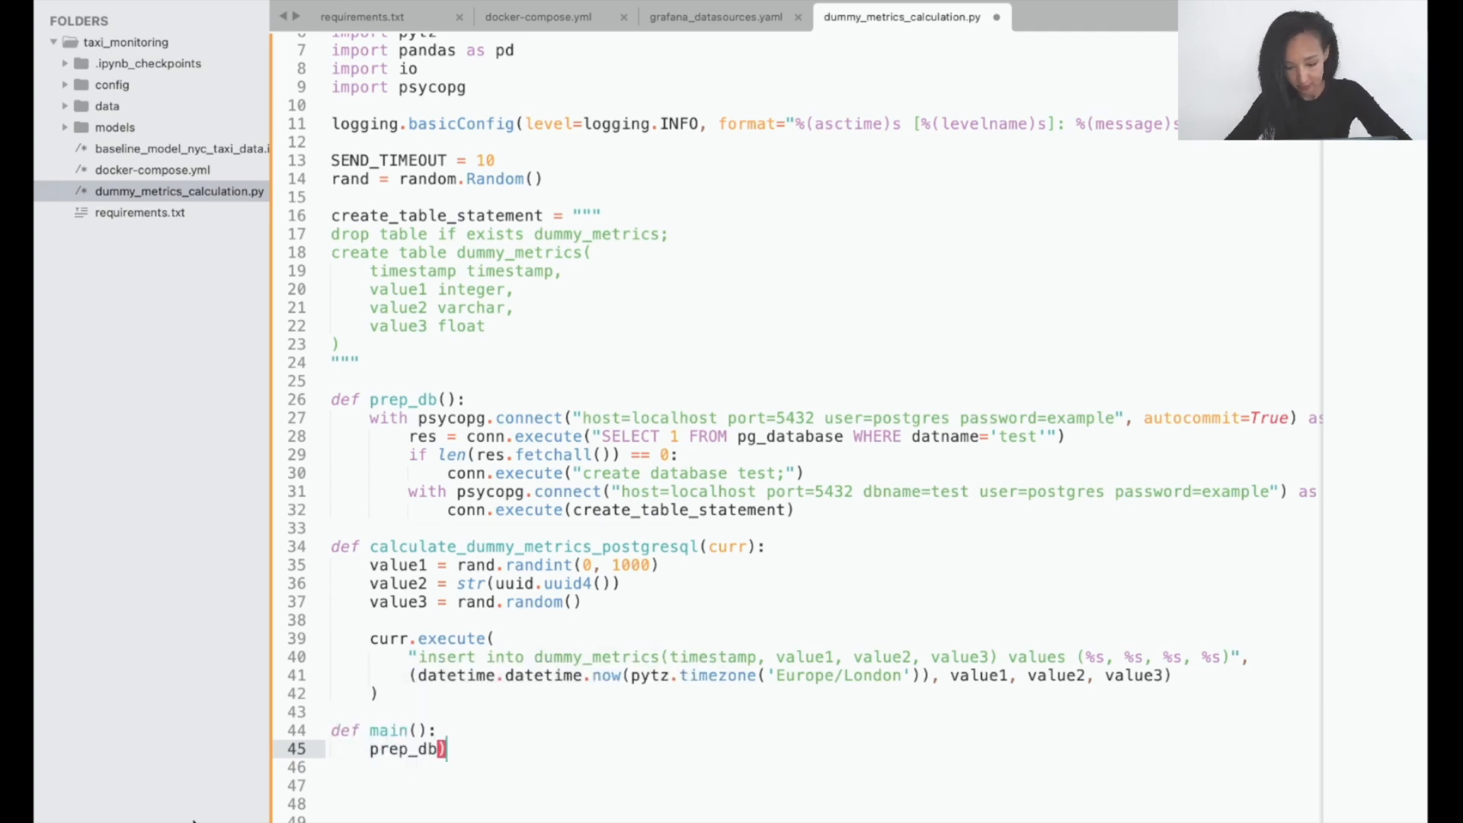
{"action": "type", "text": "last_send = datetime.datetime.now"}
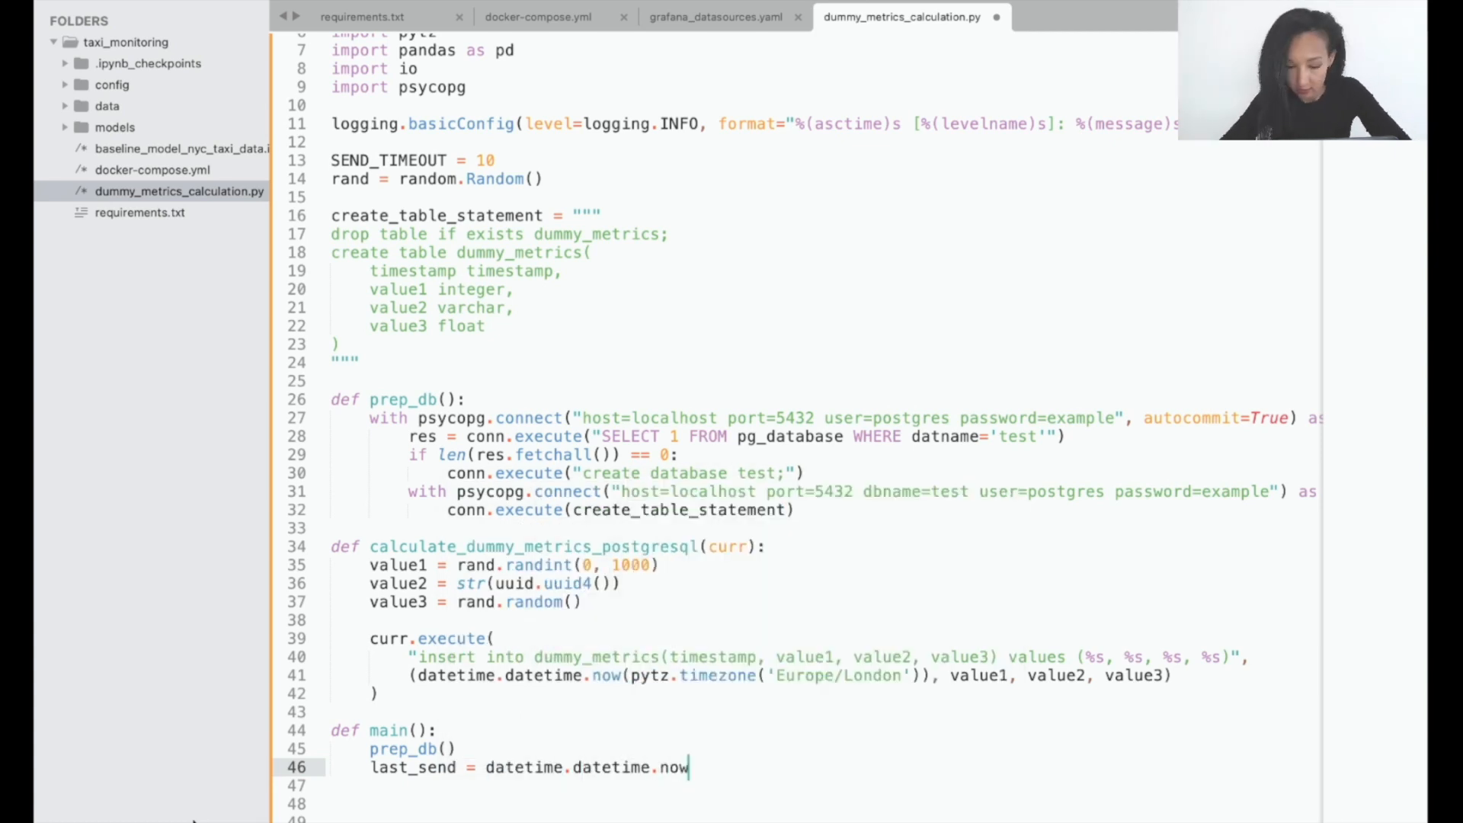
{"action": "type", "text": "() - datetime.timedelta(seconds=10)"}
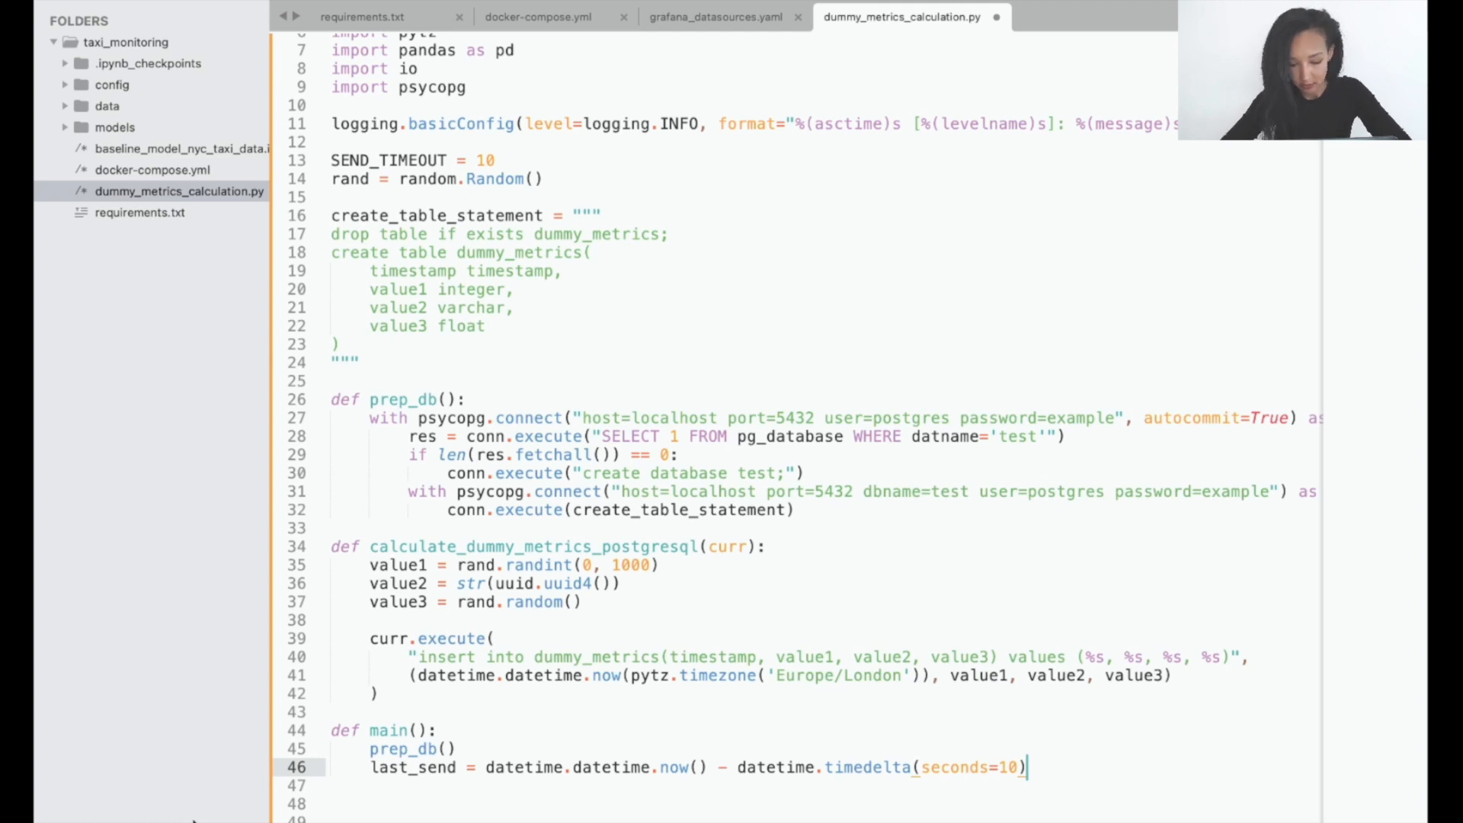
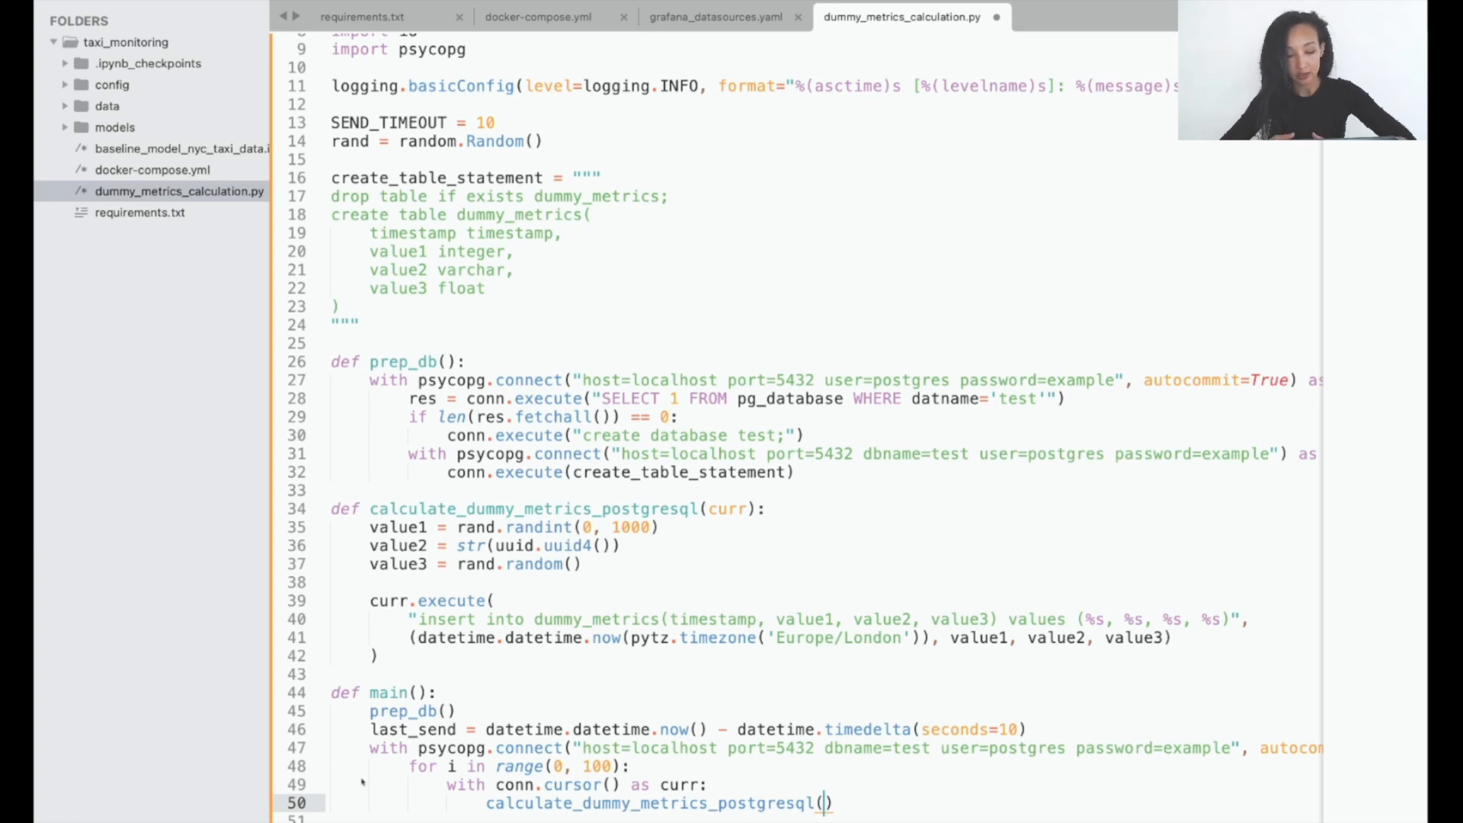
{"action": "type", "text": "curr"}
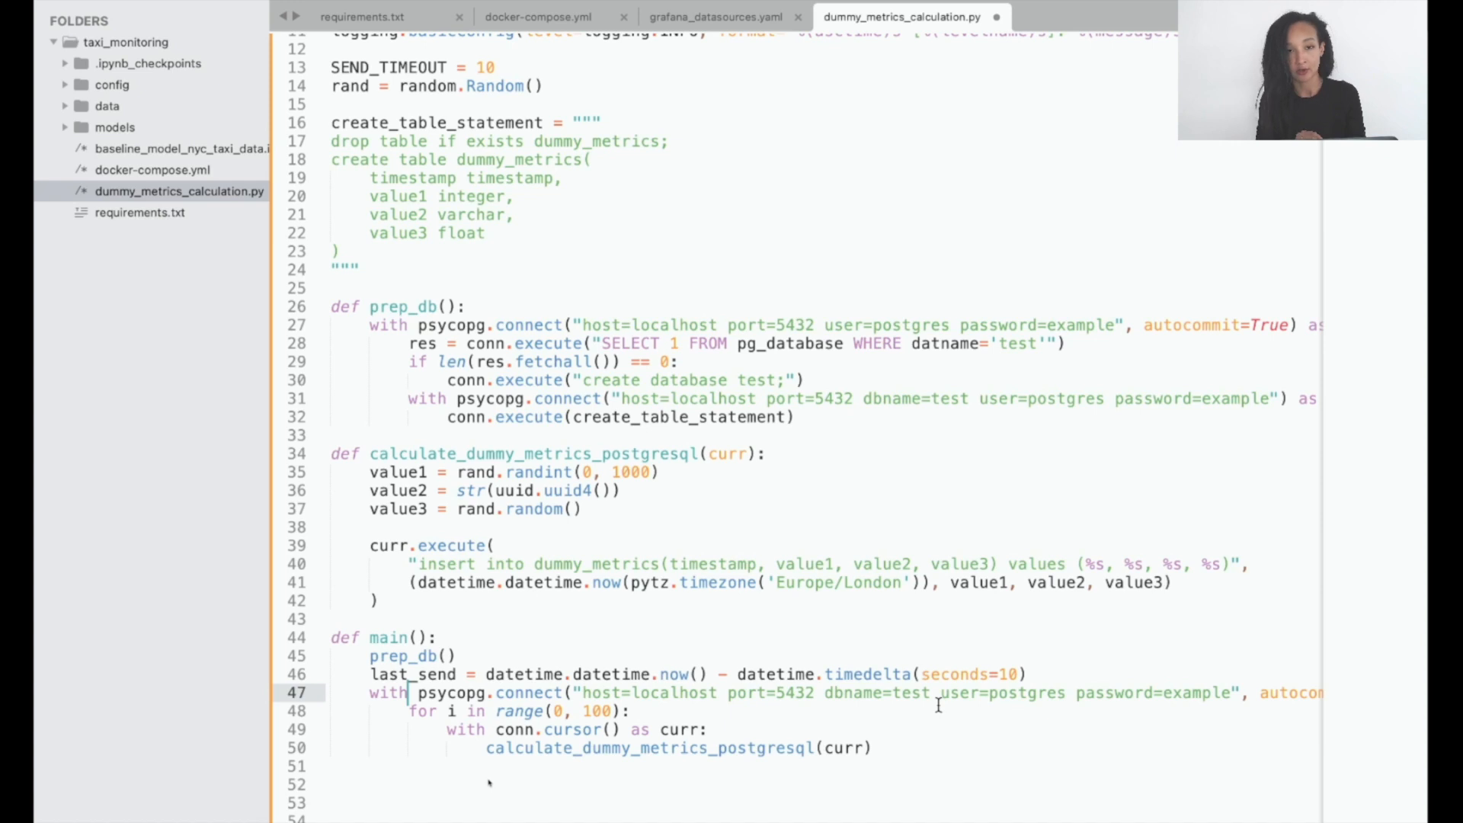
{"action": "mouse_move", "coordinate": [431, 819]}
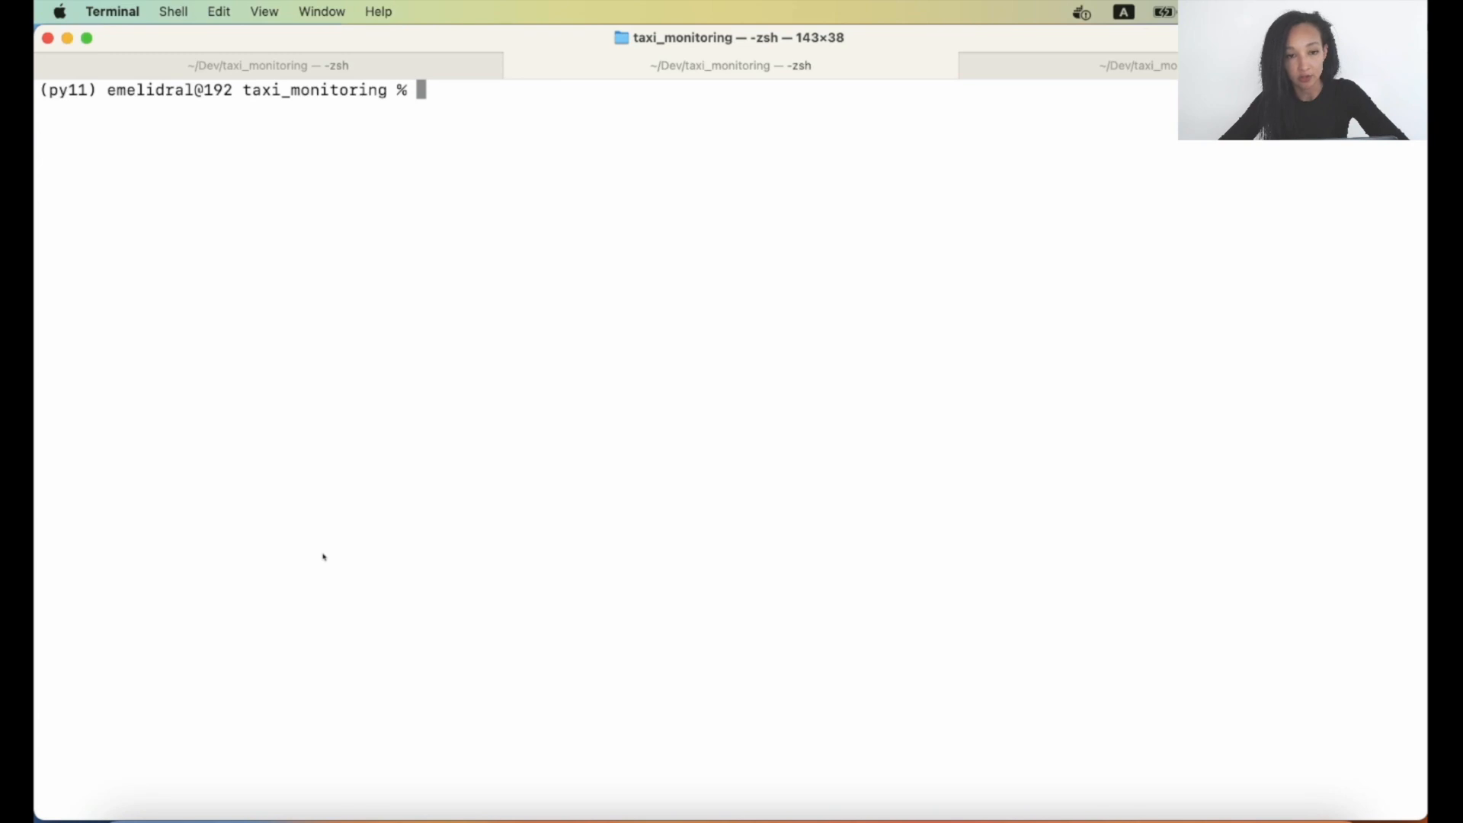
Step: Run docker-compose up --build, then start python dummy_metrics_calculation.py in another tab
{"action": "type", "text": "docker-compose up --"}
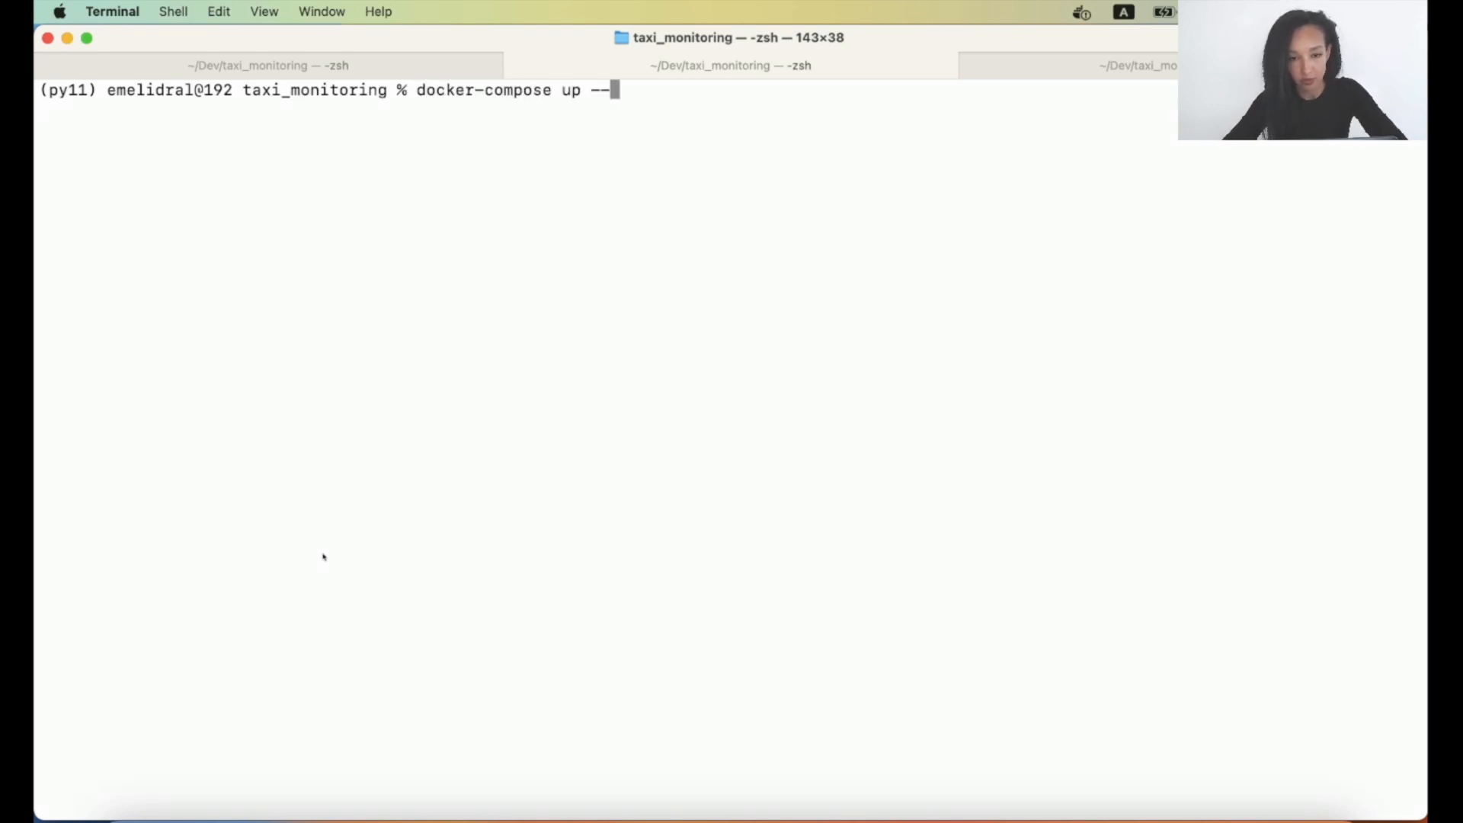
{"action": "type", "text": "b"}
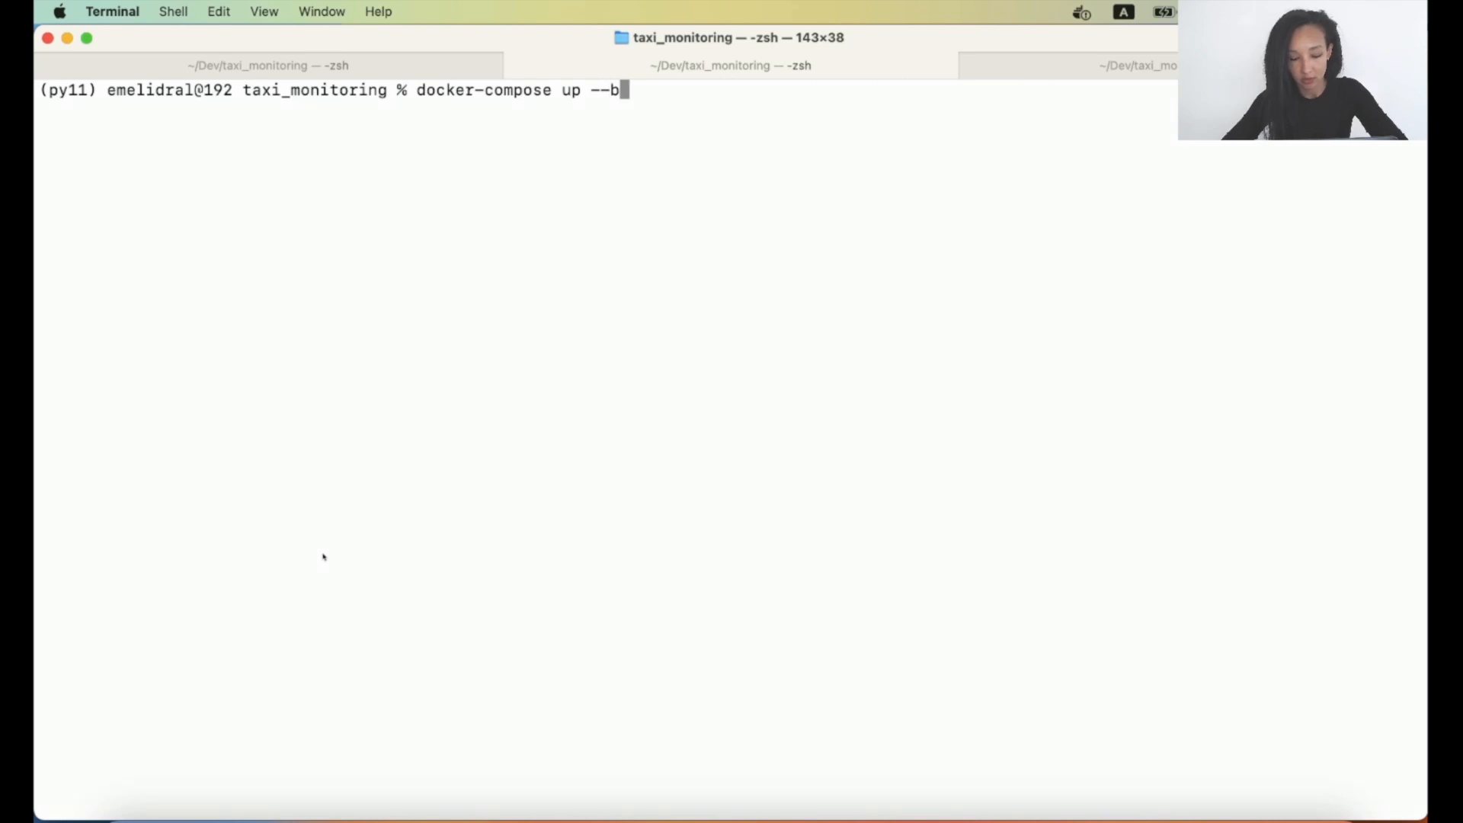
{"action": "type", "text": "uild"}
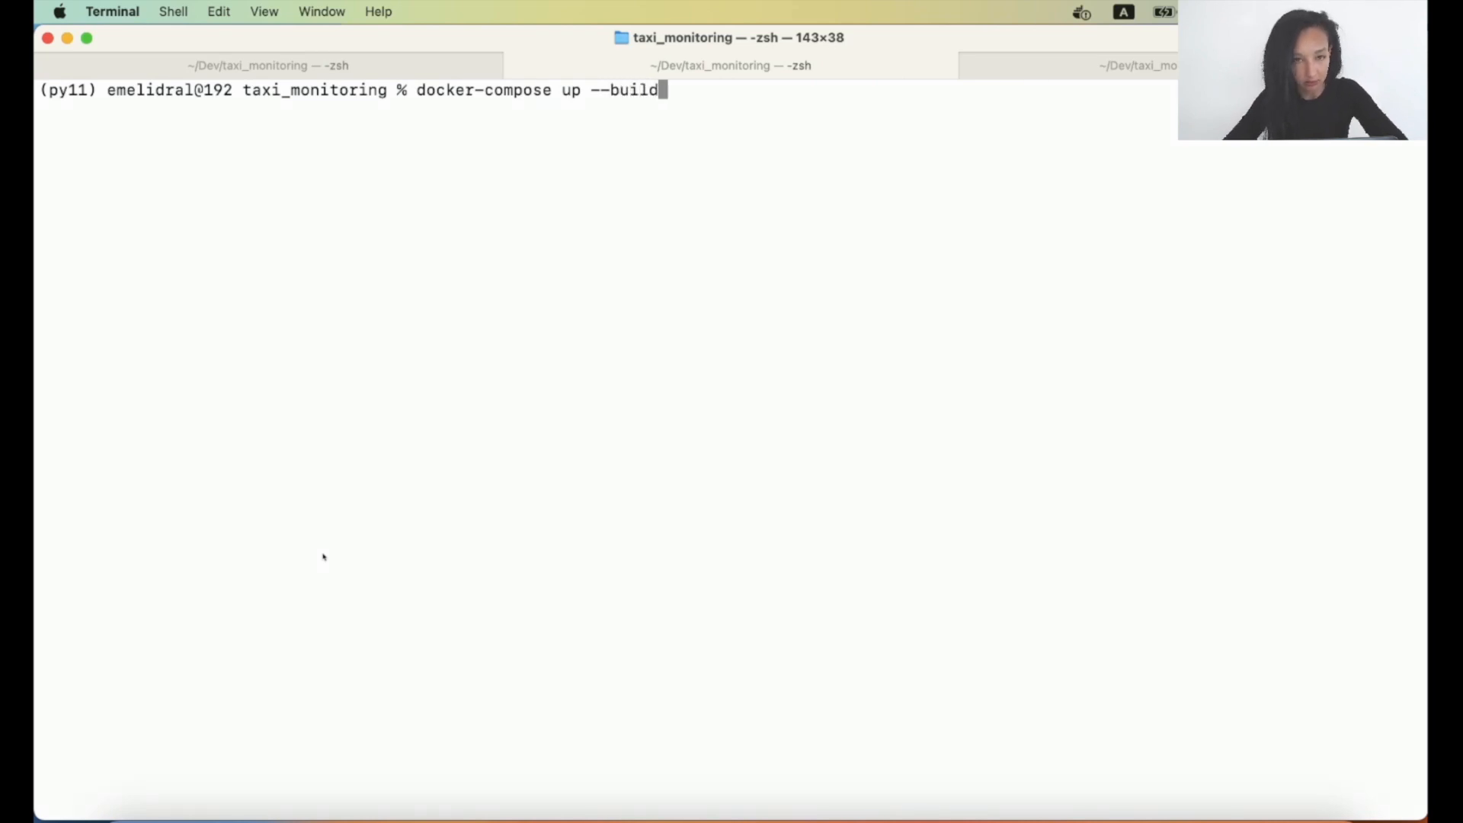
{"action": "key", "text": "Return"}
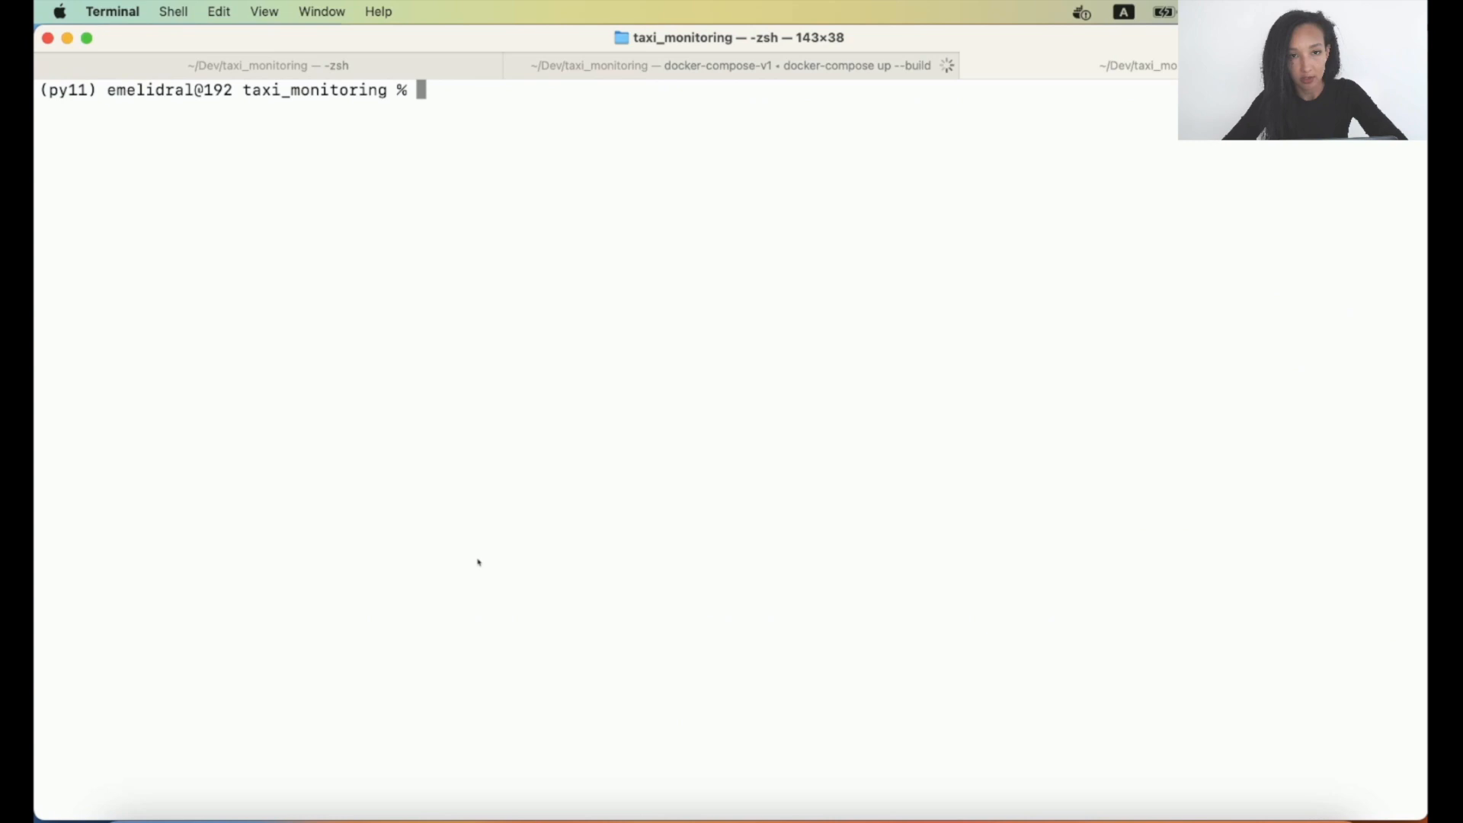
{"action": "type", "text": "python"}
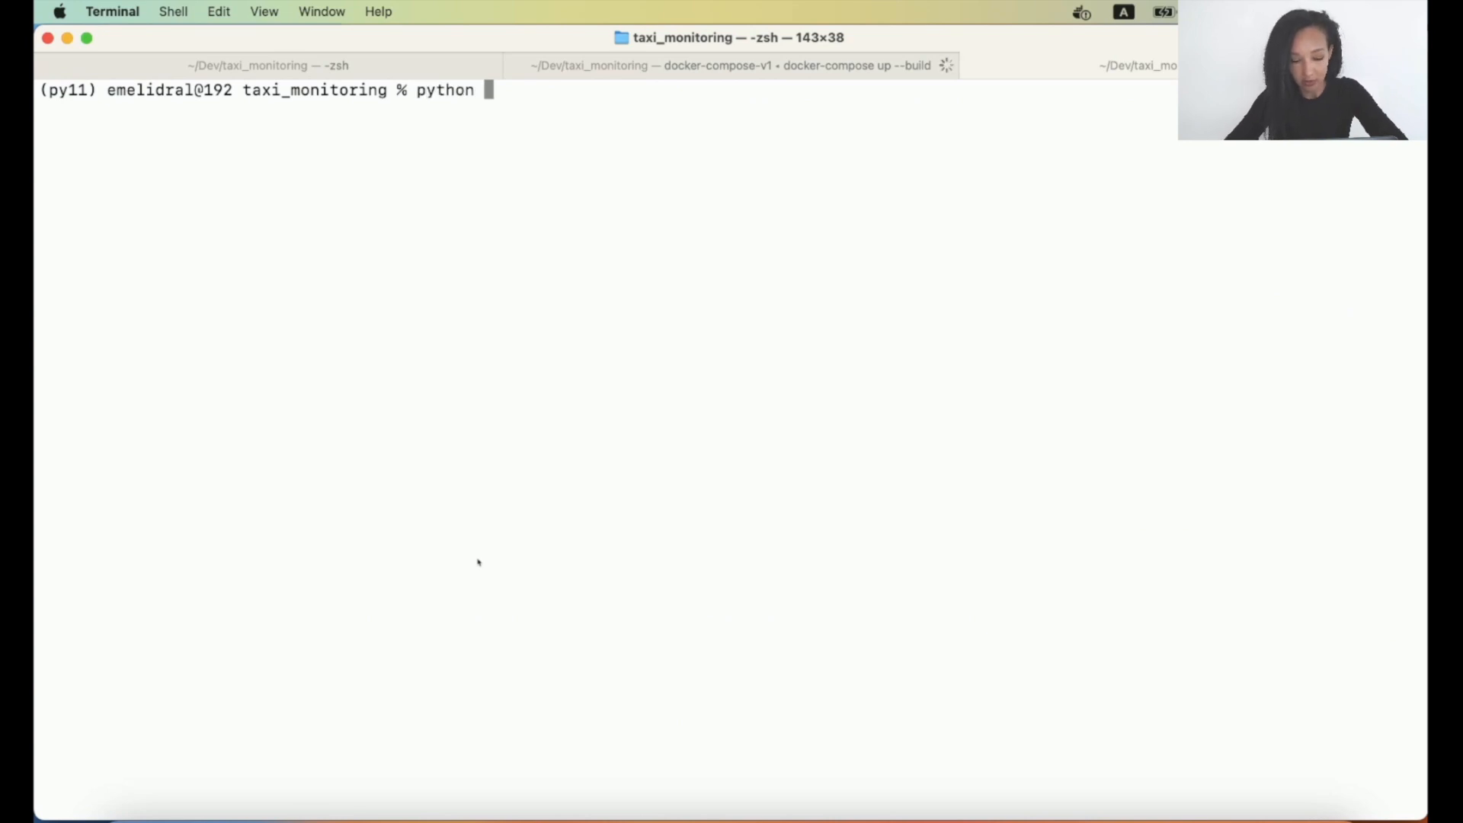
{"action": "type", "text": "dummy_metrics_calculation.py"}
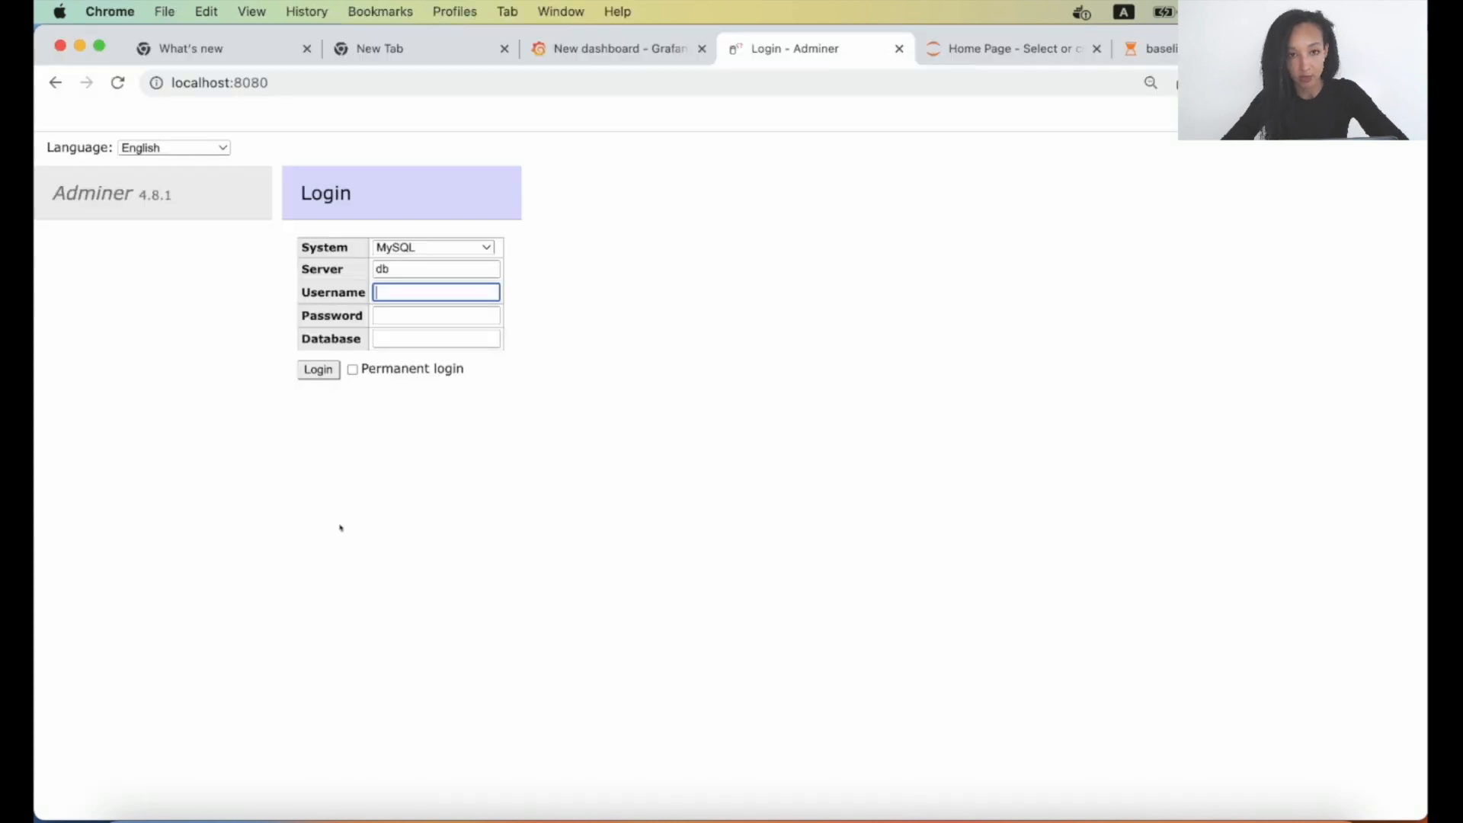
{"action": "mouse_move", "coordinate": [252, 553]}
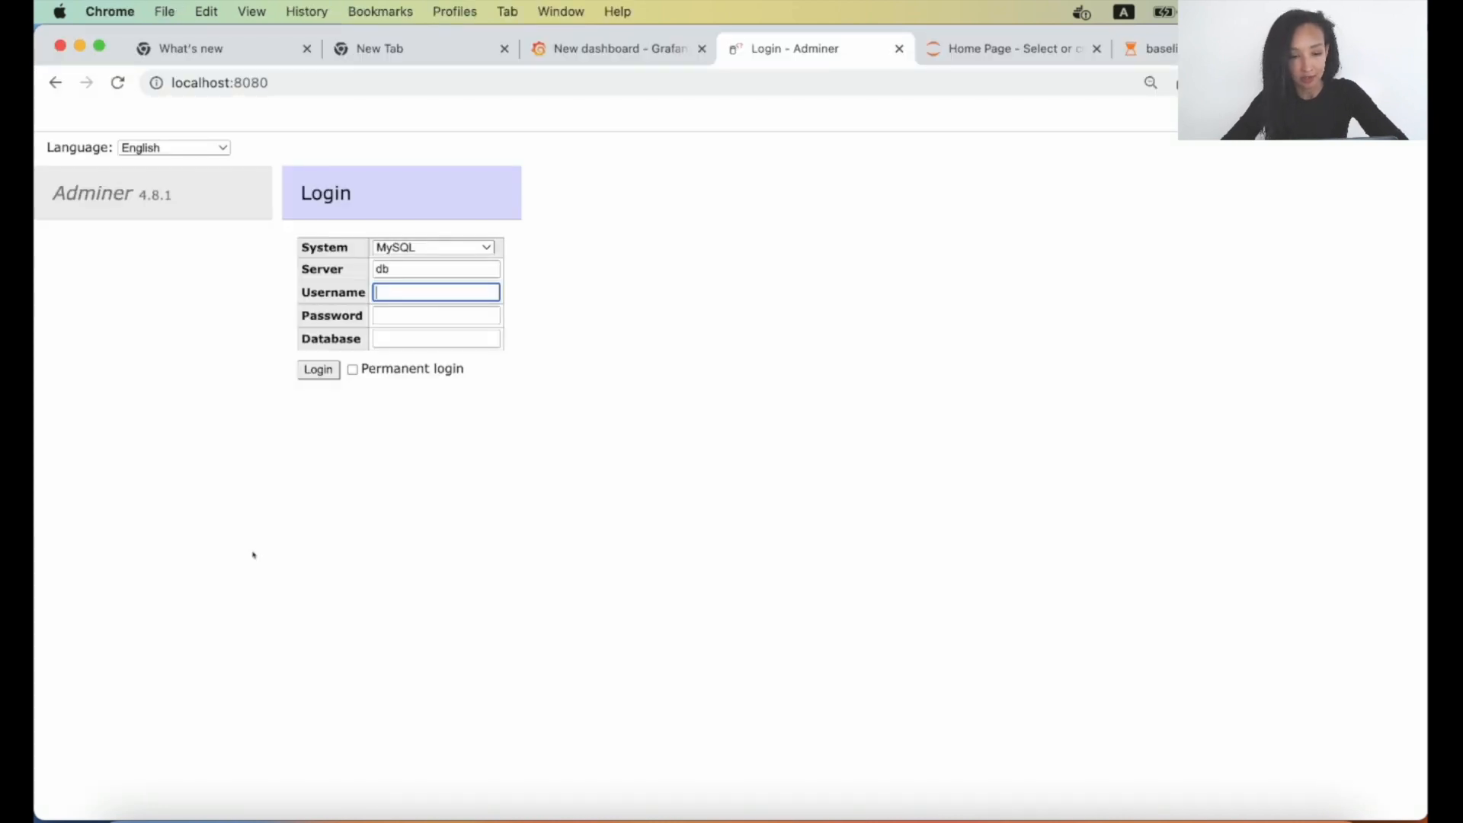
Step: Log in to PostgreSQL database test as postgres and show the dummy_metrics table structure
{"action": "left_click", "coordinate": [431, 247]}
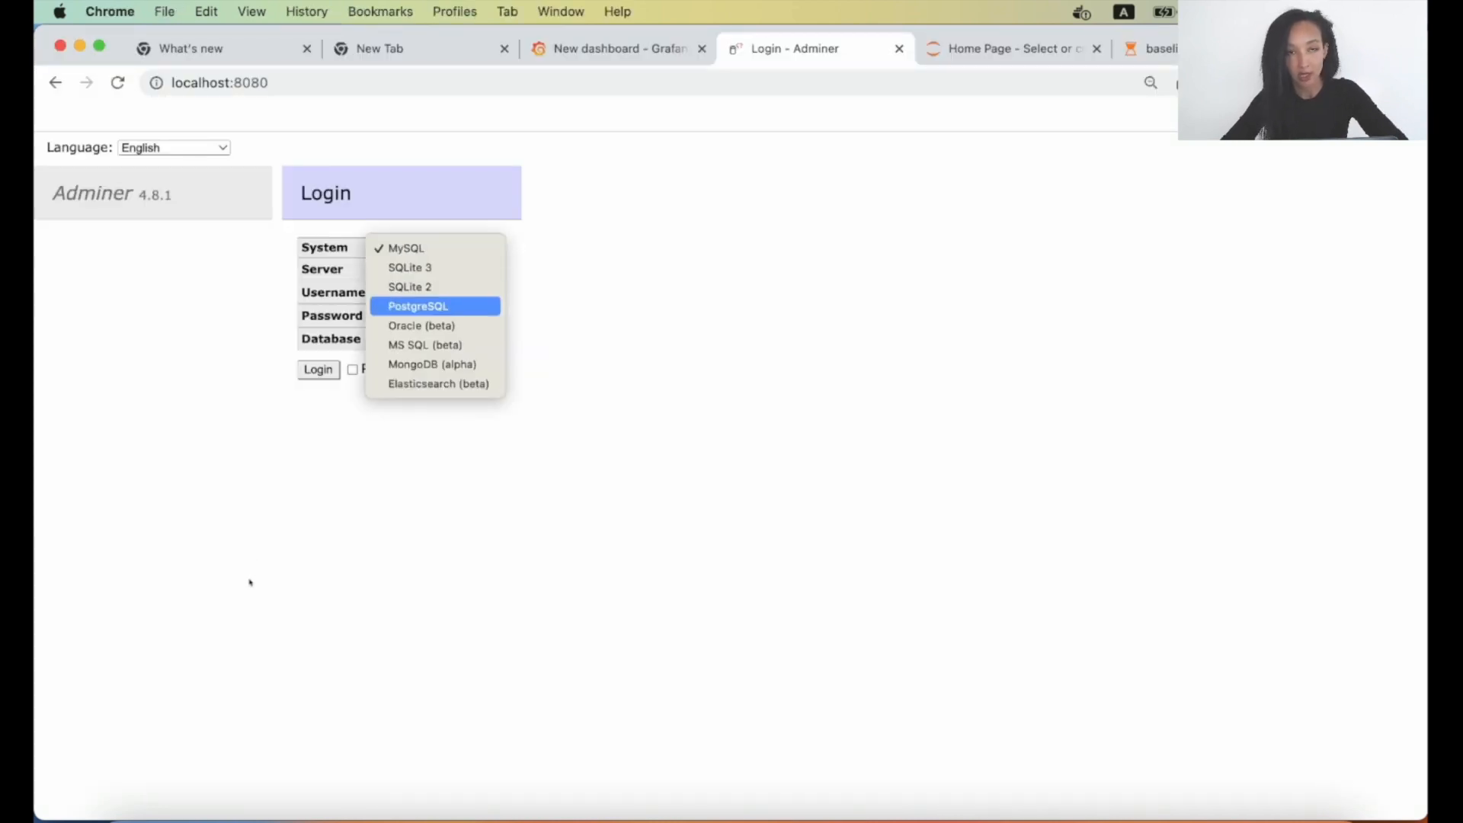
{"action": "left_click", "coordinate": [417, 306]}
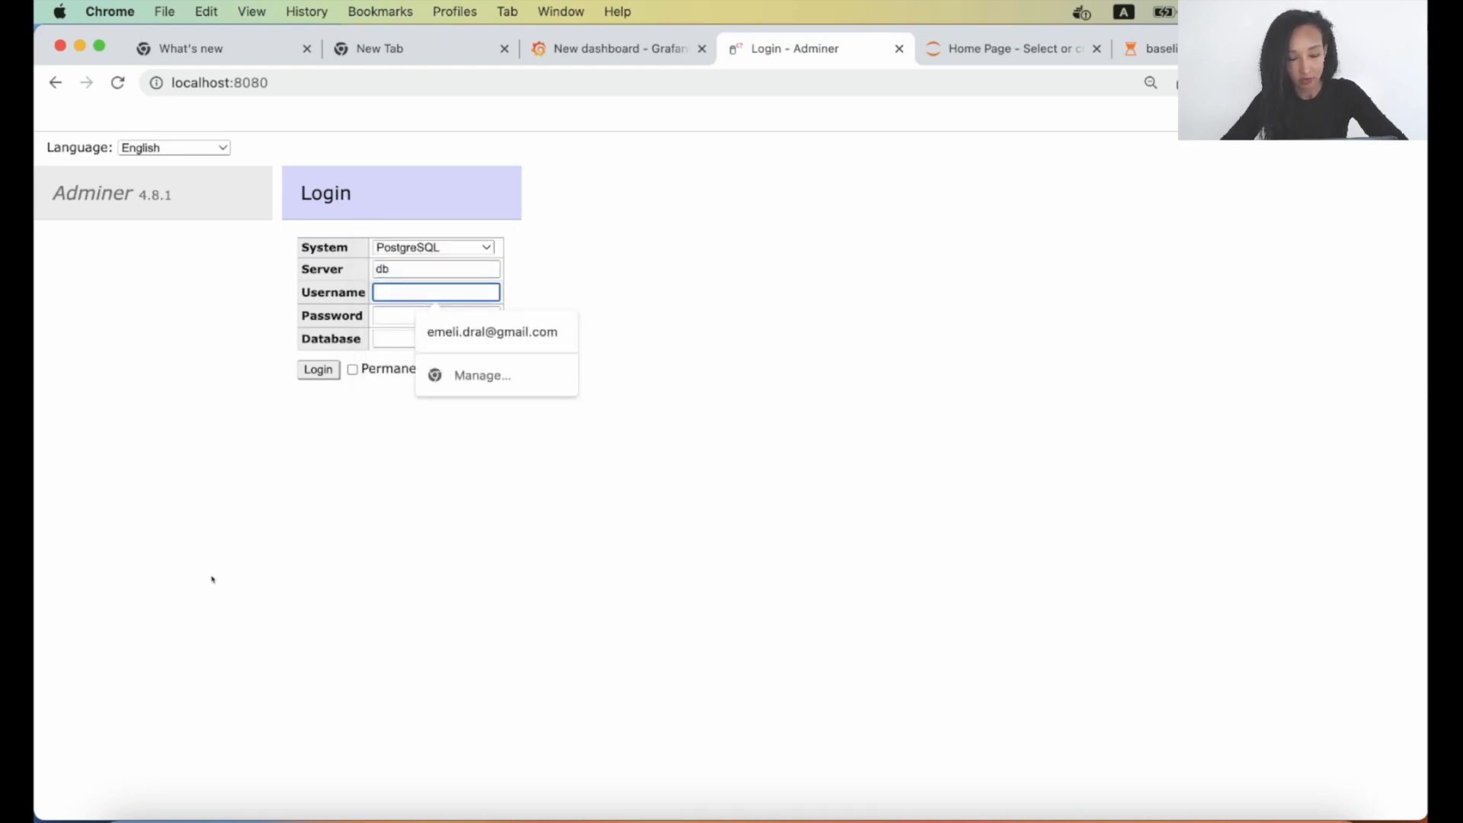
{"action": "type", "text": "postgres"}
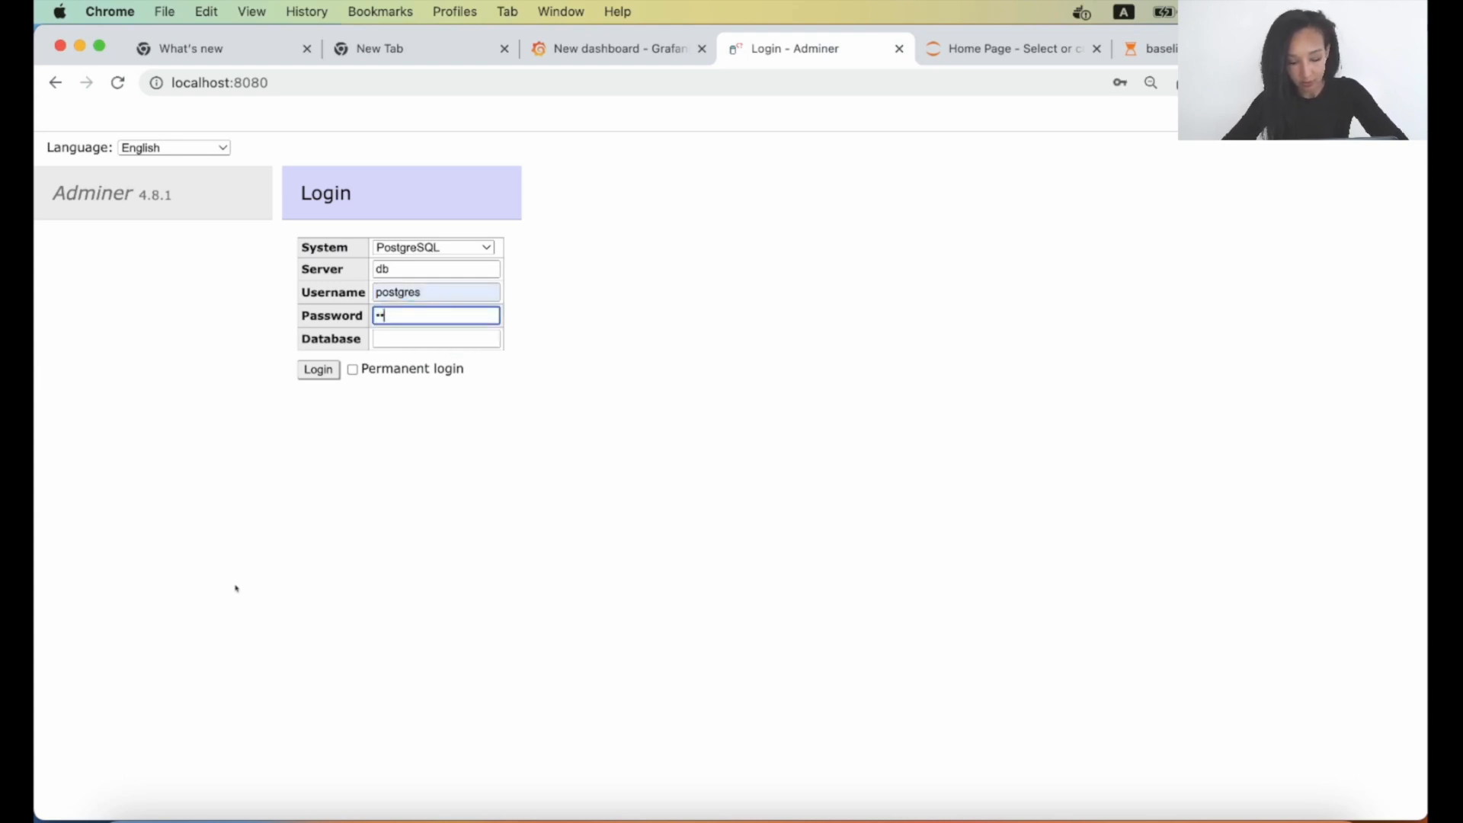
{"action": "type", "text": "test"}
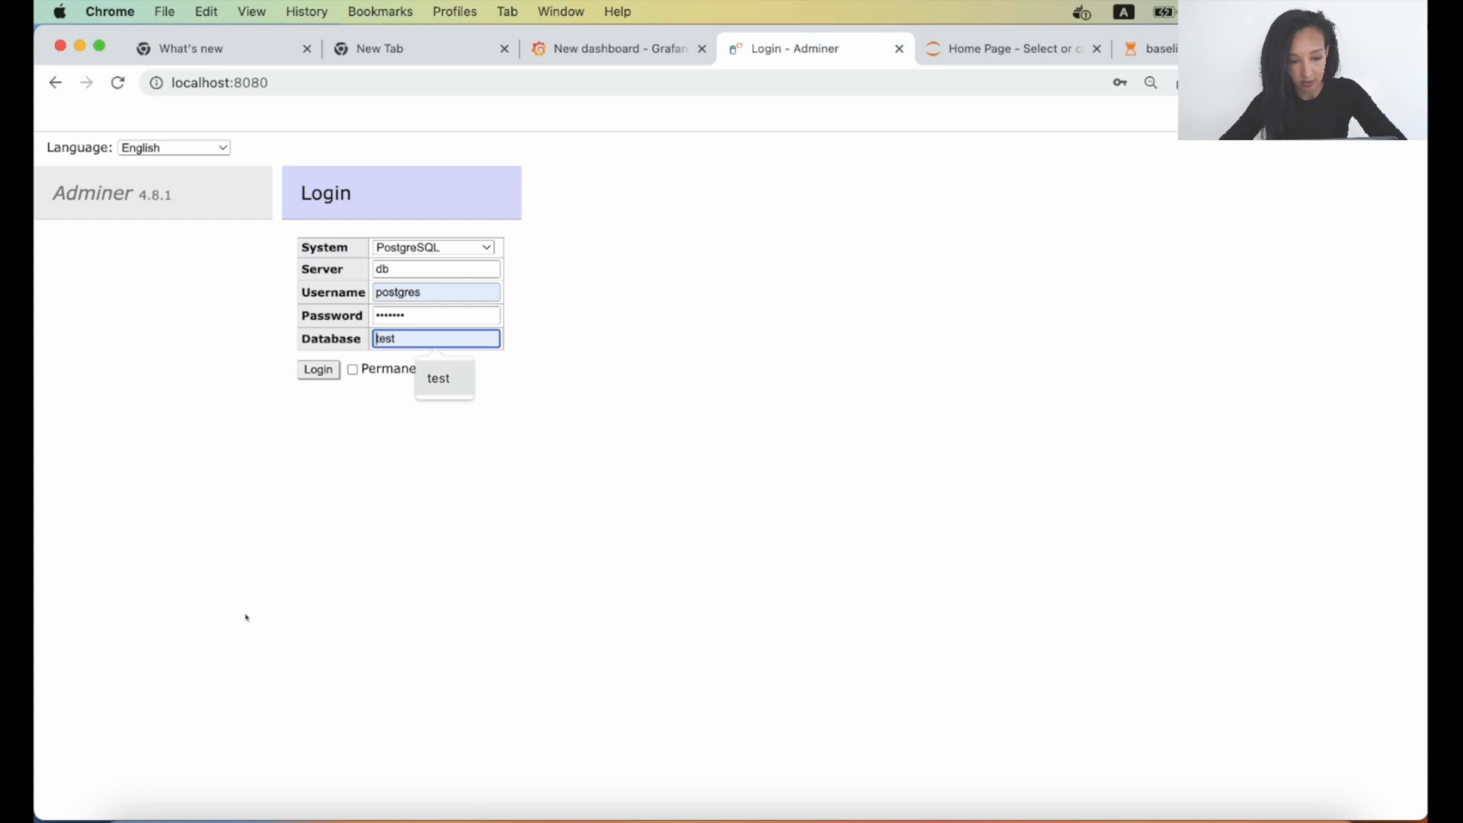
{"action": "left_click", "coordinate": [319, 368]}
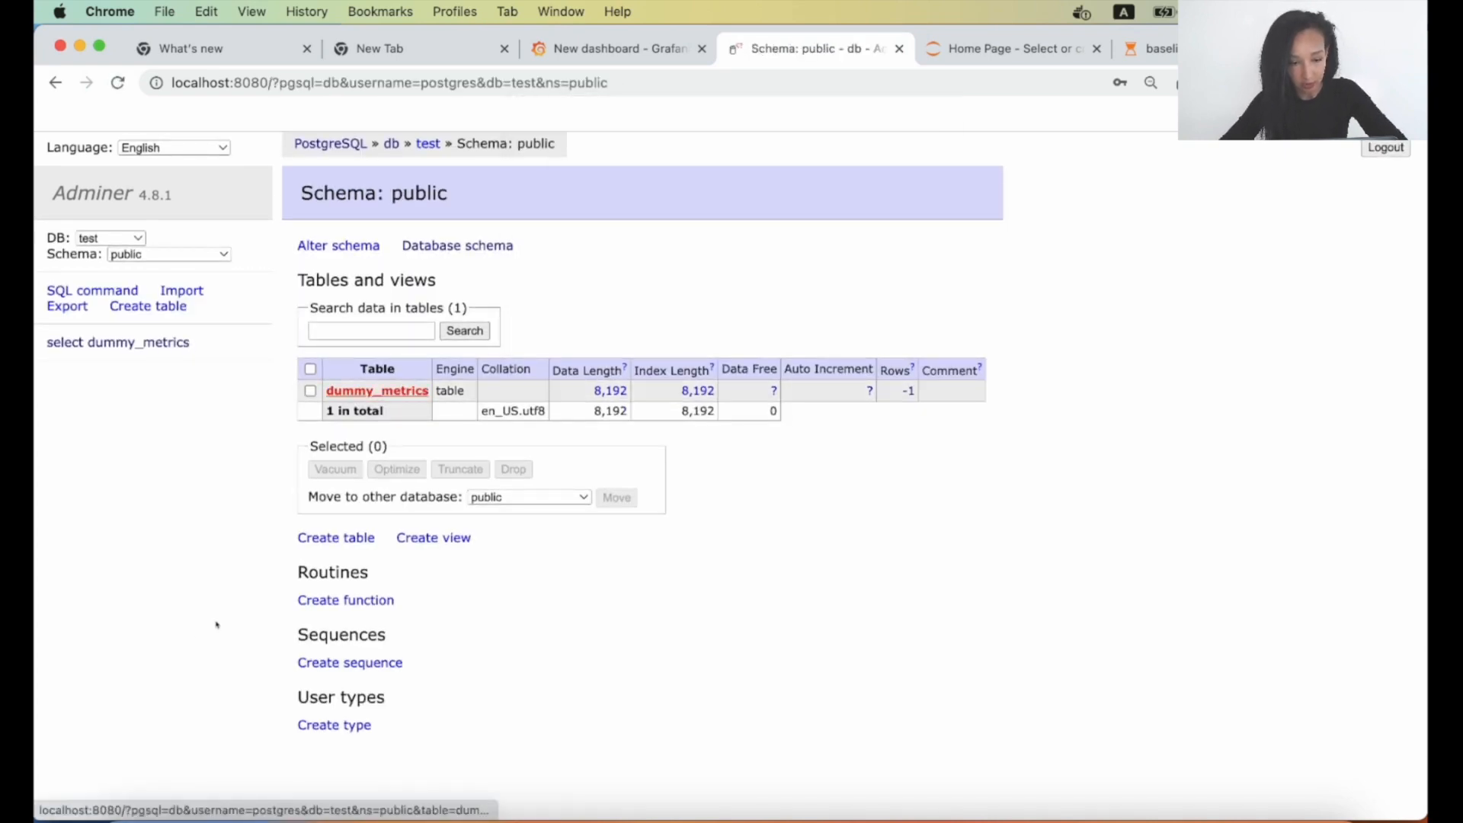
{"action": "left_click", "coordinate": [377, 390]}
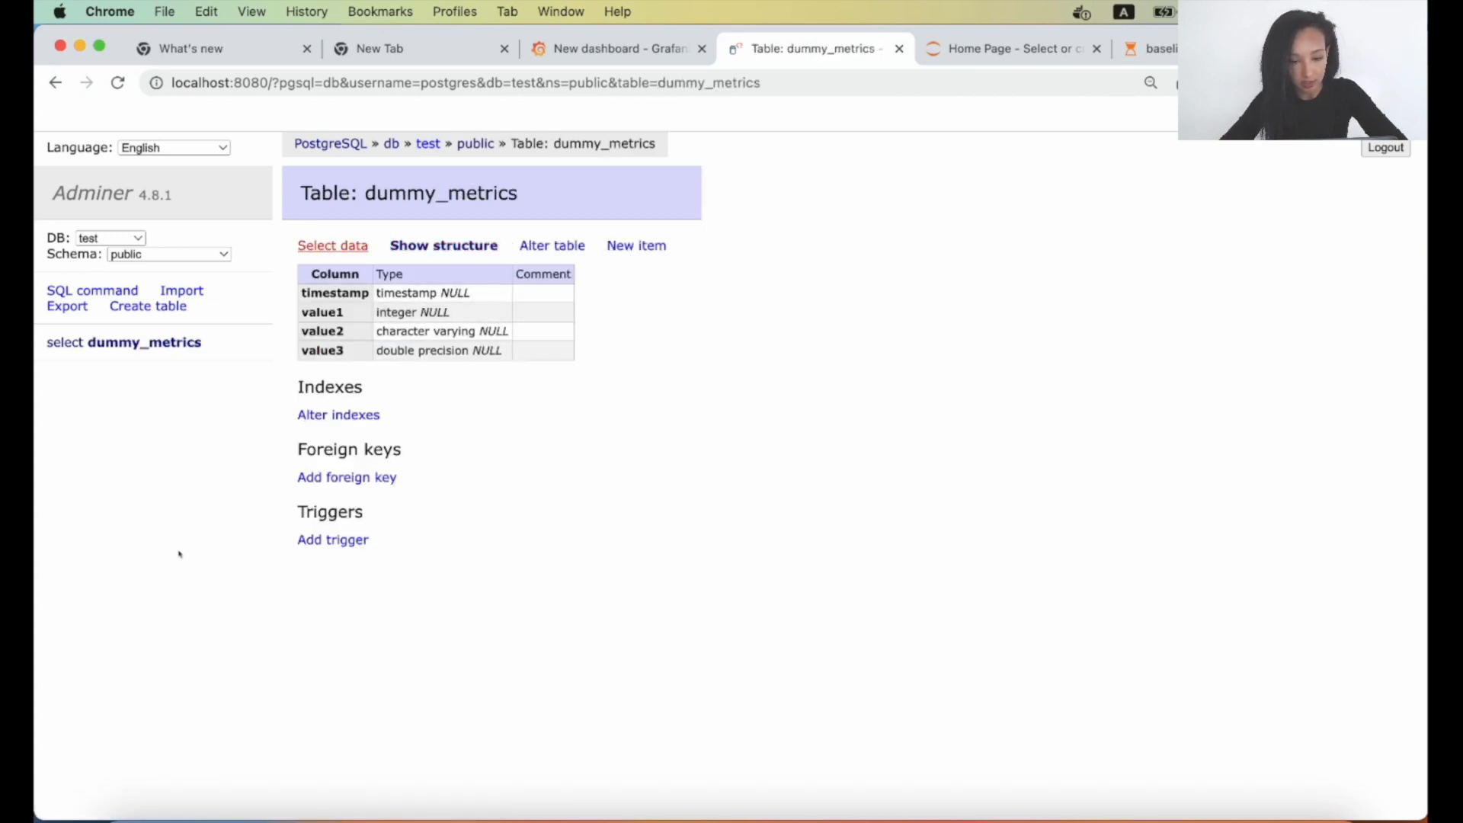
{"action": "left_click", "coordinate": [332, 244]}
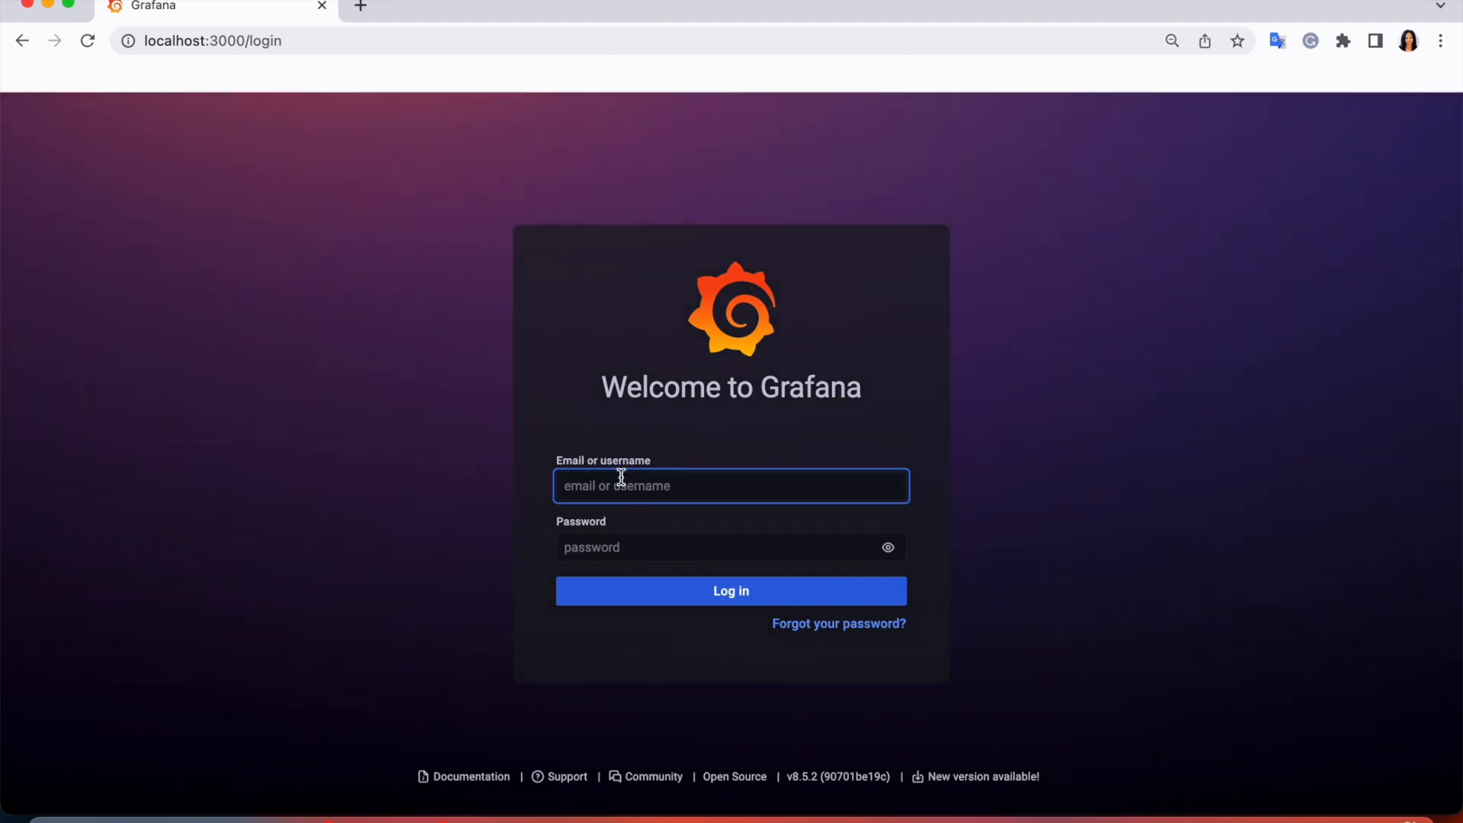
Step: Log in as admin, create a new dashboard and add its first panel
{"action": "type", "text": "admin"}
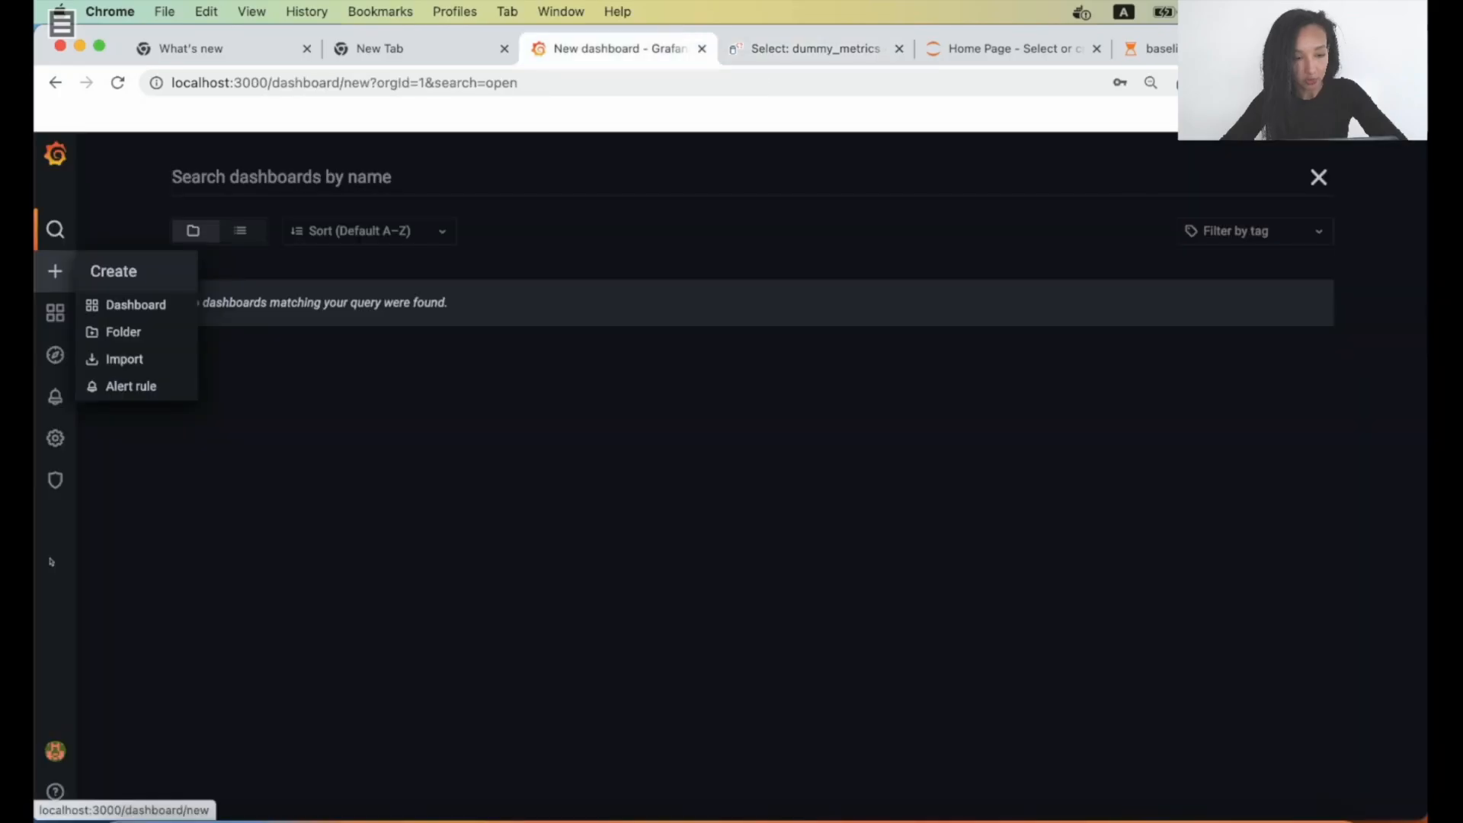
{"action": "left_click", "coordinate": [136, 304]}
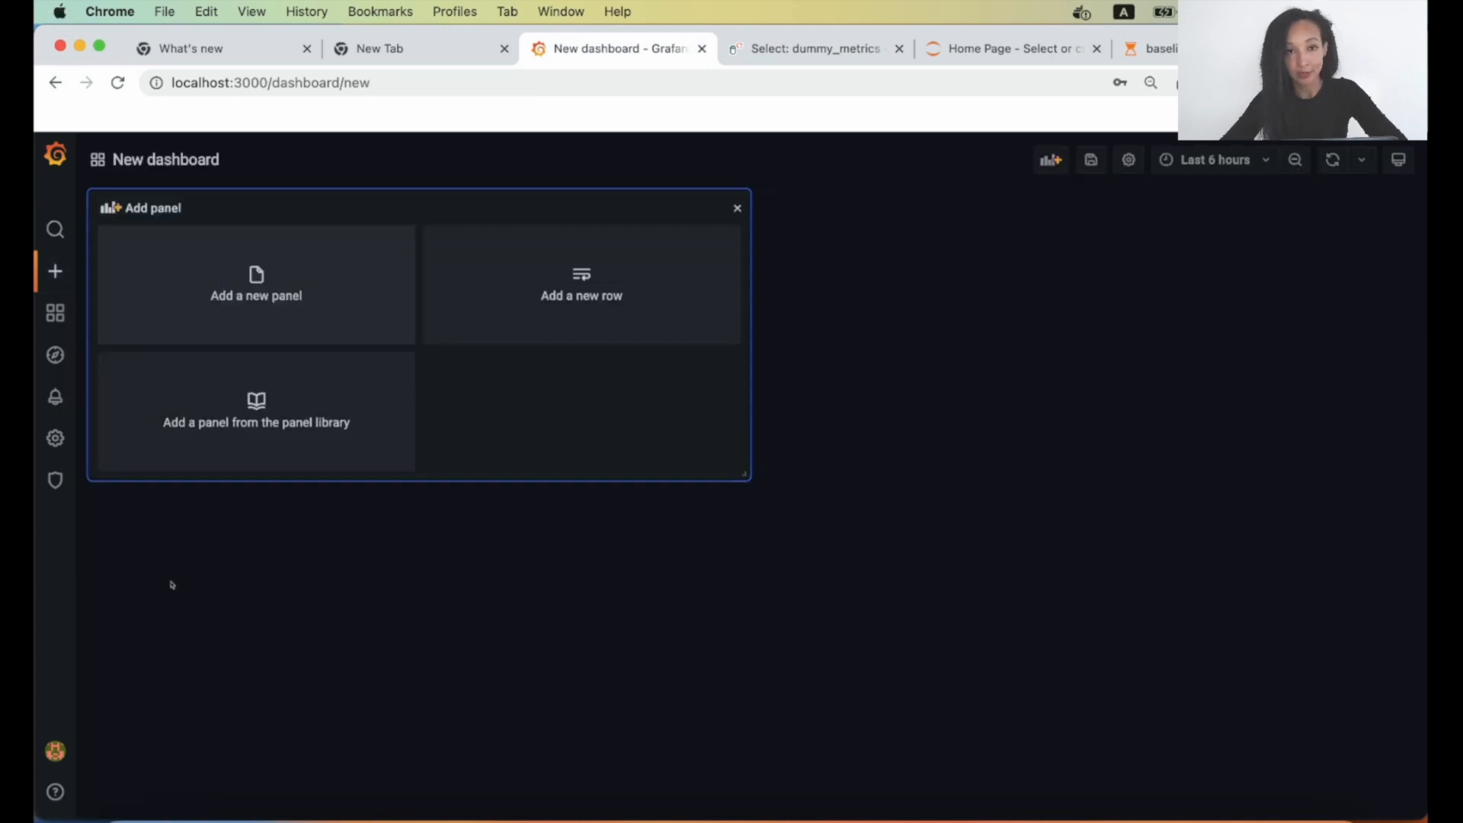
{"action": "left_click", "coordinate": [256, 285]}
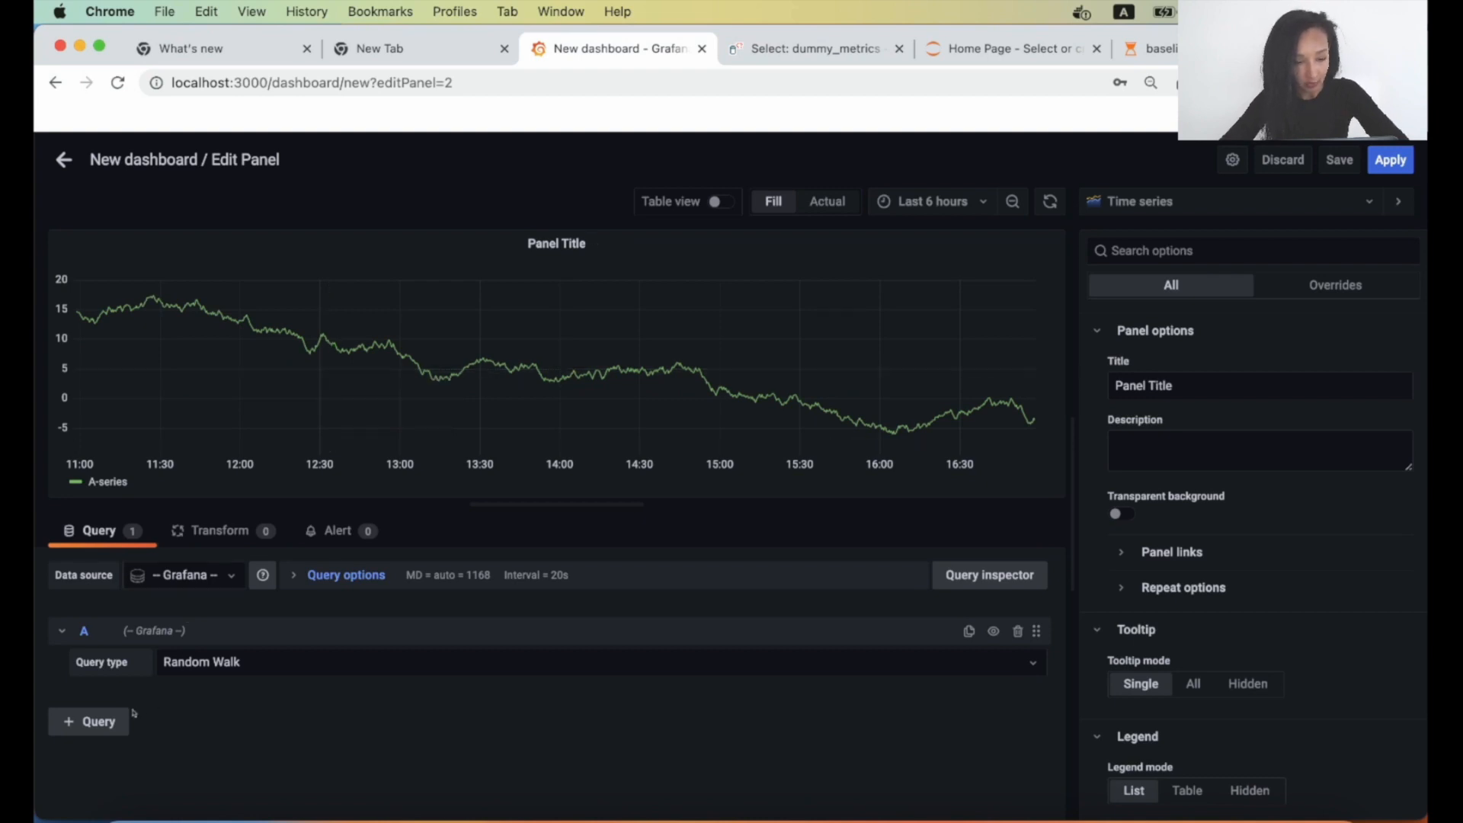
Step: Use the PostgreSQL data source and plot the value1 column from dummy_metrics
{"action": "left_click", "coordinate": [182, 575]}
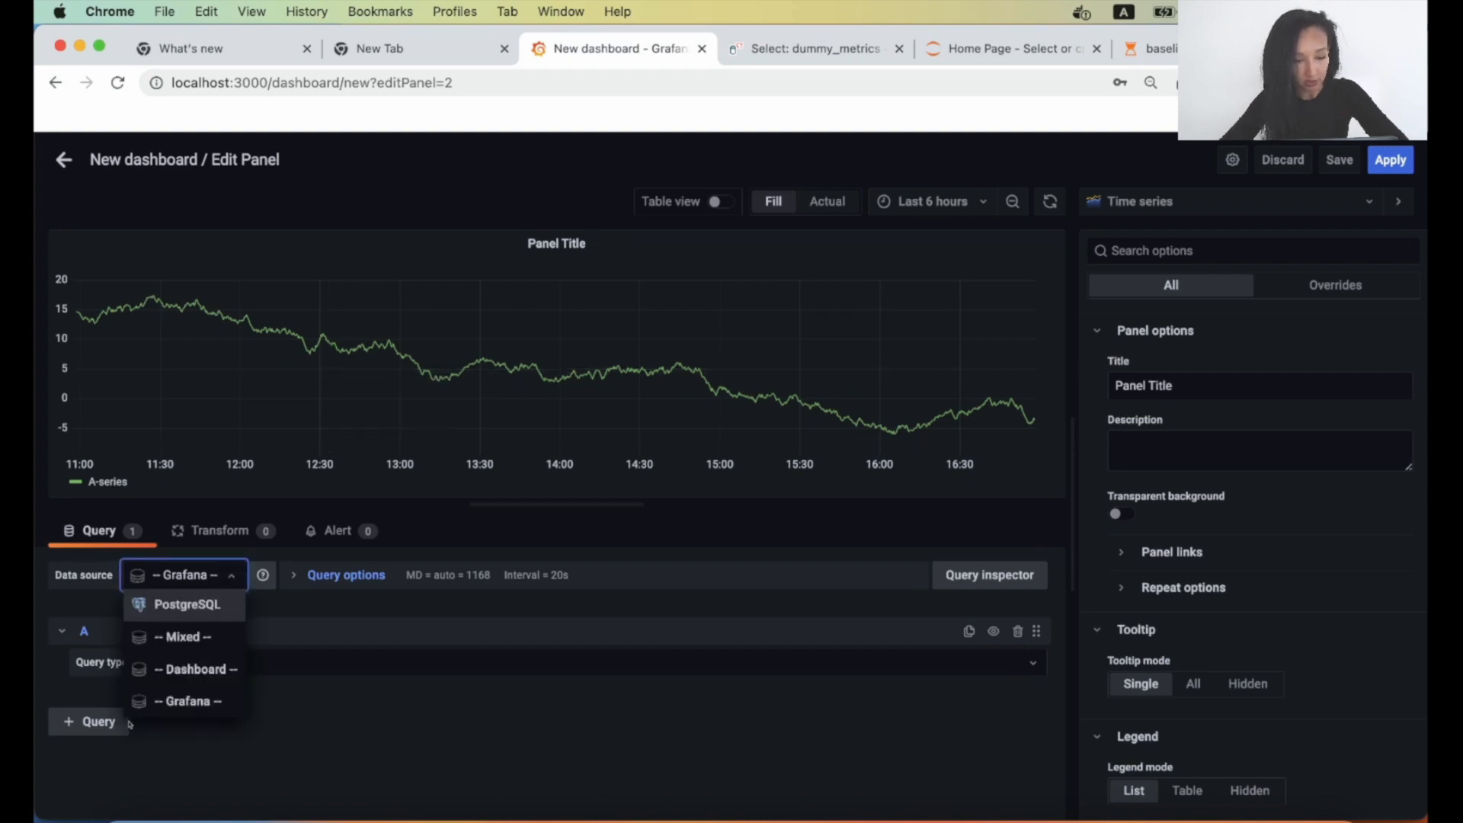
{"action": "left_click", "coordinate": [186, 604]}
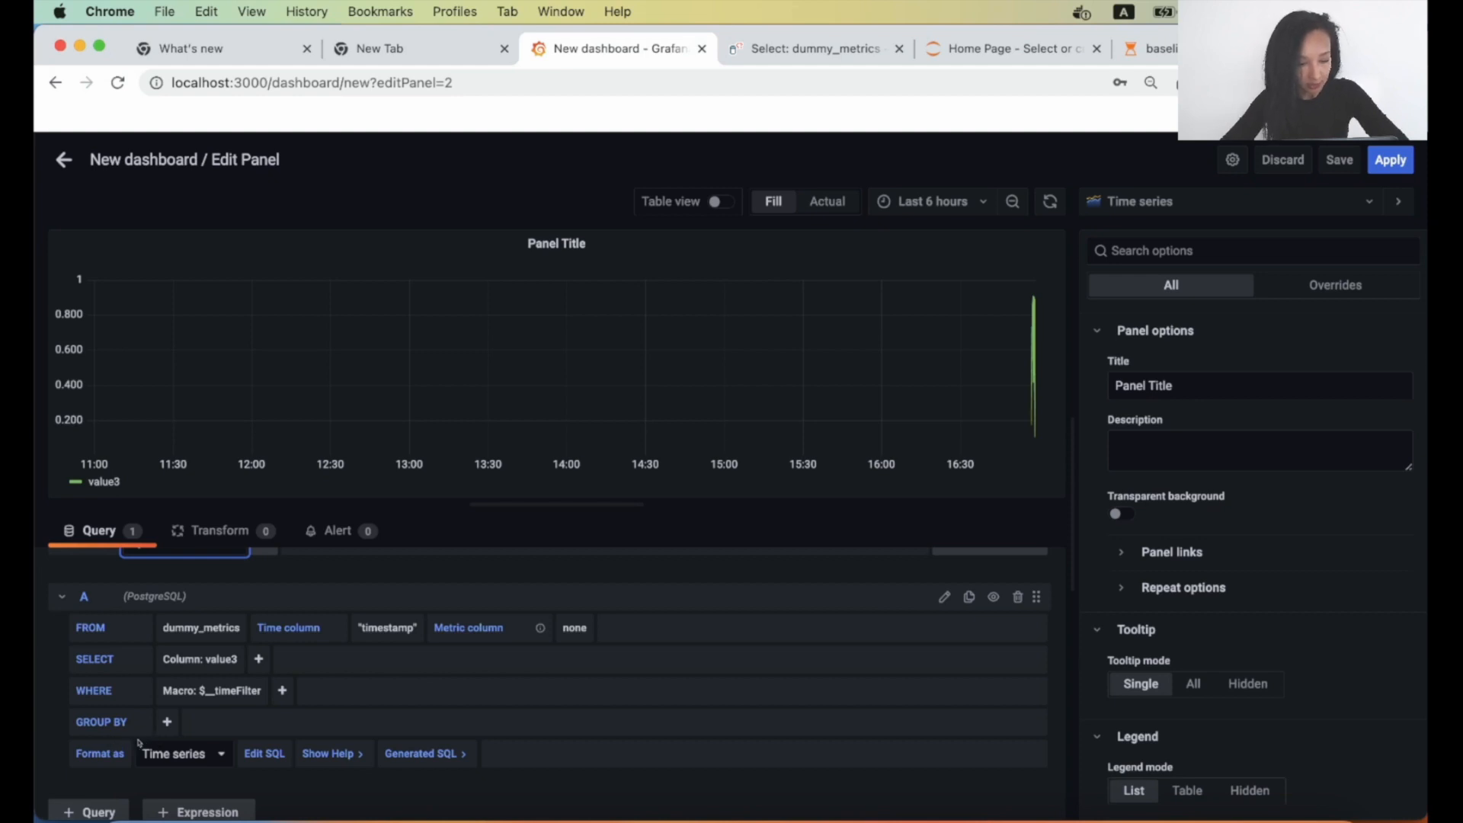
{"action": "left_click", "coordinate": [200, 658]}
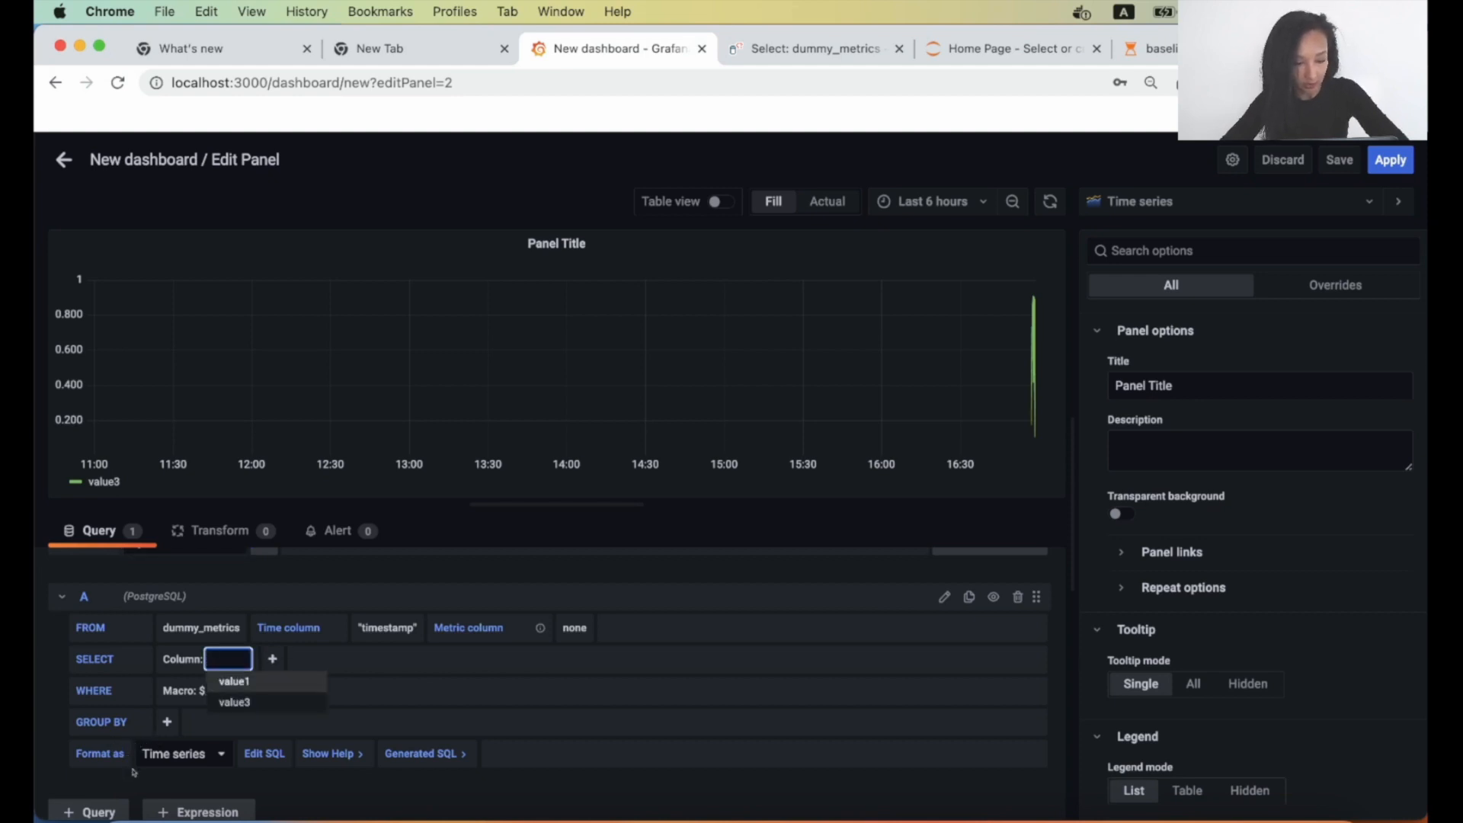
{"action": "left_click", "coordinate": [235, 681]}
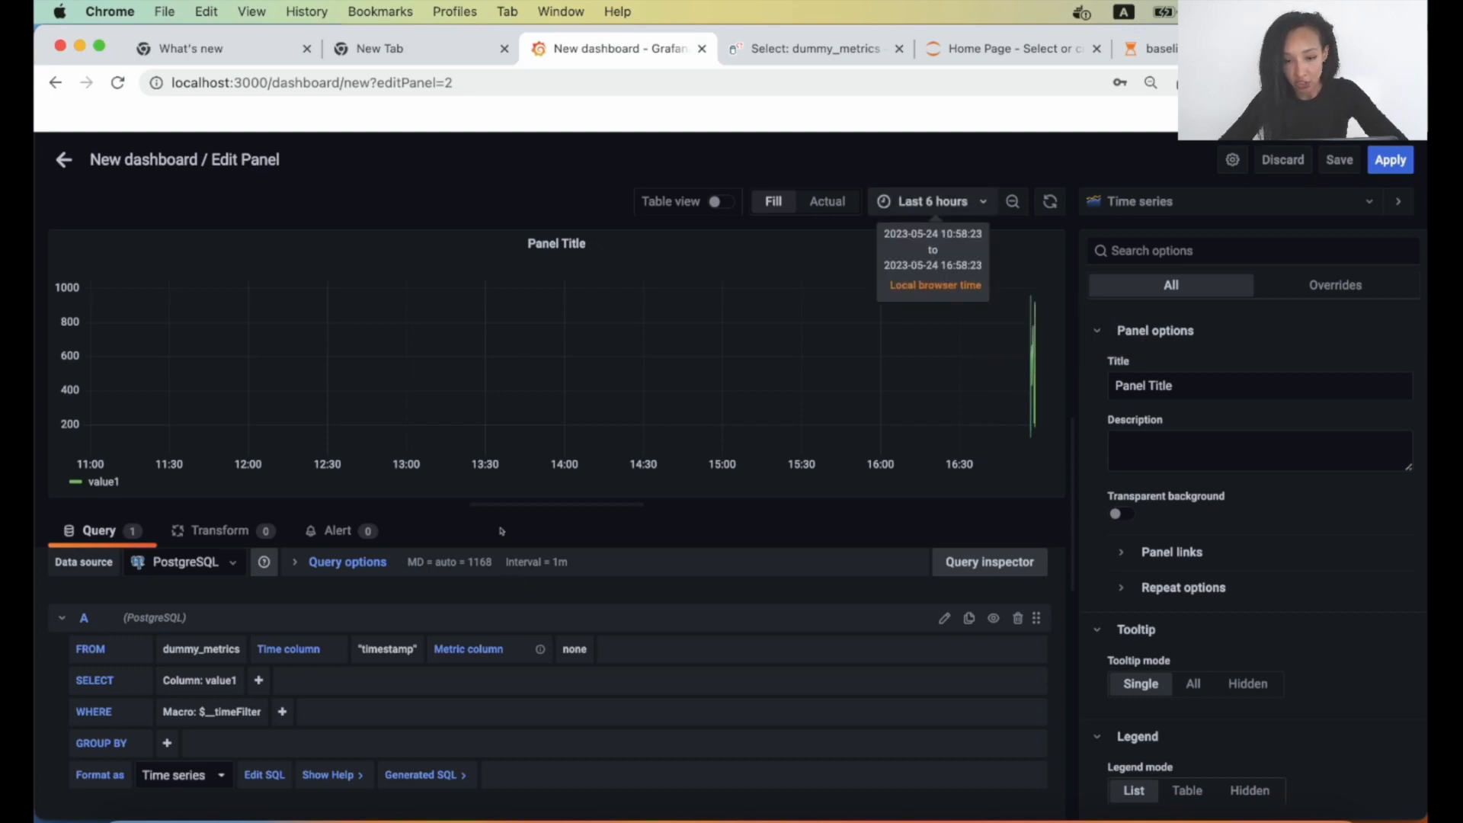
Step: Limit the range to the last 5 minutes, title the panel 'Dummy metric' and apply it
{"action": "left_click", "coordinate": [928, 201]}
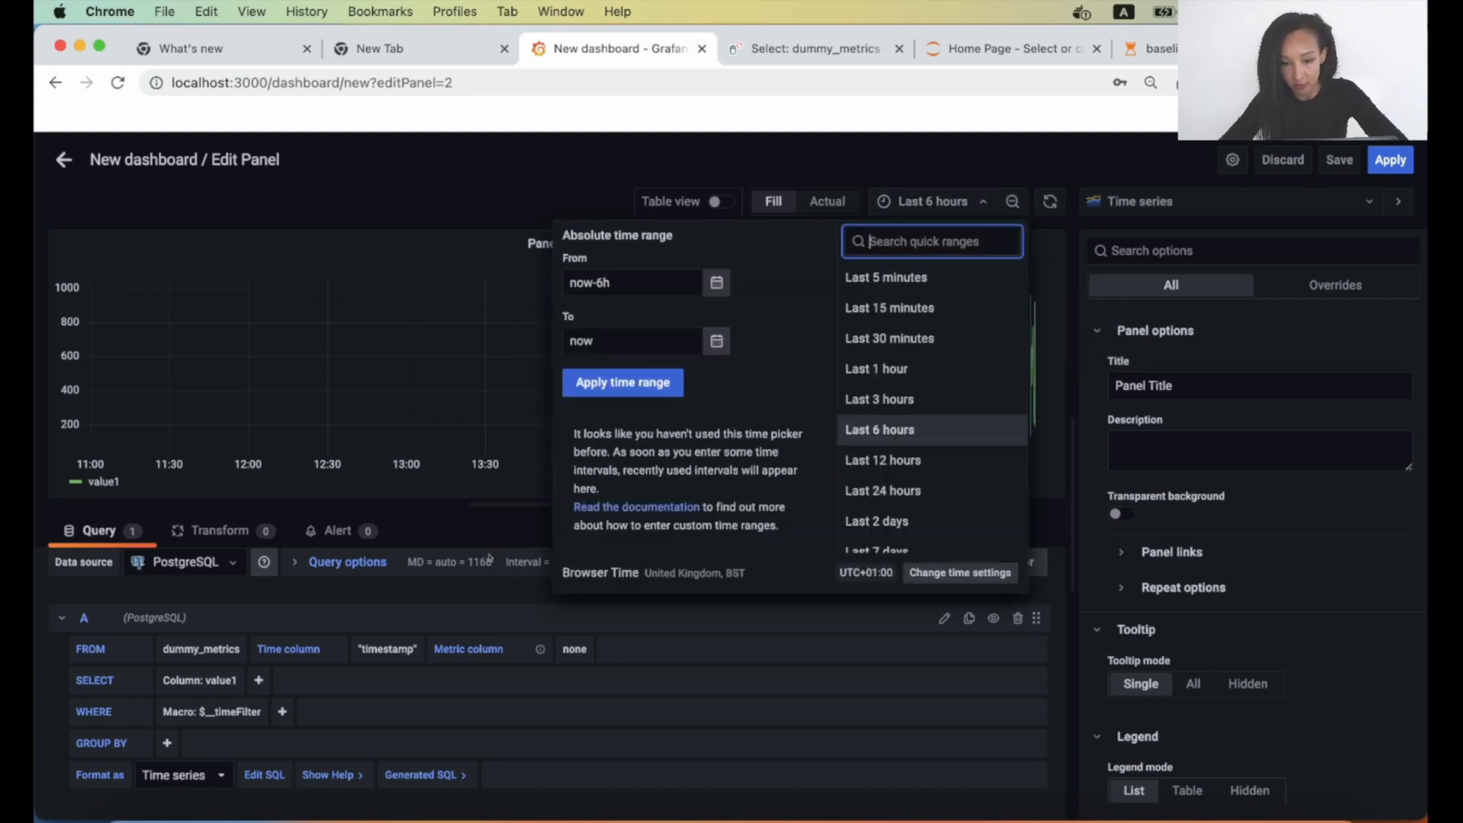
{"action": "left_click", "coordinate": [886, 277]}
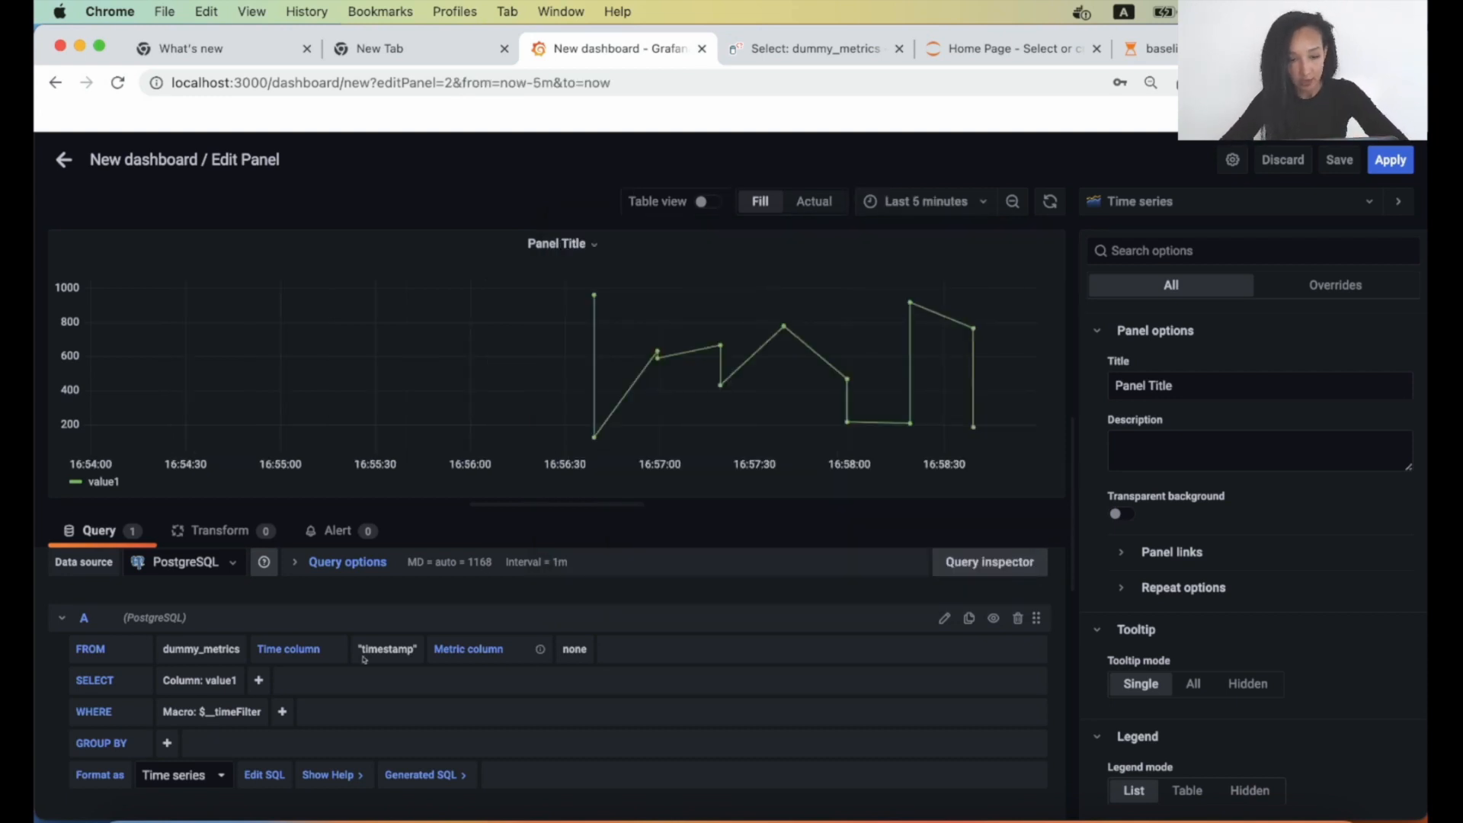
{"action": "mouse_move", "coordinate": [593, 643]}
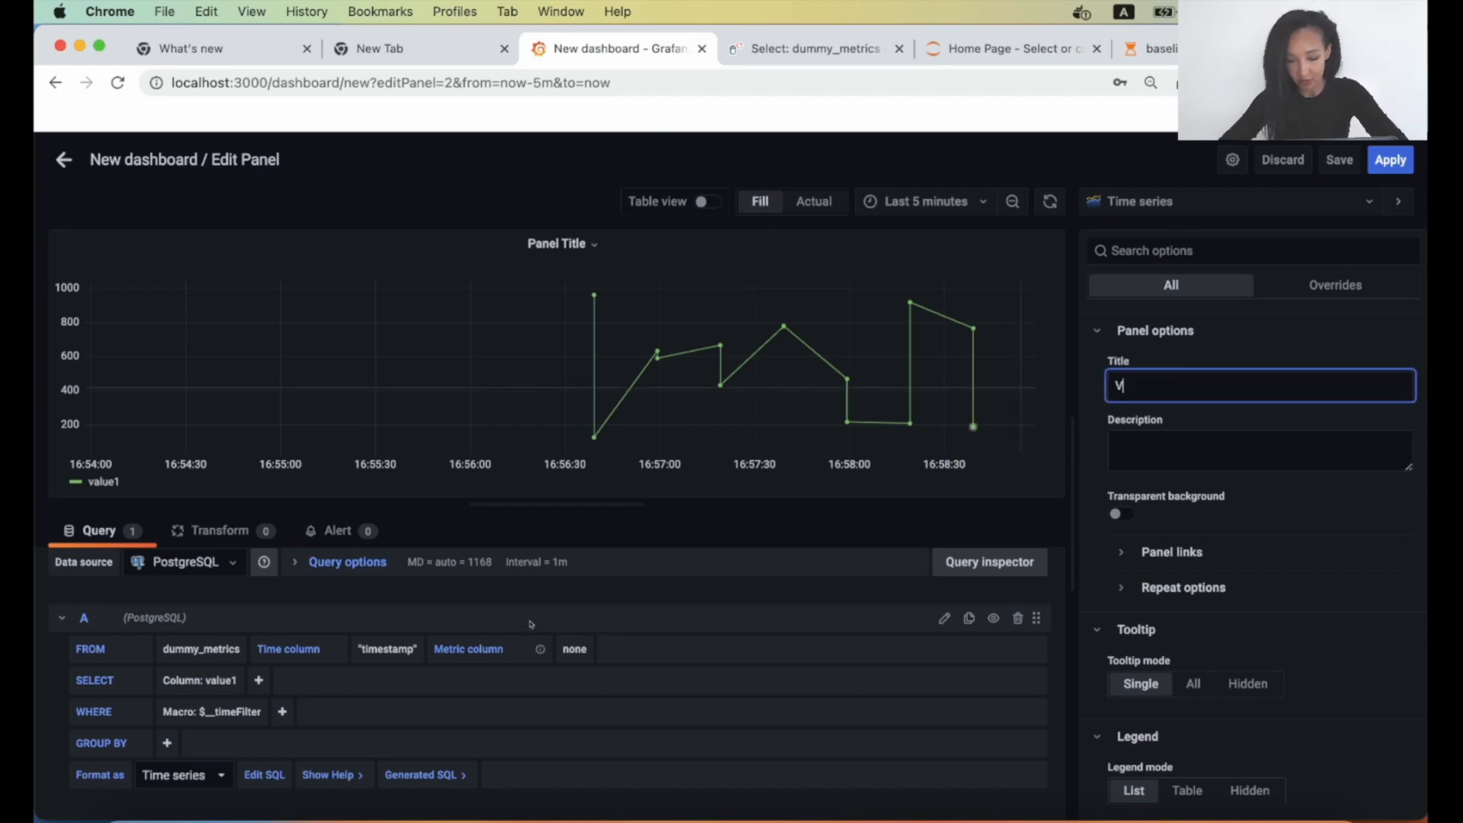
{"action": "type", "text": "Dummy m"}
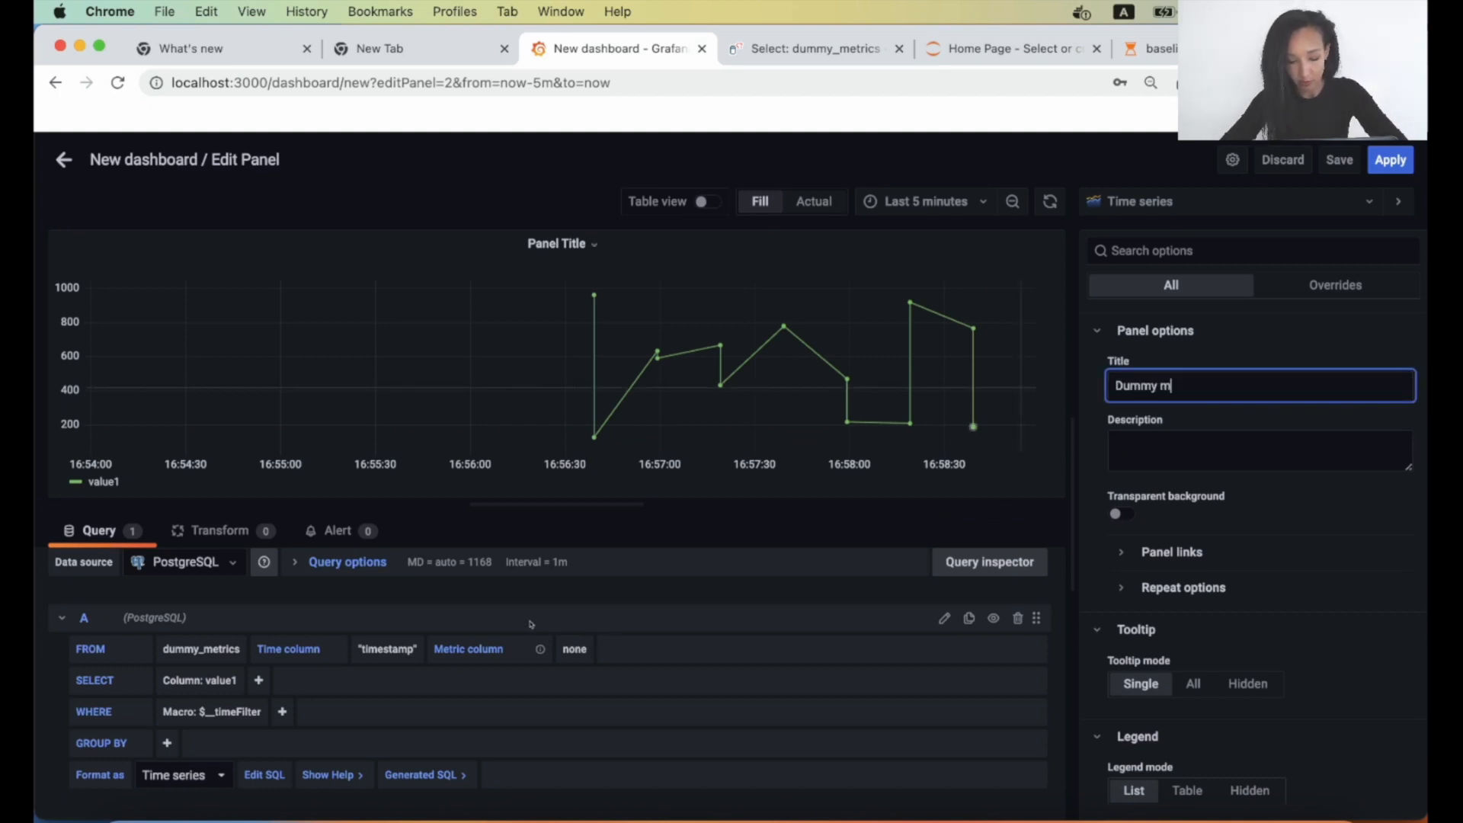
{"action": "type", "text": "etric"}
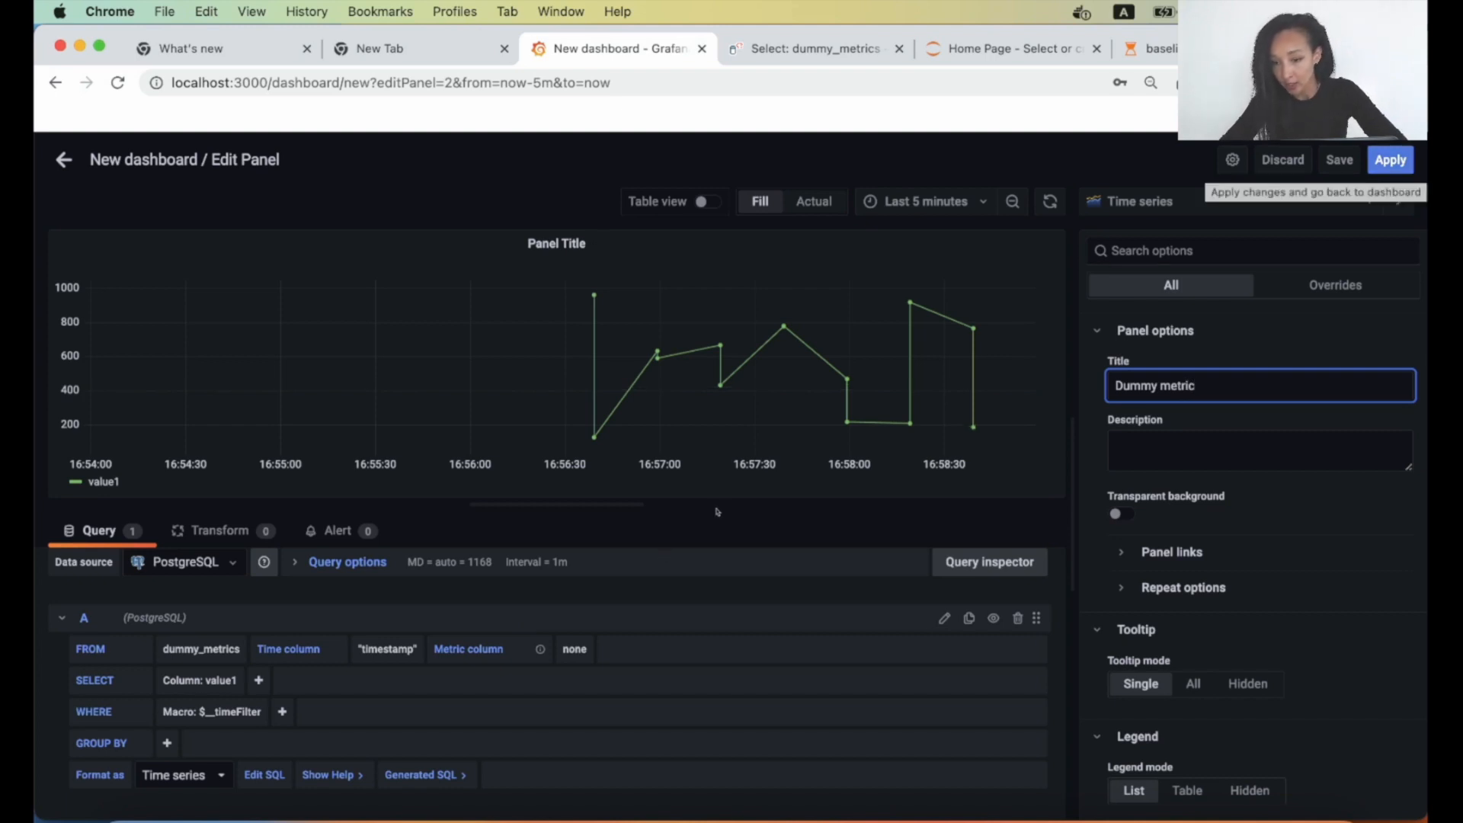
{"action": "left_click", "coordinate": [1390, 159]}
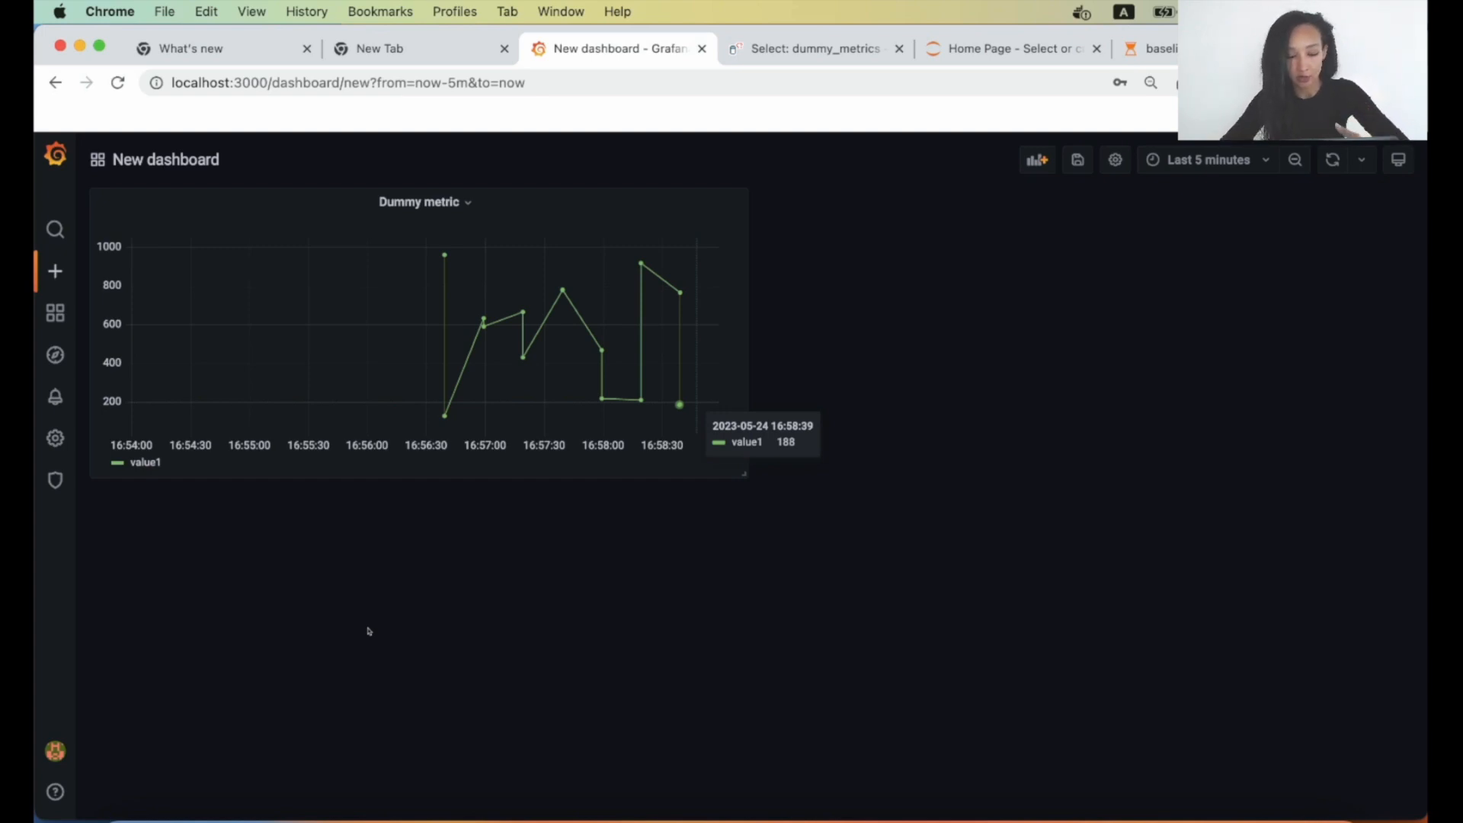
{"action": "mouse_move", "coordinate": [327, 575]}
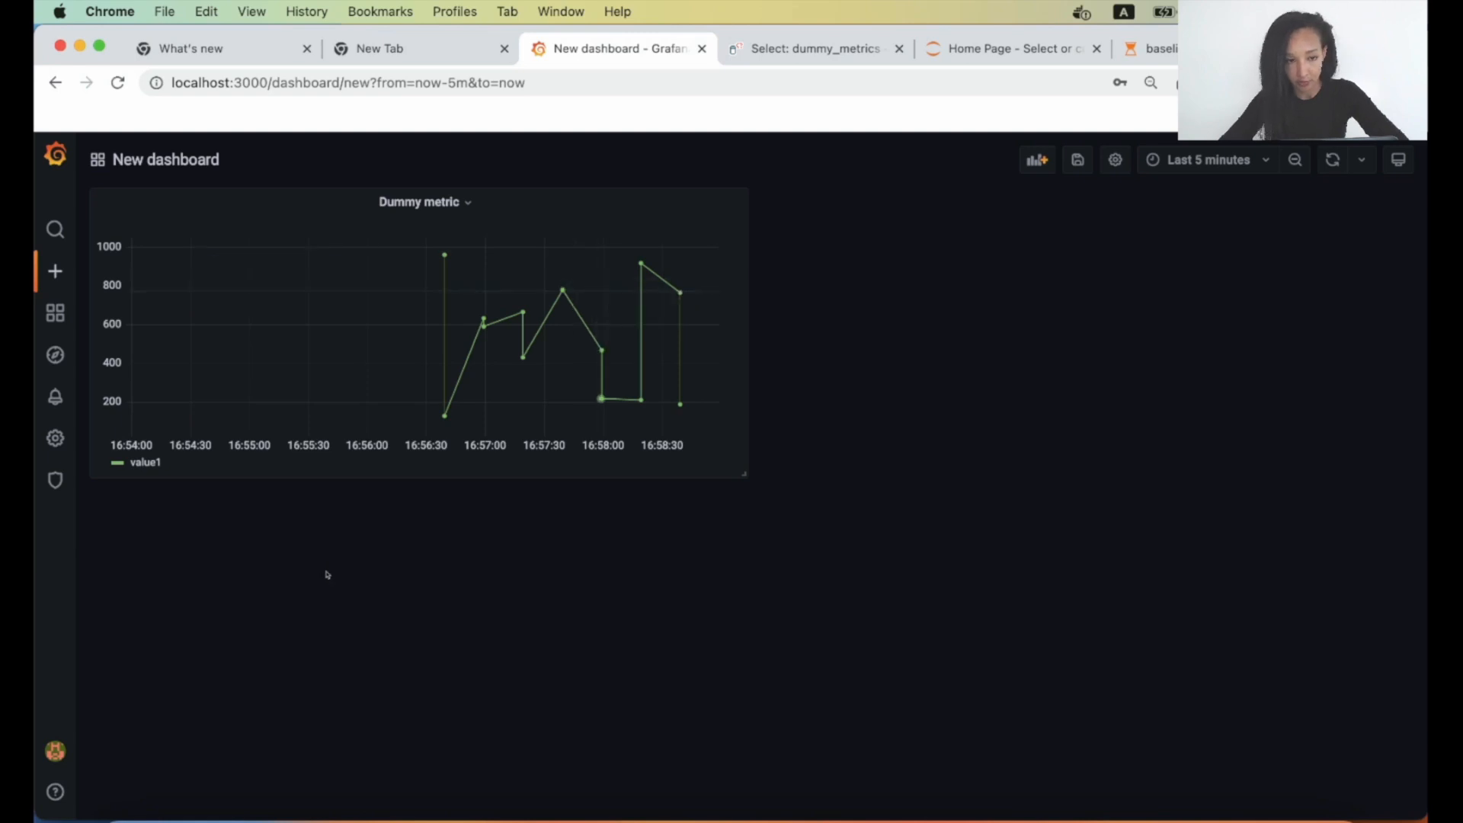
Step: Show the dashboard's last 5 minutes of data and bring up the Add panel chooser
{"action": "left_click", "coordinate": [55, 272]}
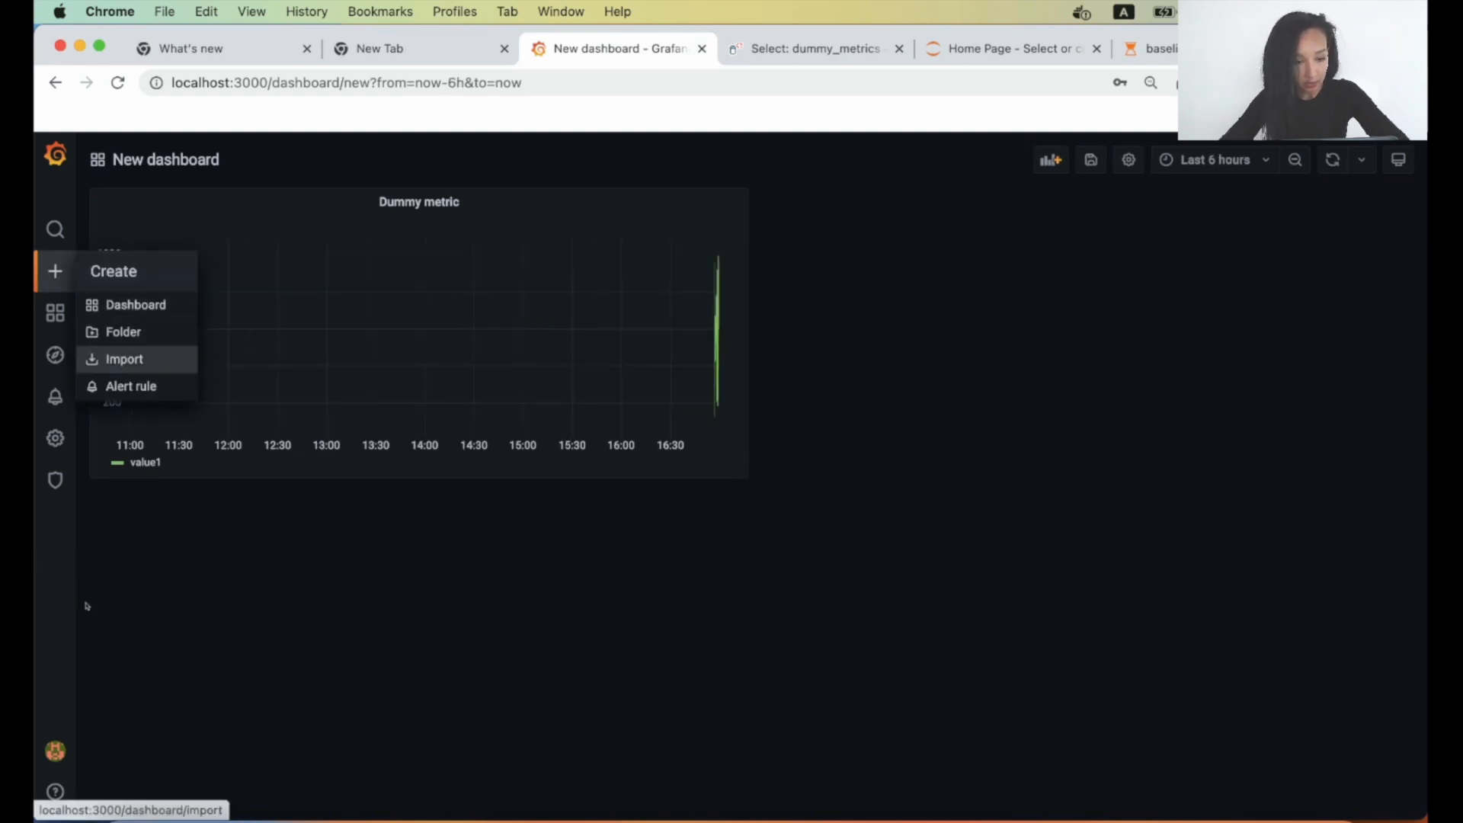
{"action": "left_click", "coordinate": [1213, 160]}
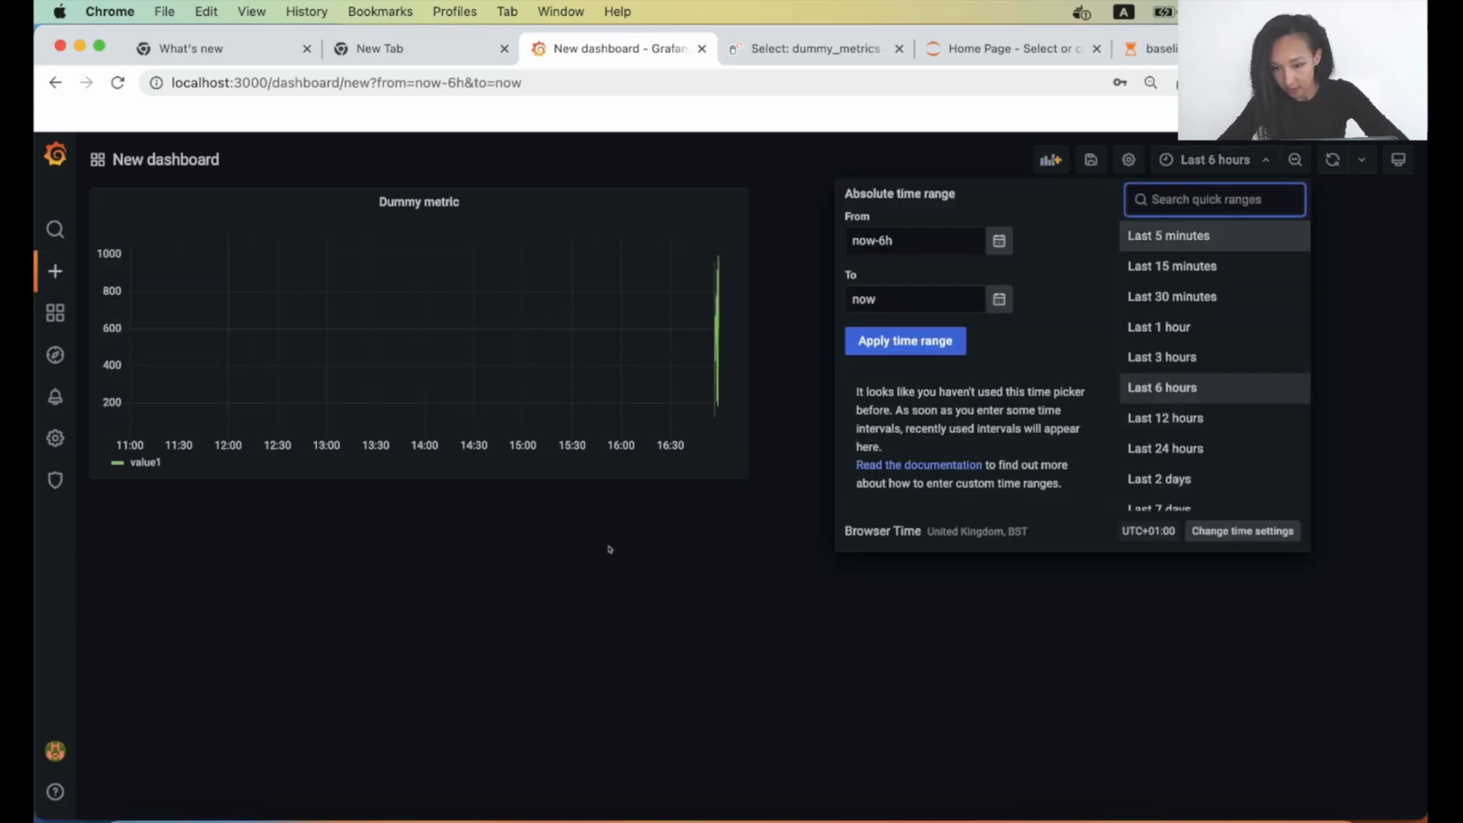
{"action": "left_click", "coordinate": [1167, 234]}
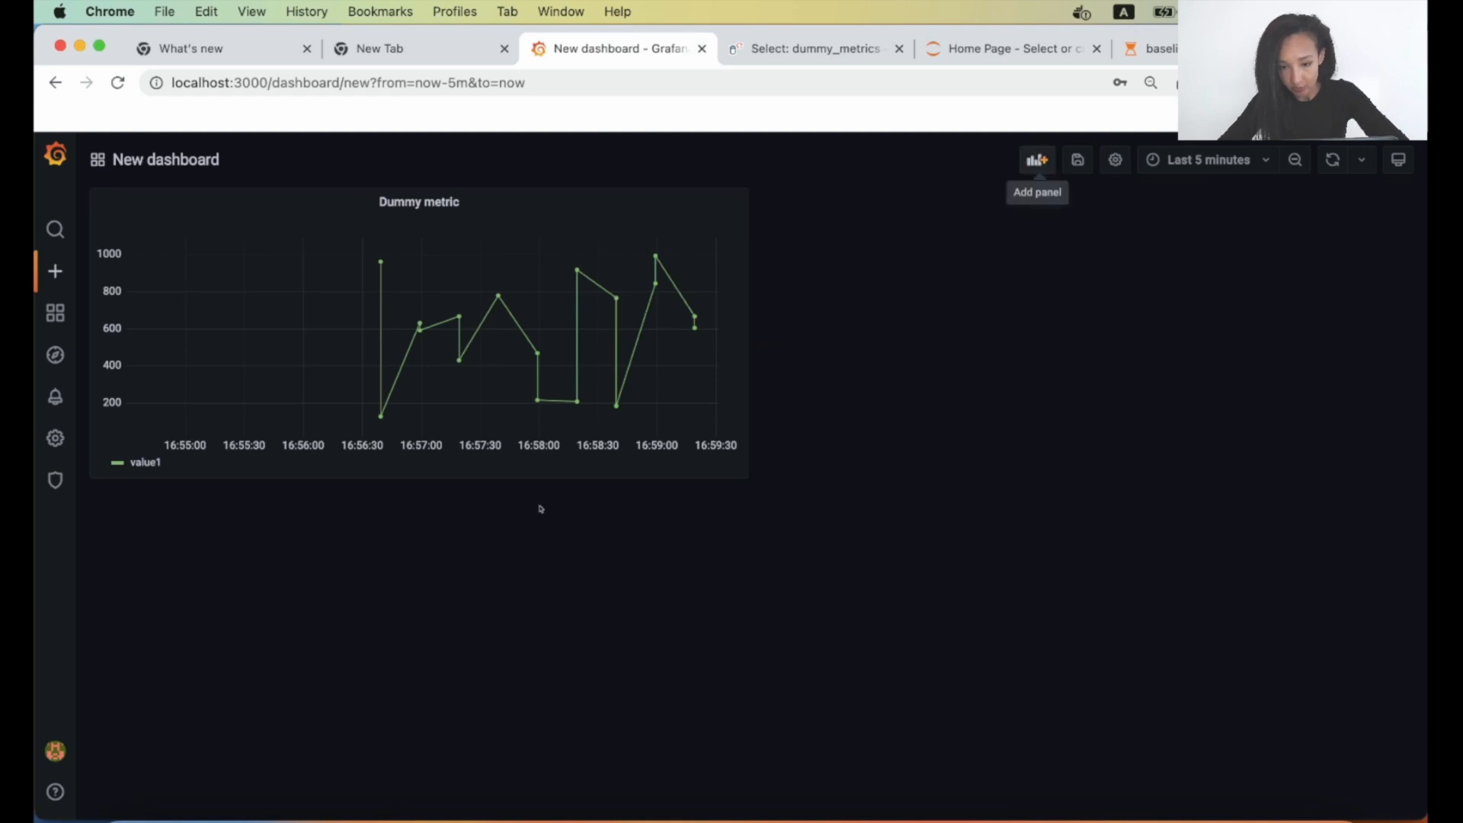
{"action": "left_click", "coordinate": [1036, 160]}
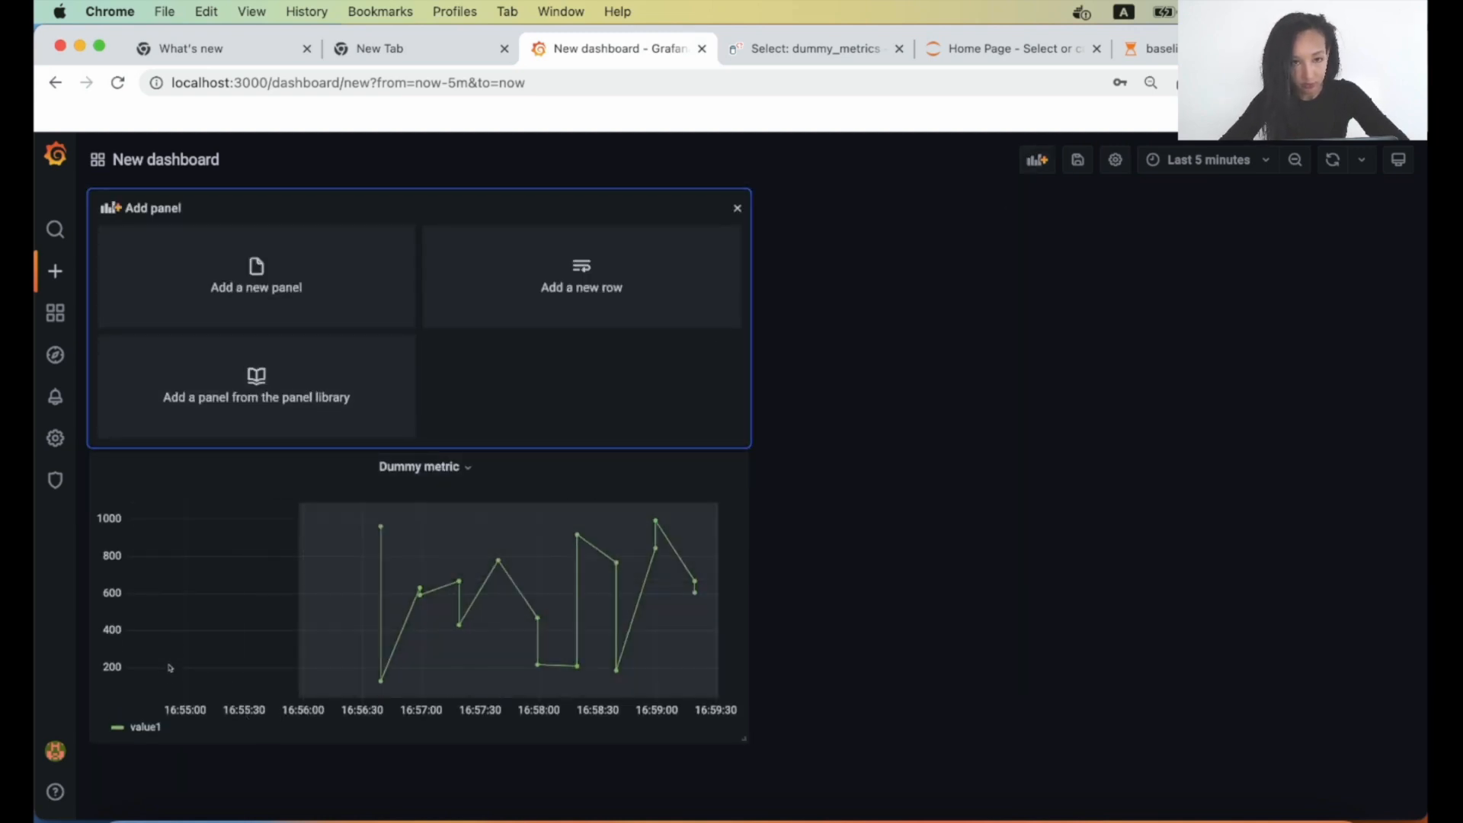
Step: Create a PostgreSQL panel titled 'Dummy Value 3' plotting value3 in violet and apply it
{"action": "left_click", "coordinate": [256, 276]}
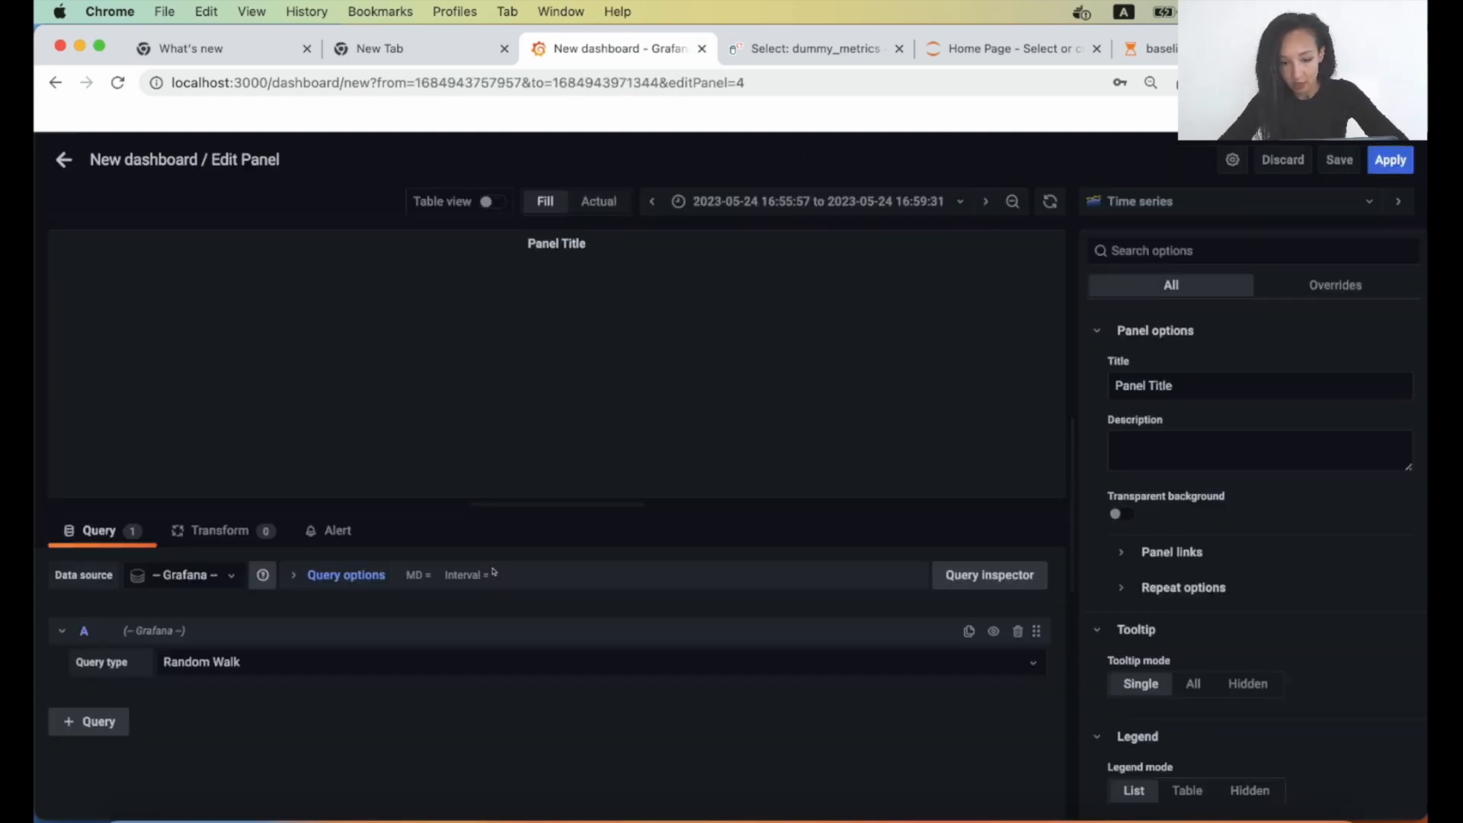
{"action": "left_click", "coordinate": [183, 575]}
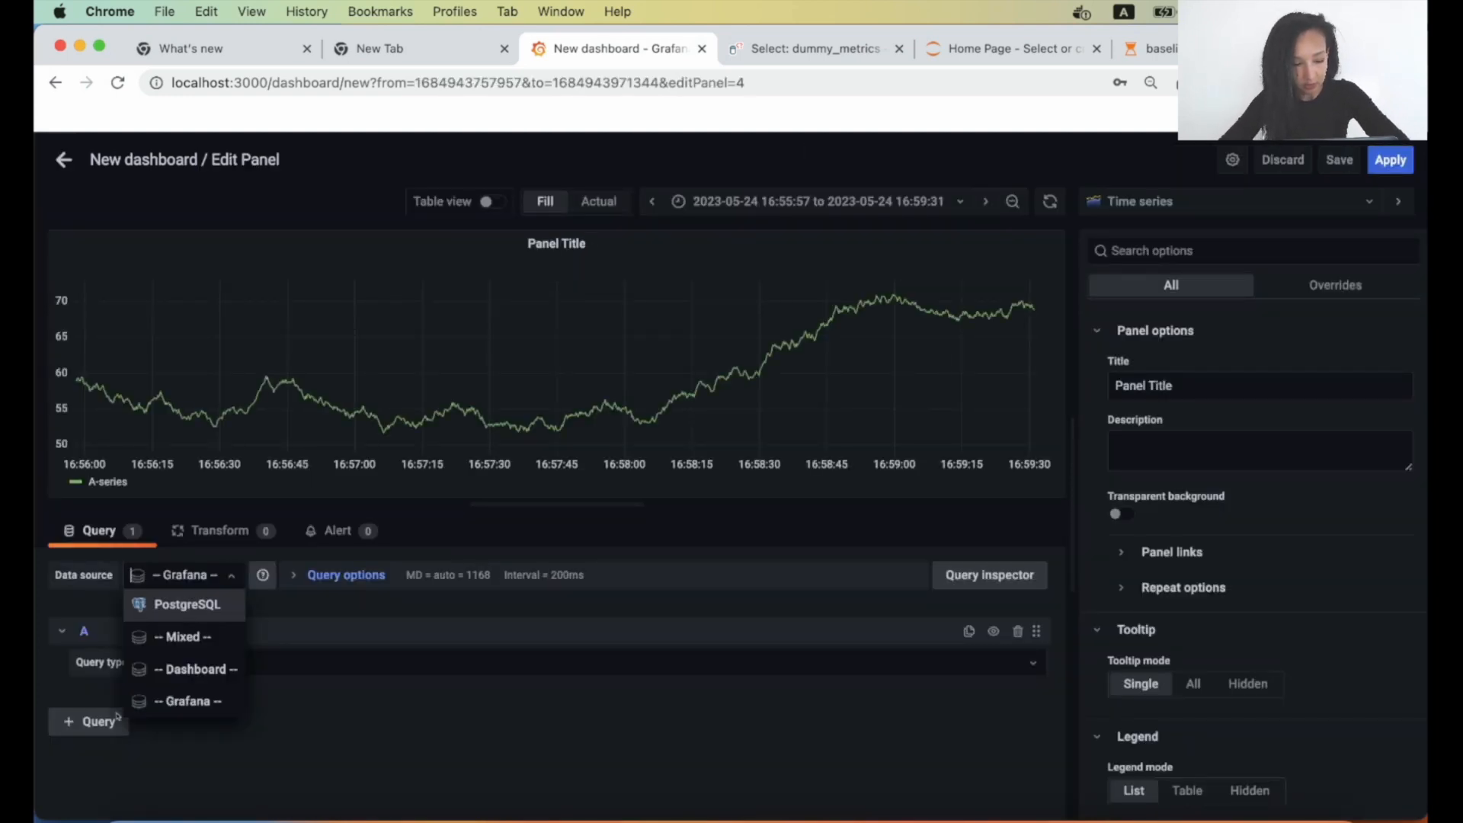
{"action": "left_click", "coordinate": [186, 603]}
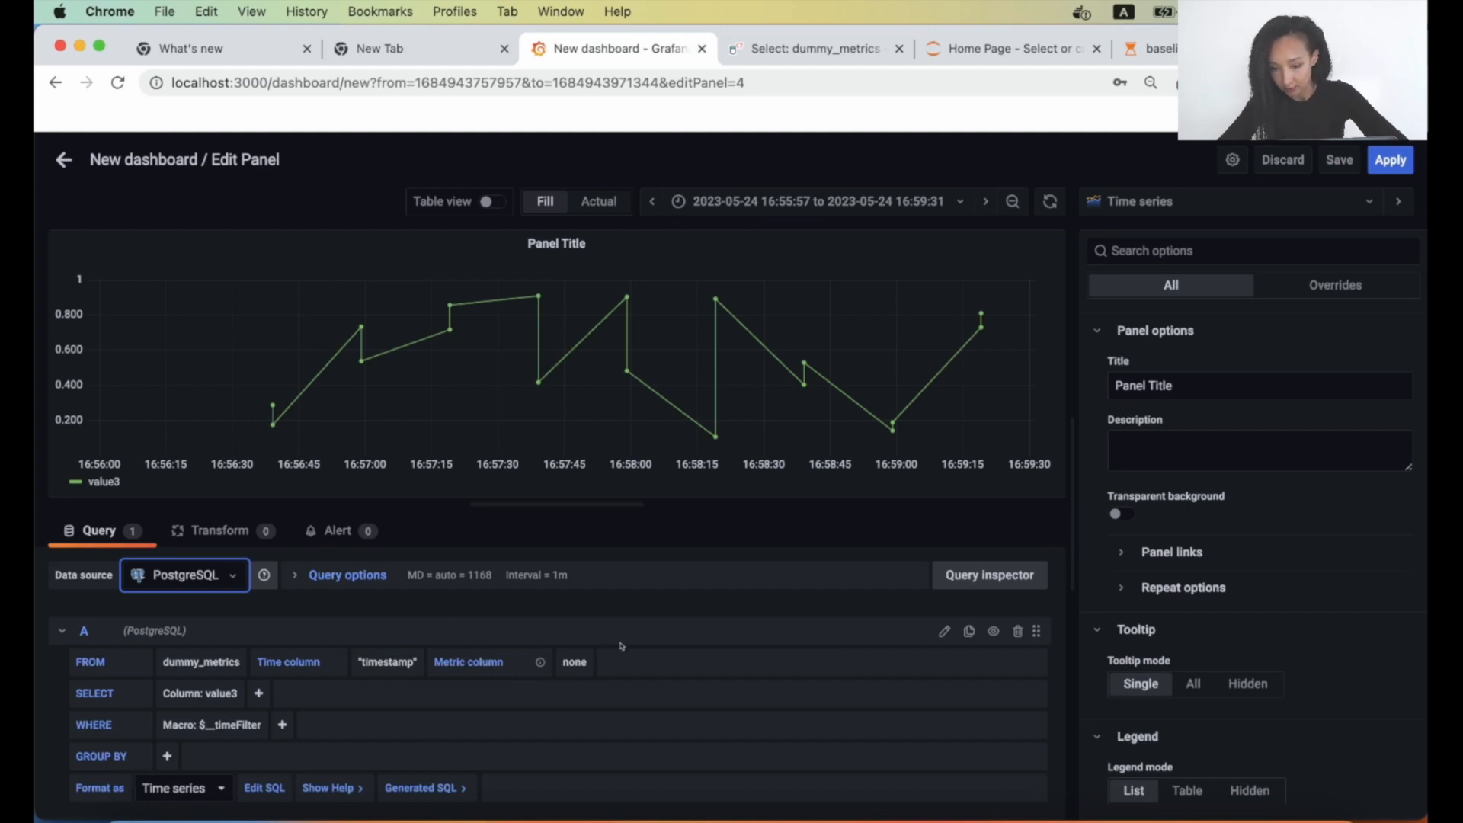
{"action": "type", "text": "Dummy Valu"}
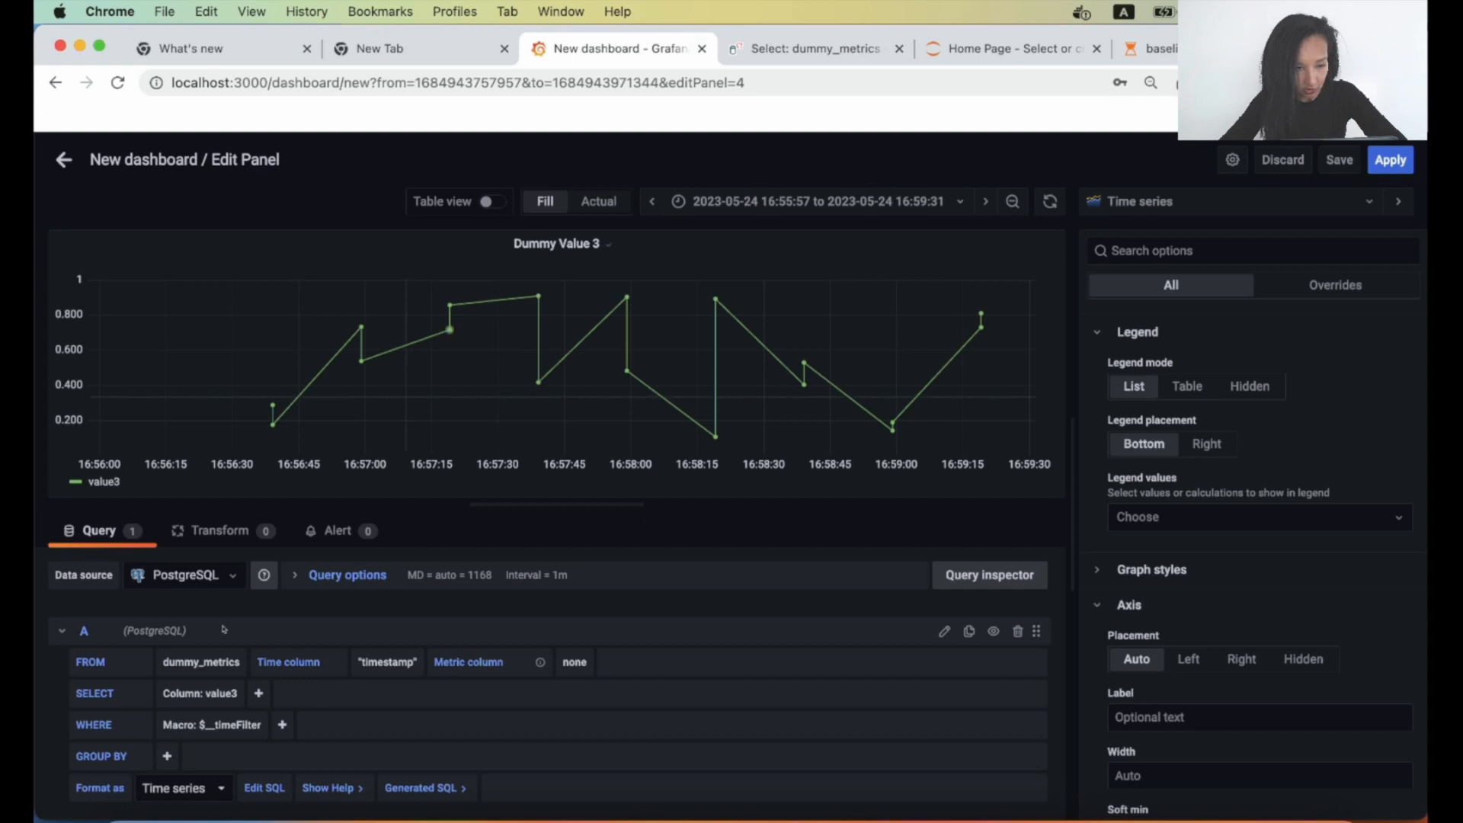
{"action": "mouse_move", "coordinate": [58, 670]}
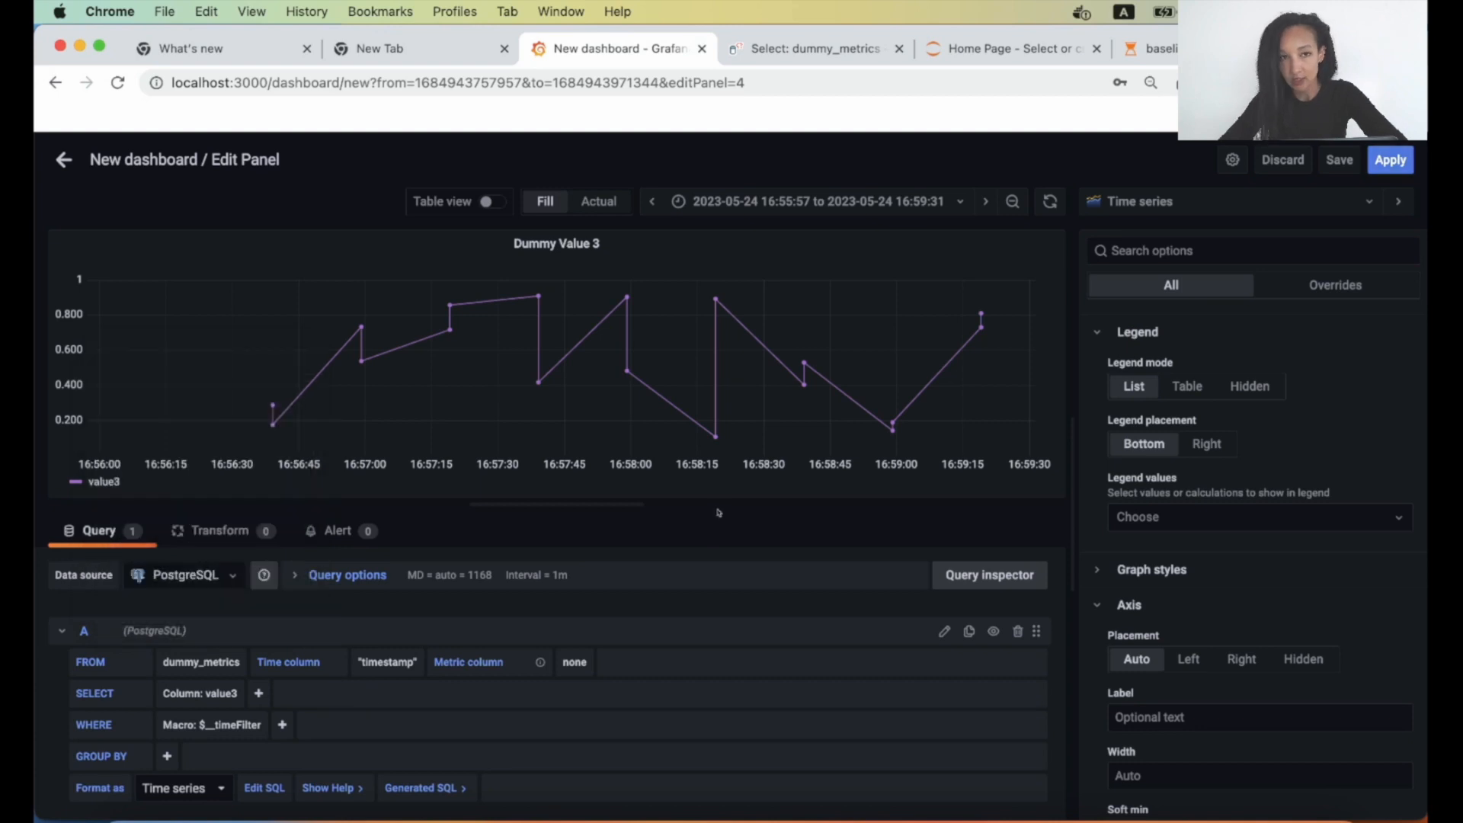
{"action": "left_click", "coordinate": [64, 159]}
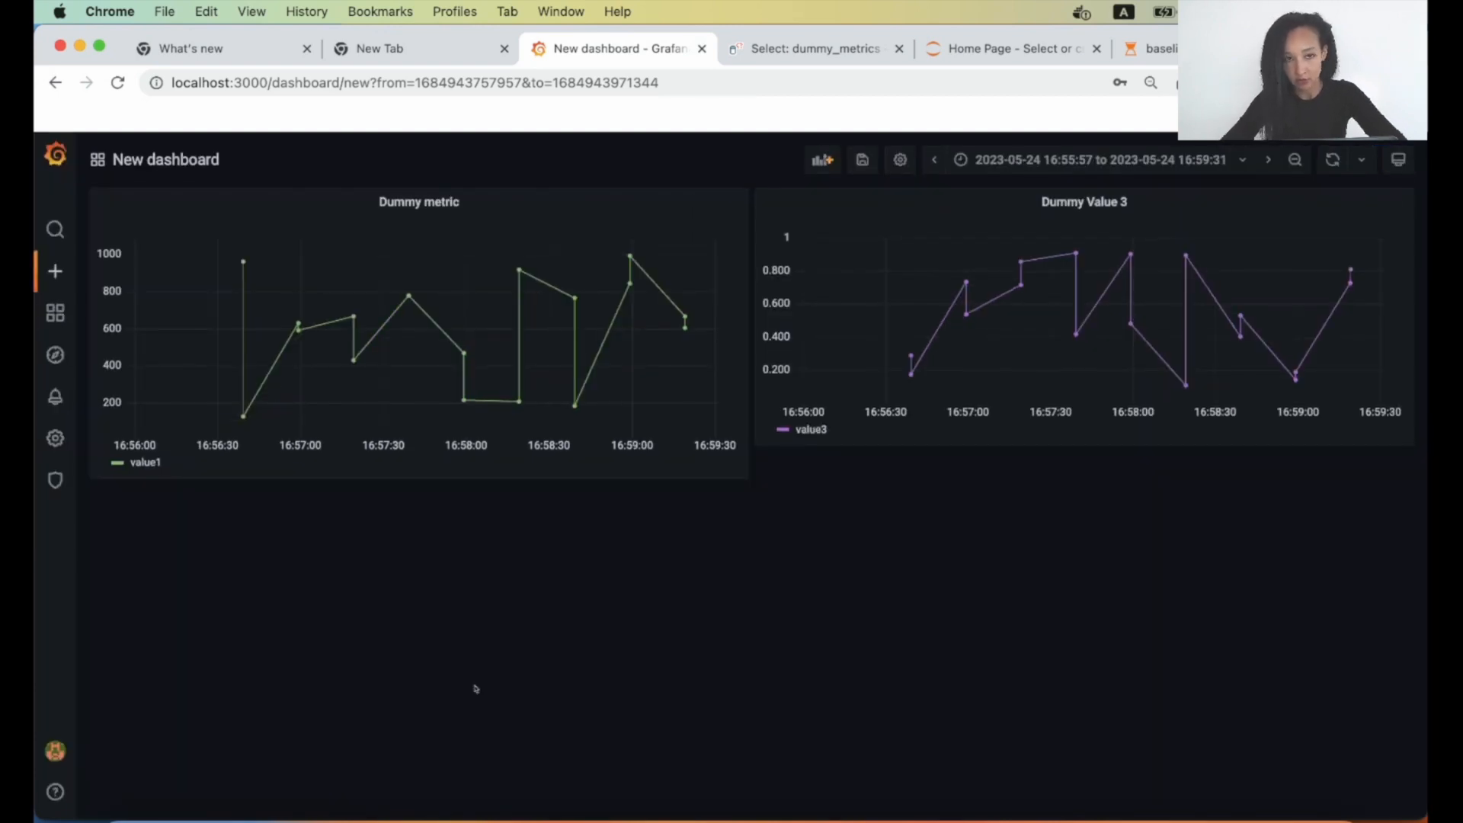